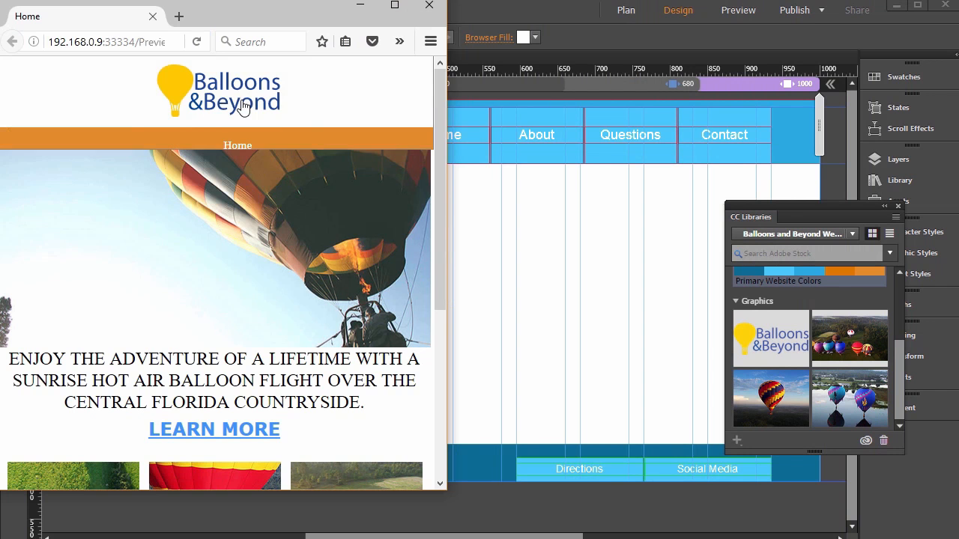
Step: Close the home page browser preview and switch to the Plan view of all pages
left_click(237, 185)
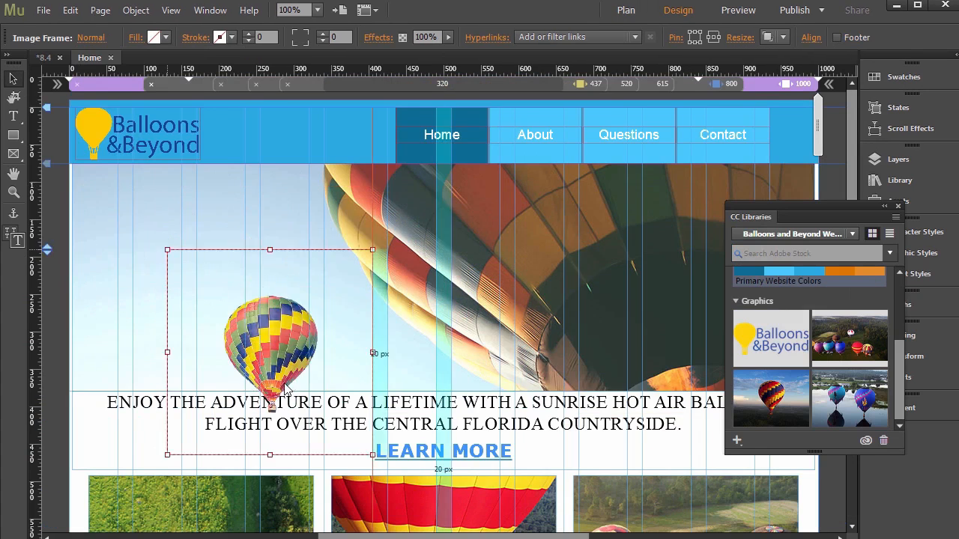
left_click(620, 11)
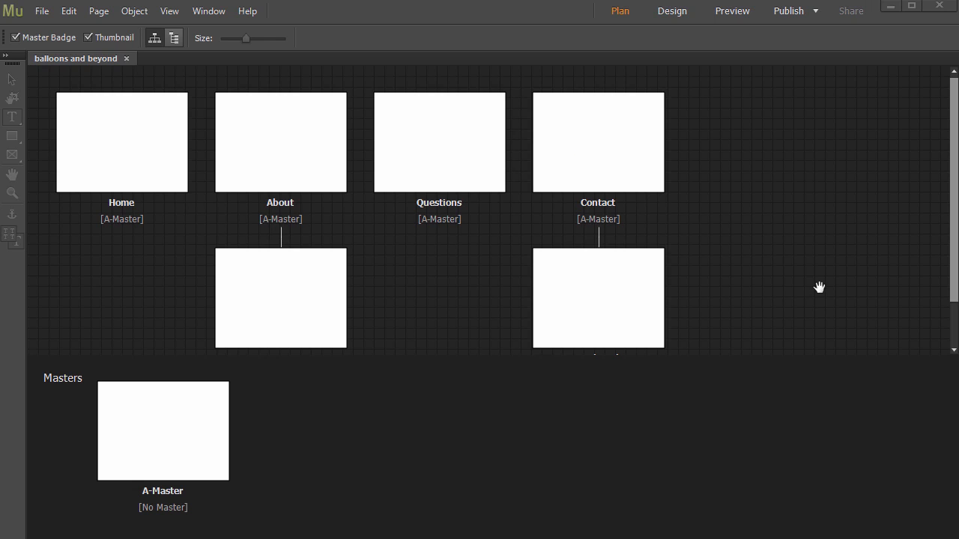
mouse_move(749, 348)
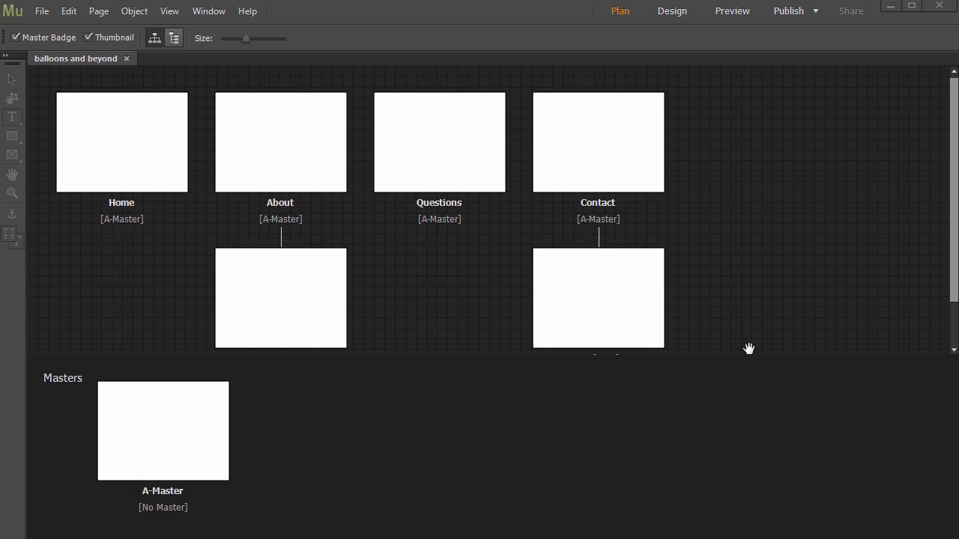
mouse_move(464, 458)
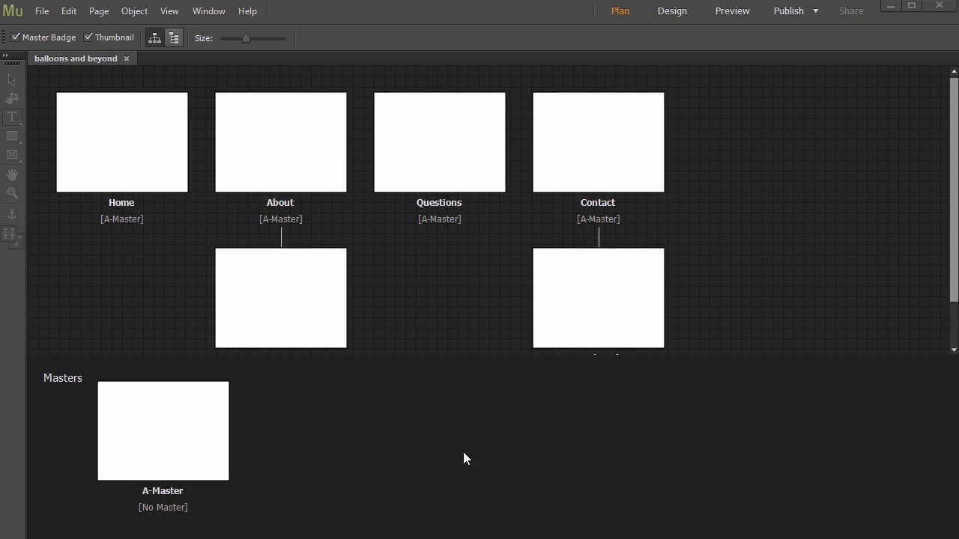
mouse_move(459, 436)
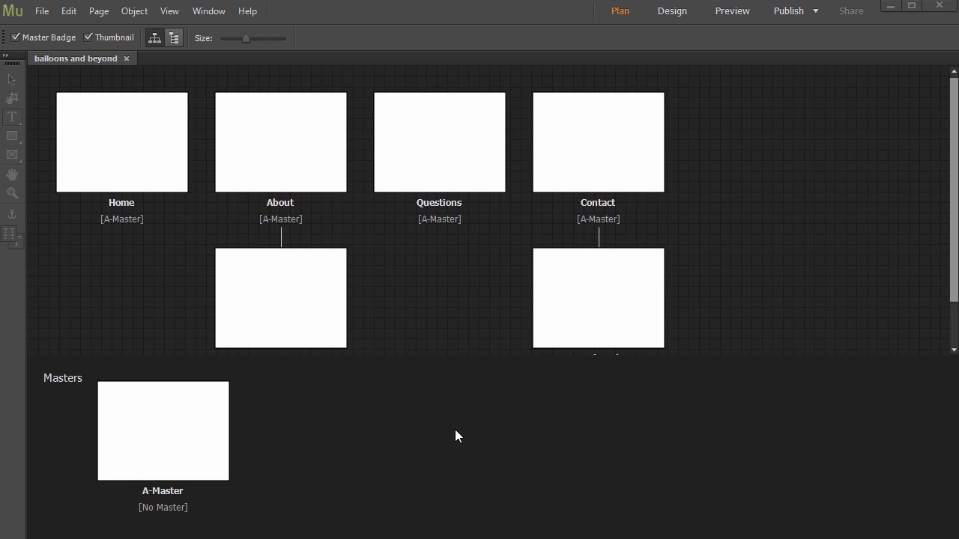
mouse_move(423, 424)
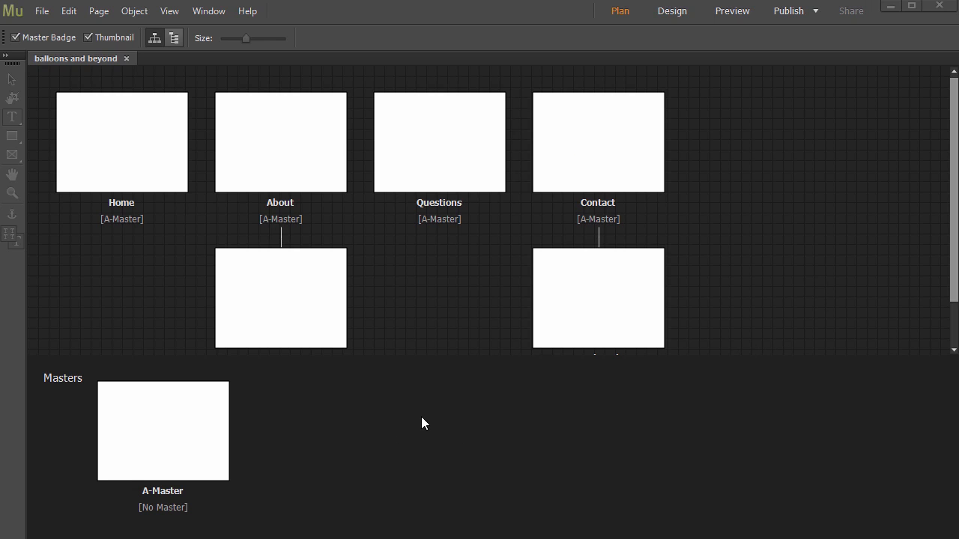
mouse_move(416, 420)
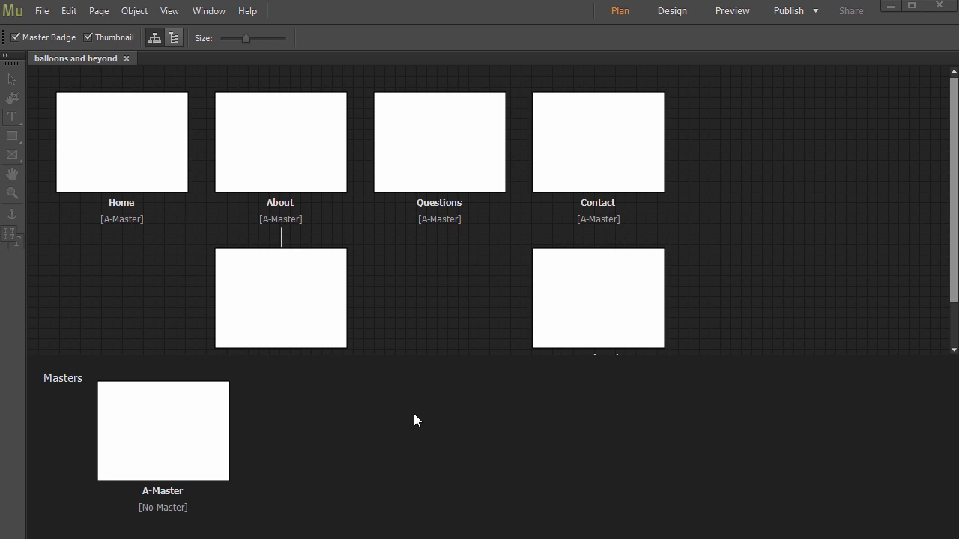
mouse_move(417, 419)
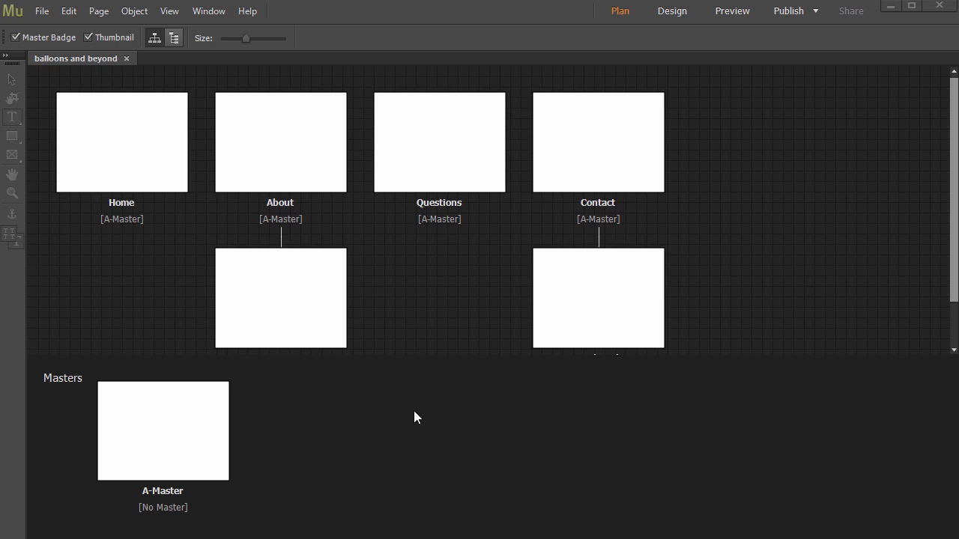
mouse_move(355, 334)
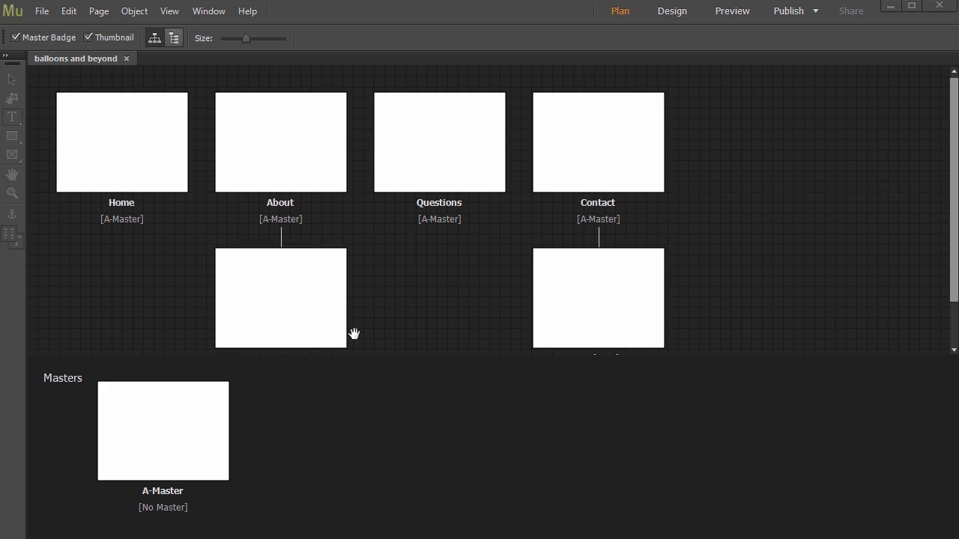
left_click(281, 297)
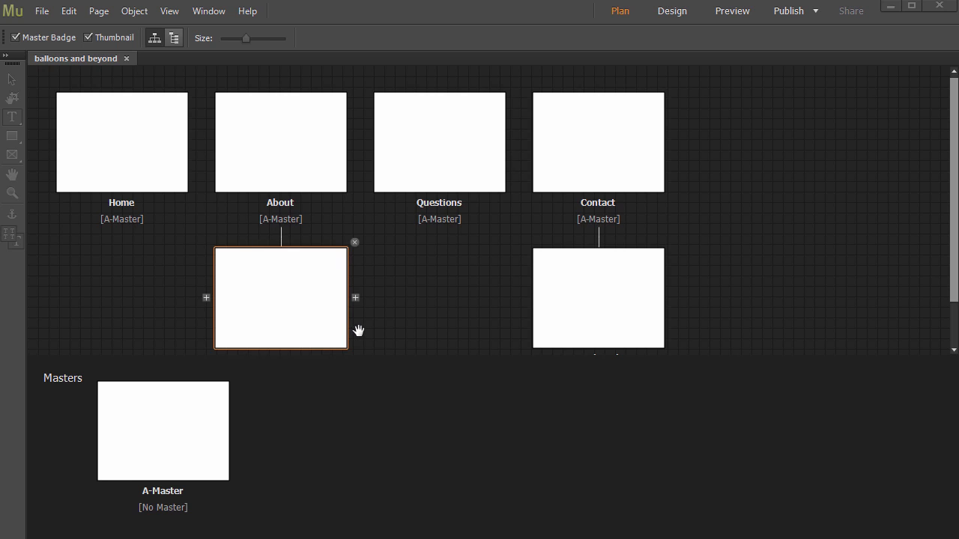
mouse_move(324, 307)
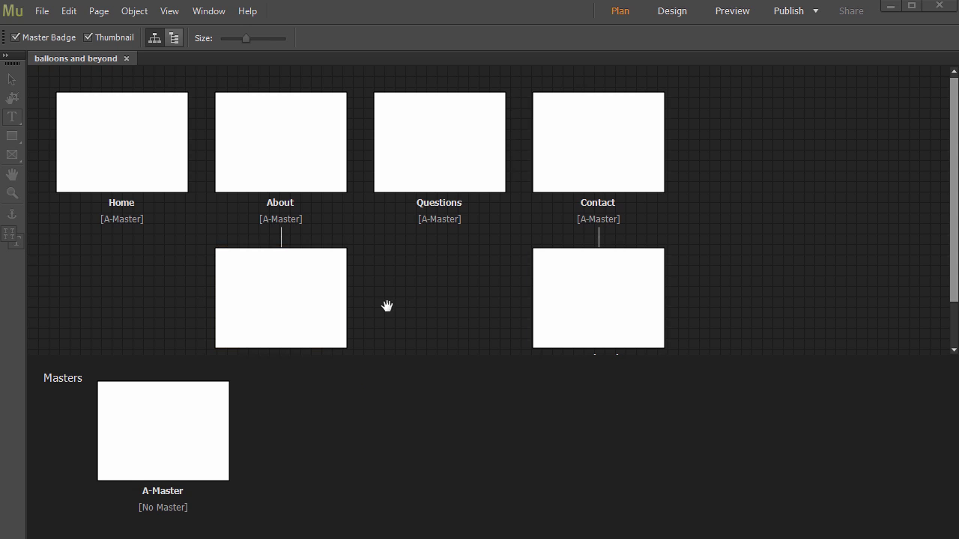
mouse_move(446, 368)
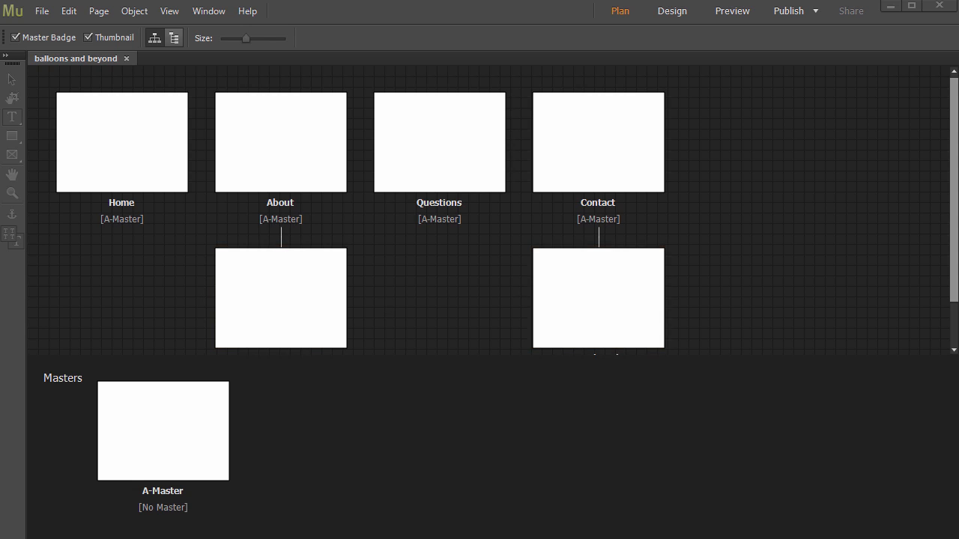
mouse_move(406, 368)
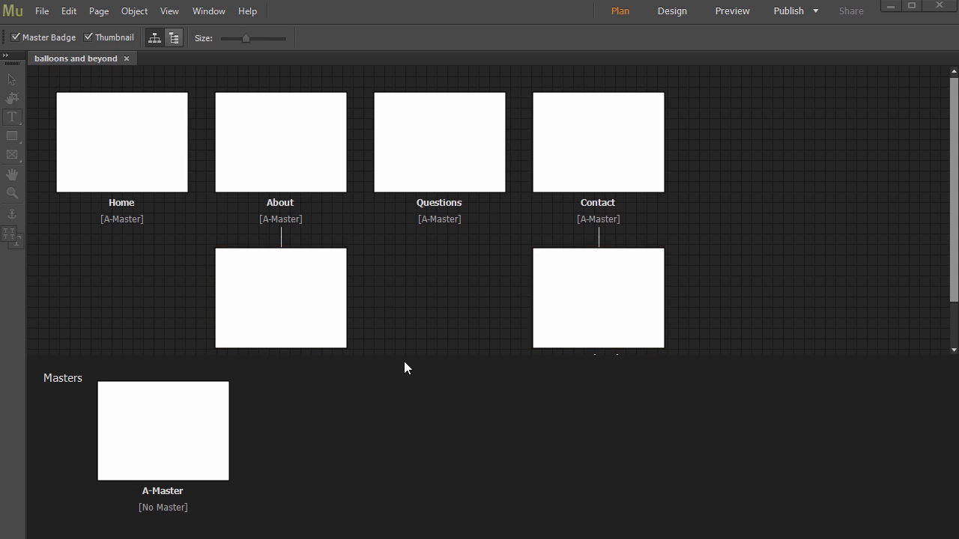
mouse_move(472, 369)
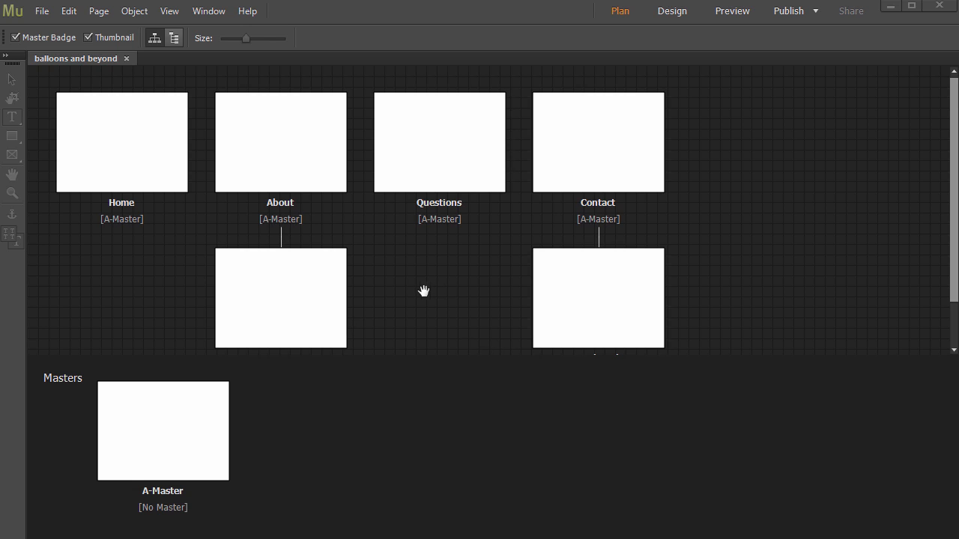
mouse_move(408, 288)
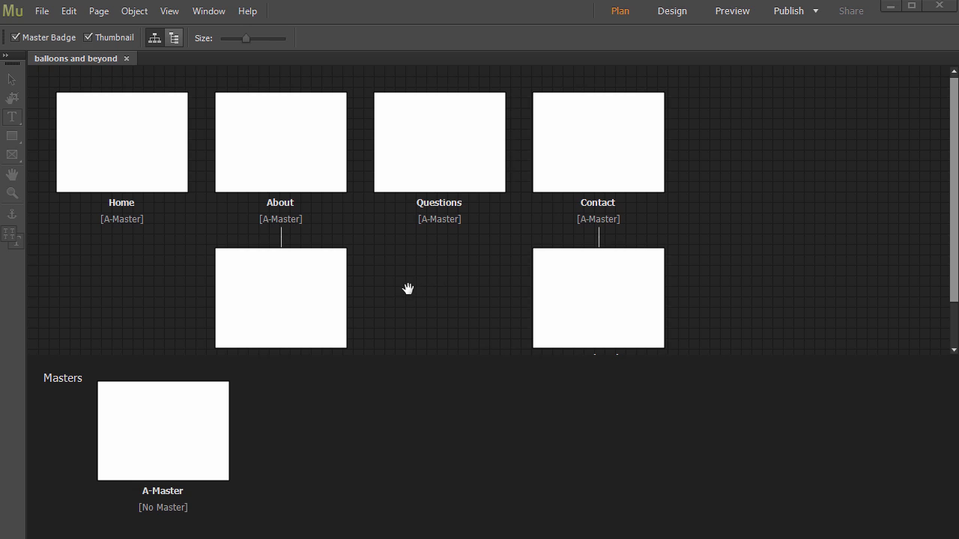
mouse_move(404, 290)
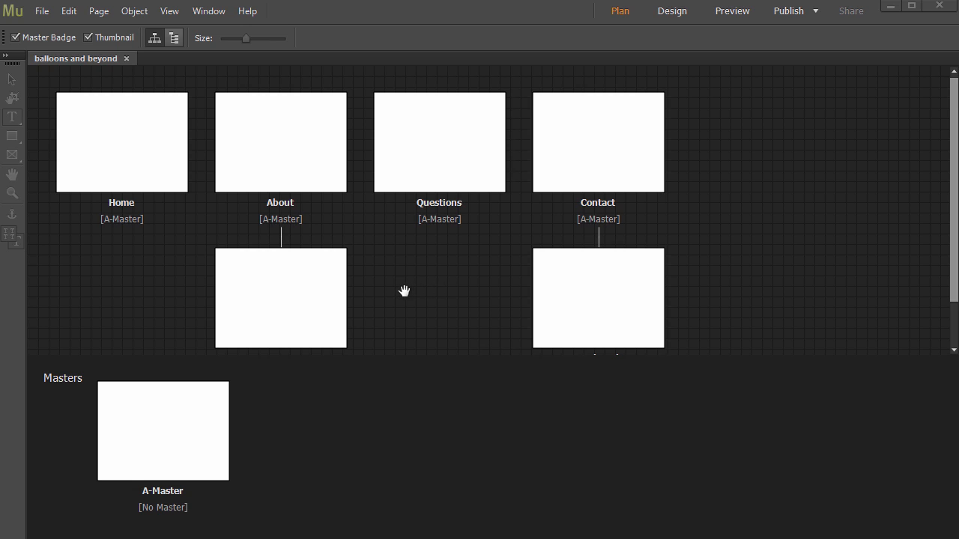
mouse_move(326, 396)
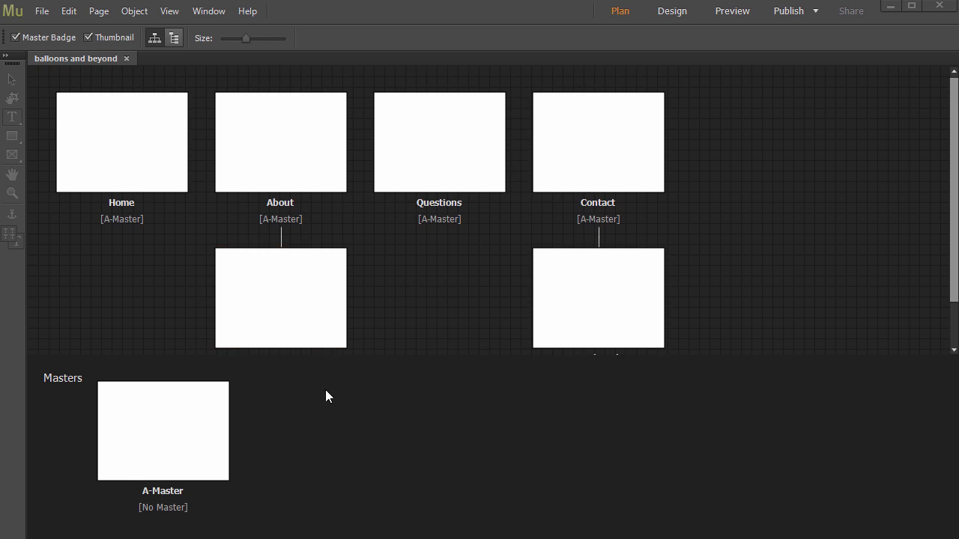
mouse_move(474, 302)
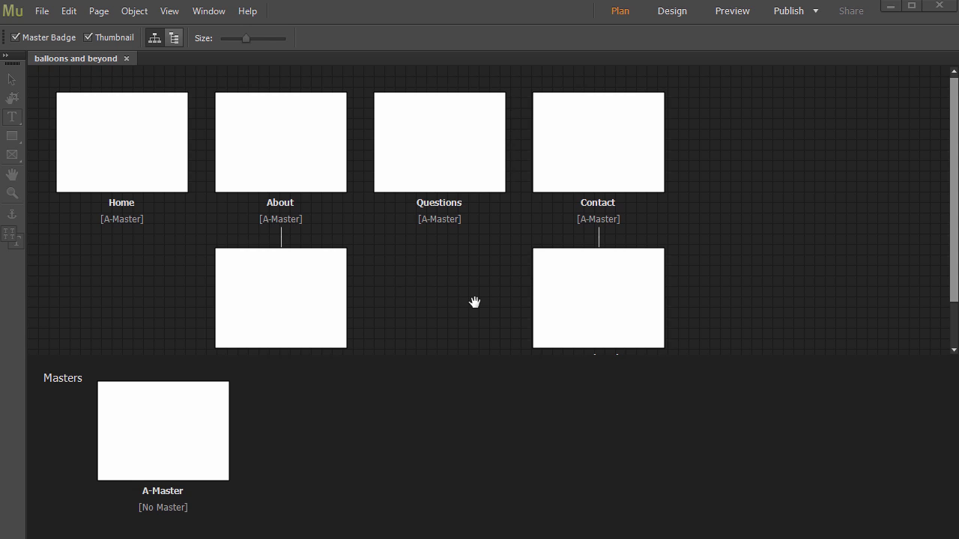
mouse_move(473, 304)
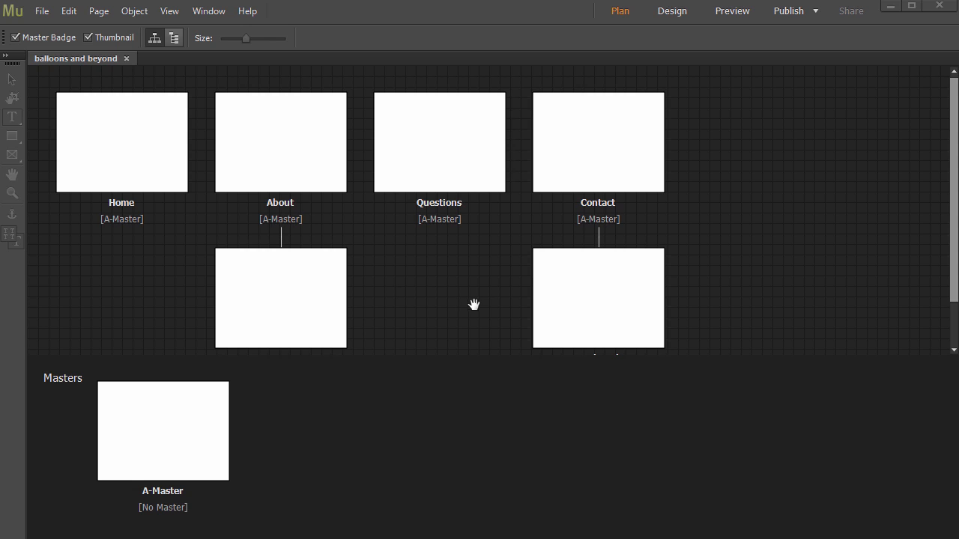
mouse_move(461, 309)
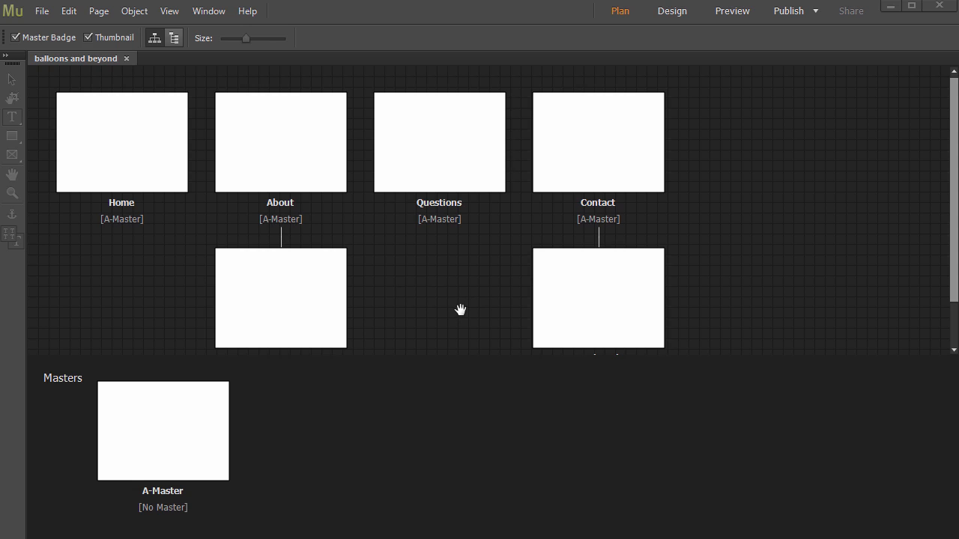
mouse_move(384, 368)
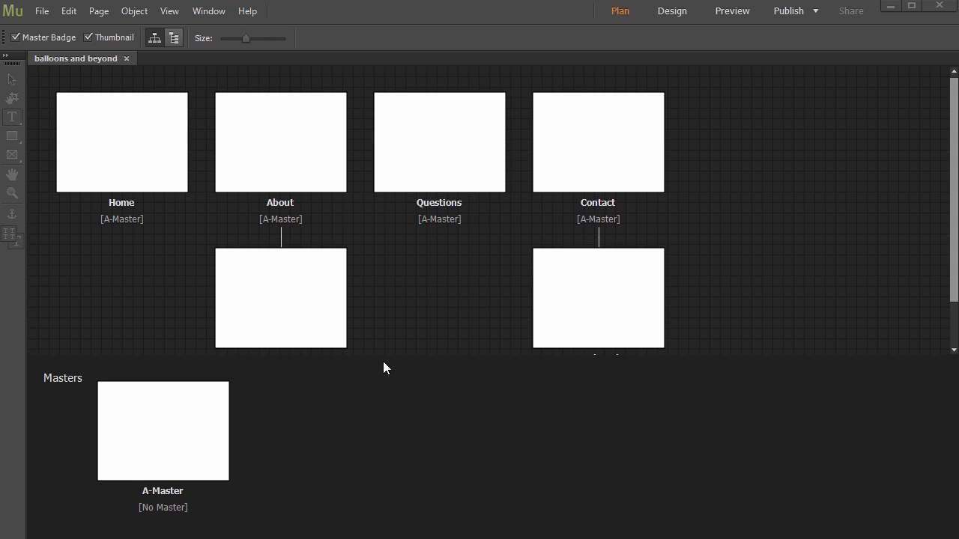
mouse_move(395, 373)
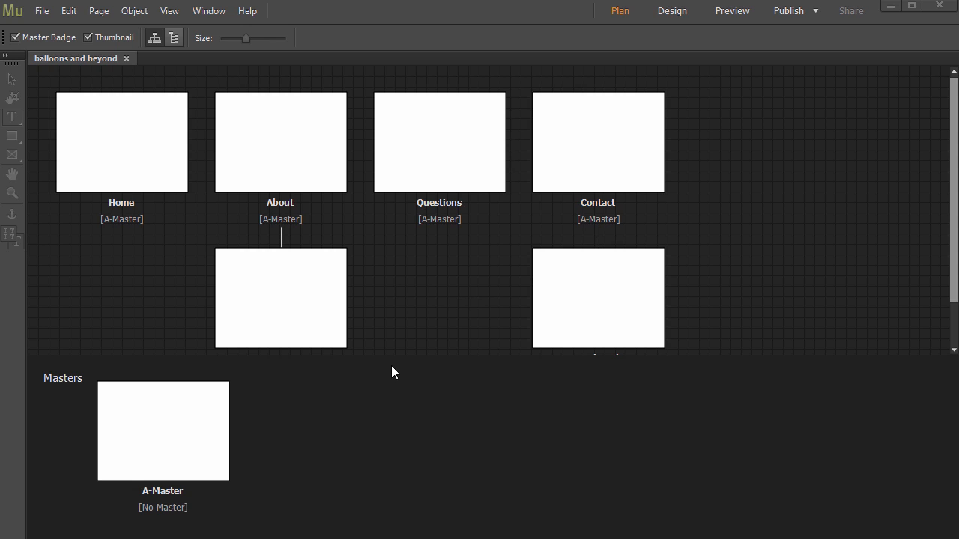
left_click(162, 431)
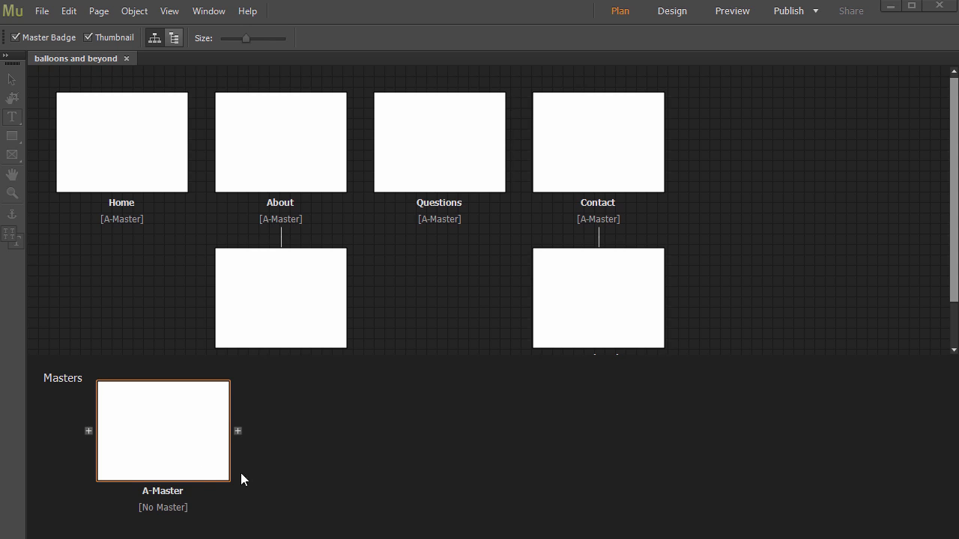
mouse_move(199, 469)
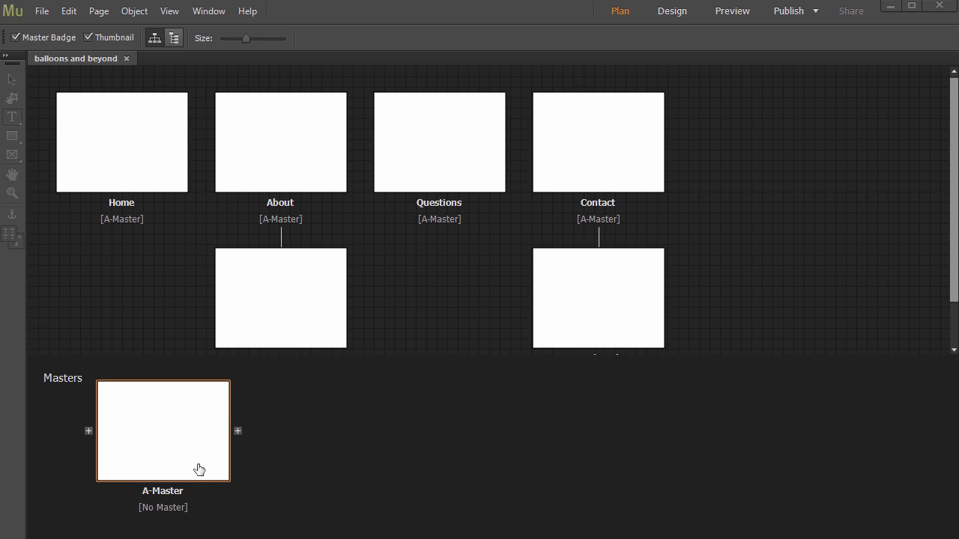
left_click(368, 441)
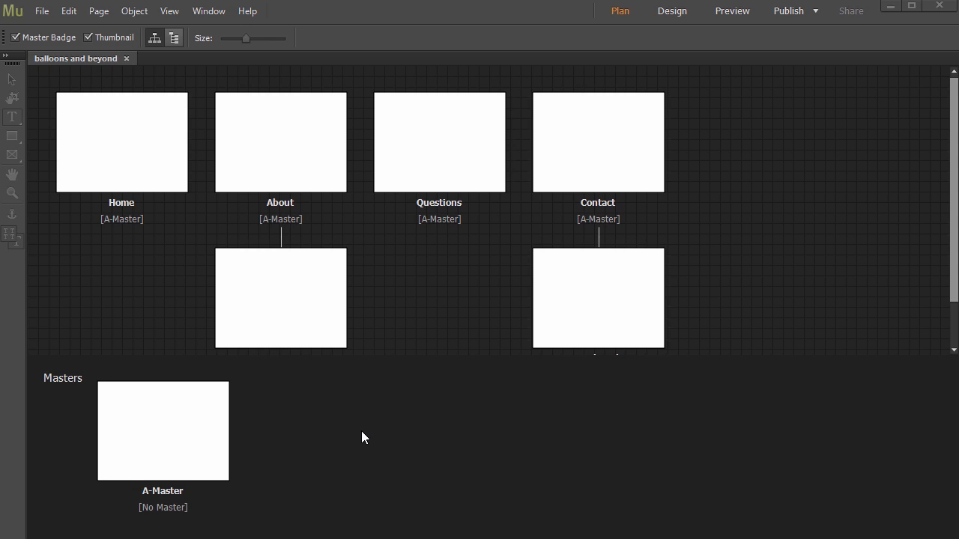
mouse_move(365, 435)
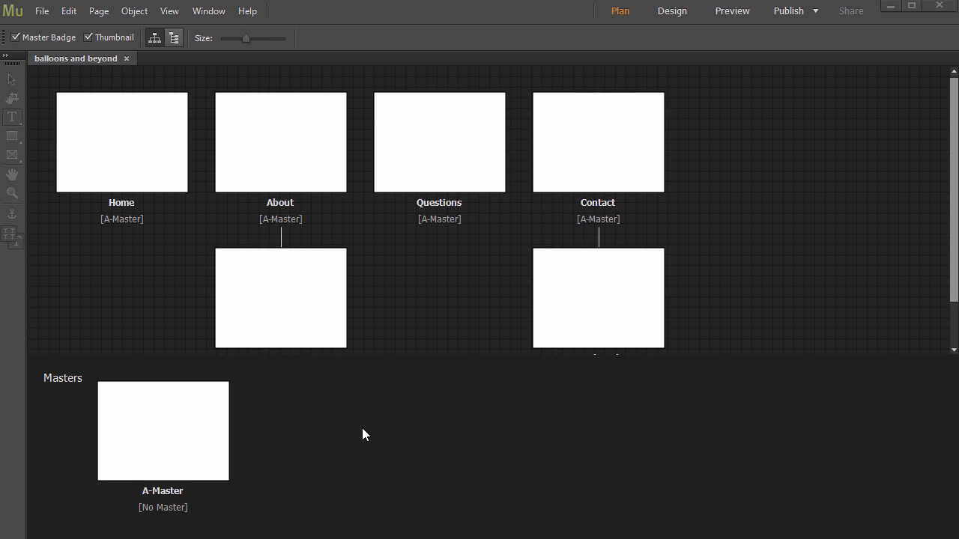
mouse_move(352, 445)
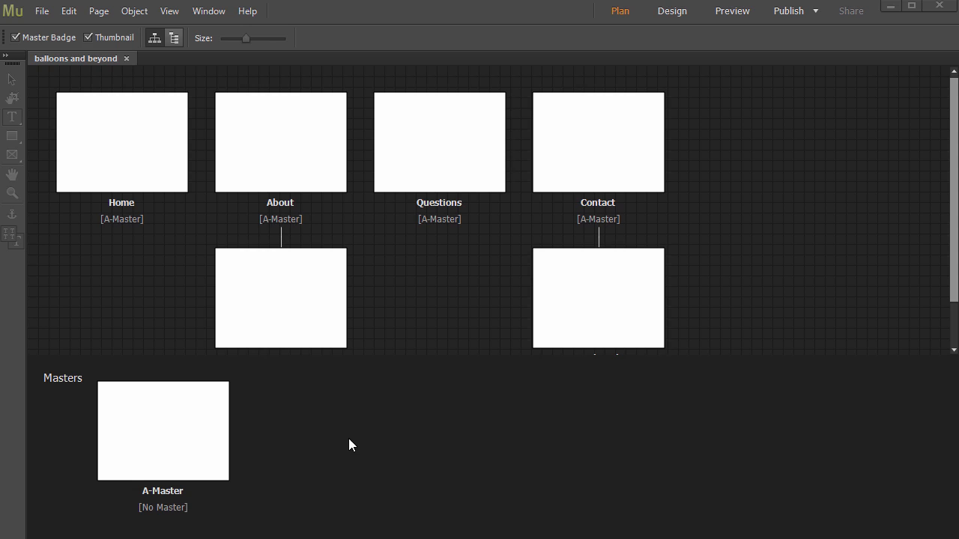
mouse_move(437, 457)
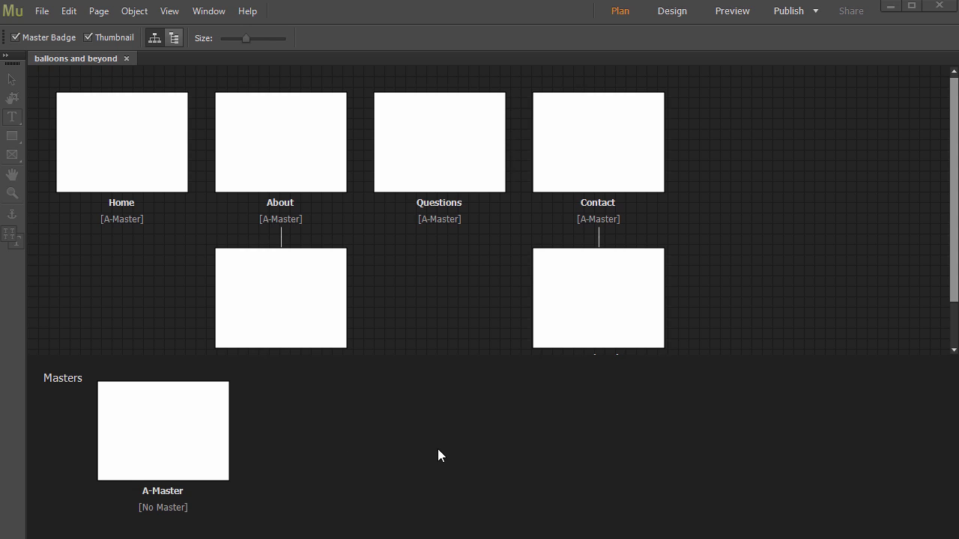
left_click(162, 431)
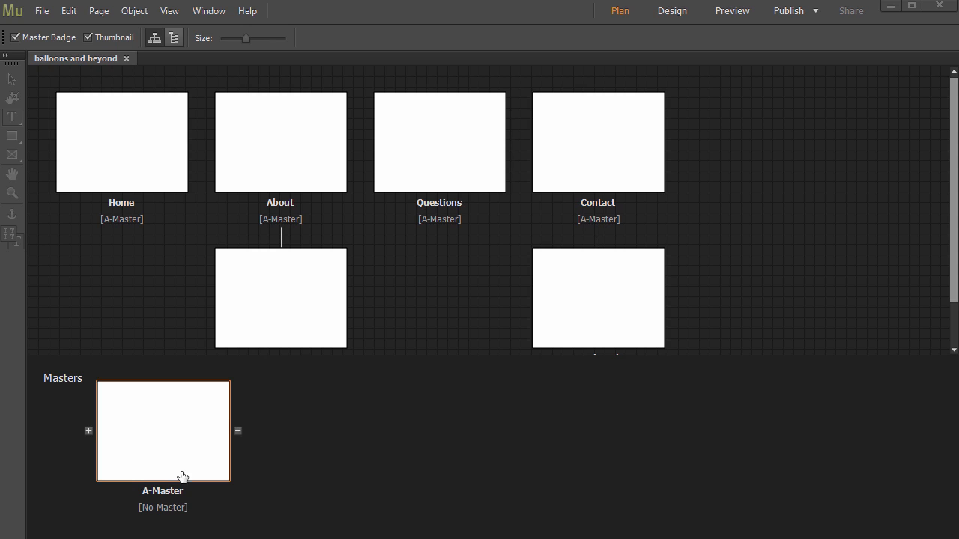
mouse_move(168, 441)
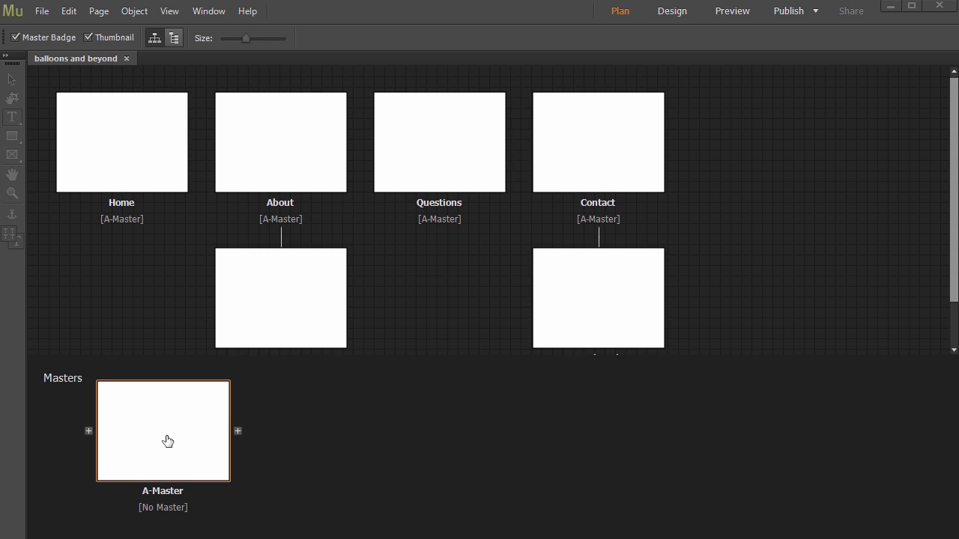
Step: Open A-Master and drag the bottom-of-browser guide until about 6 px remains below the page
double_click(163, 431)
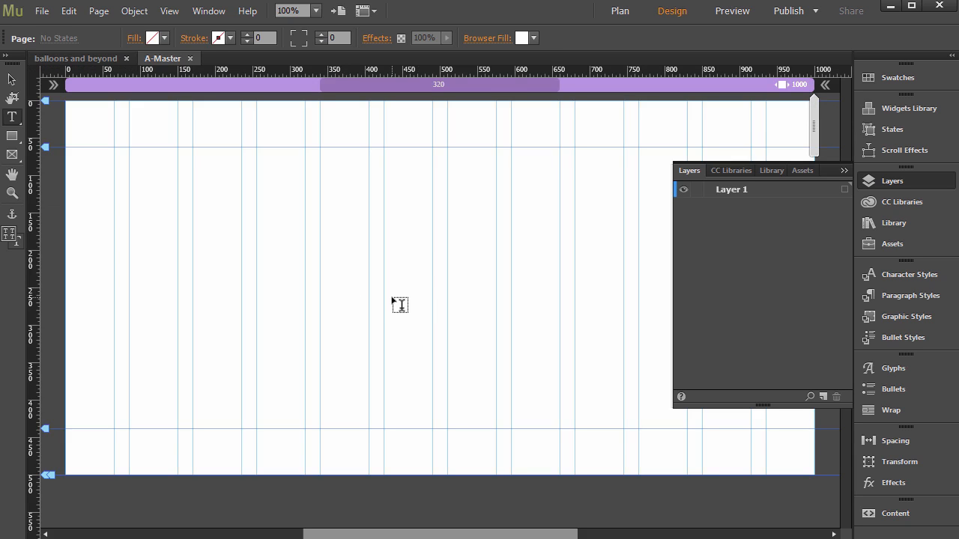
mouse_move(368, 257)
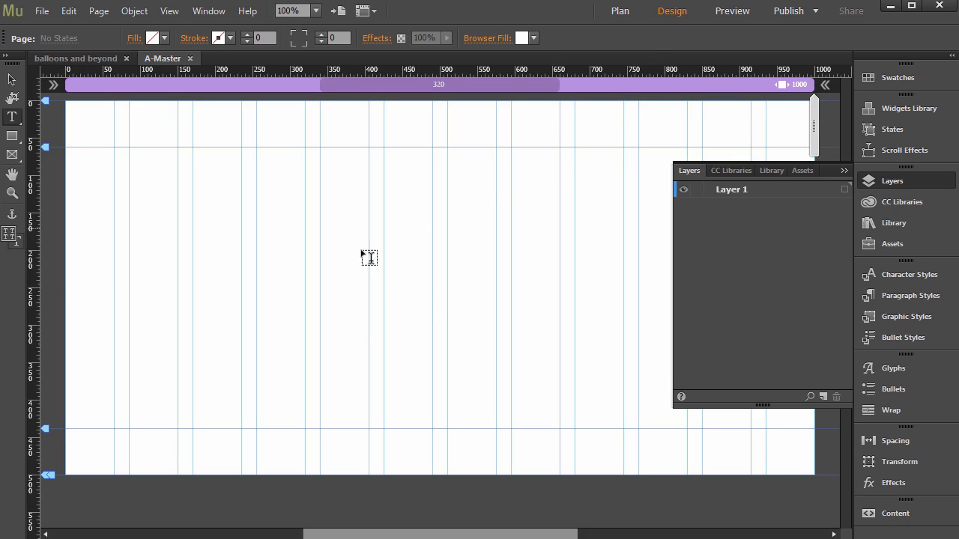
mouse_move(372, 400)
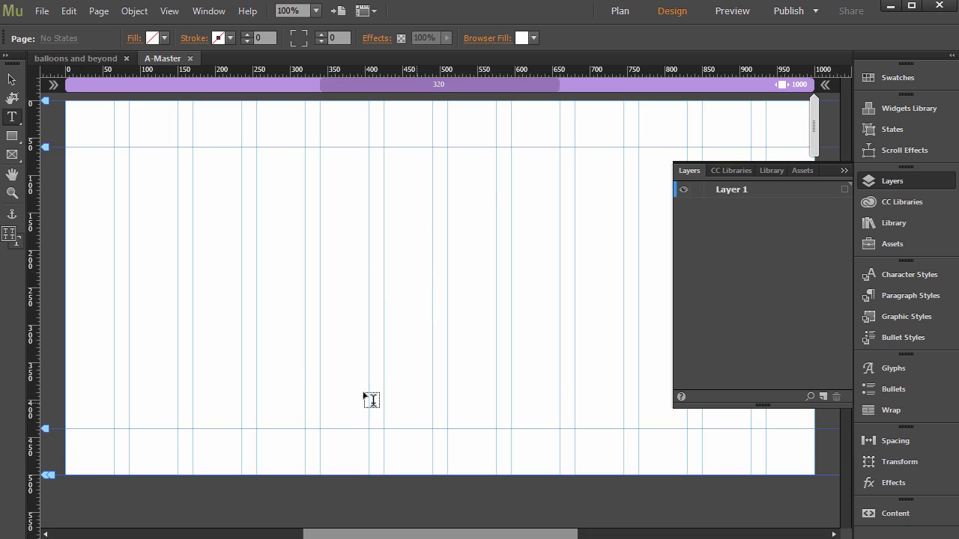
mouse_move(337, 328)
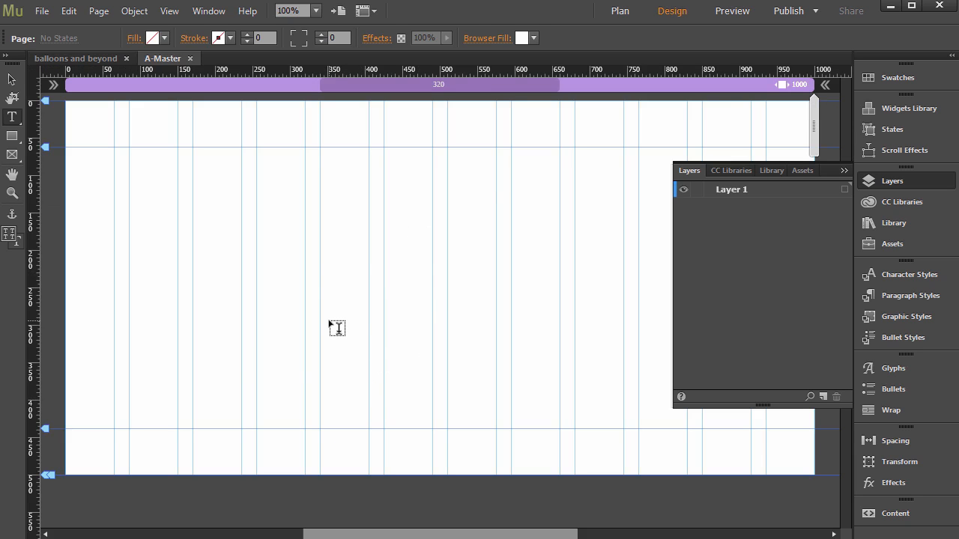
mouse_move(261, 232)
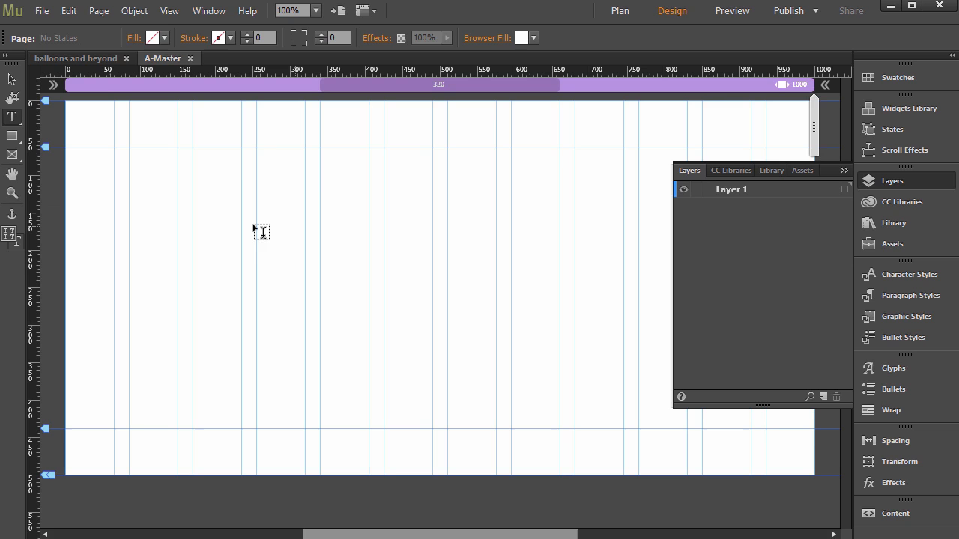
mouse_move(497, 259)
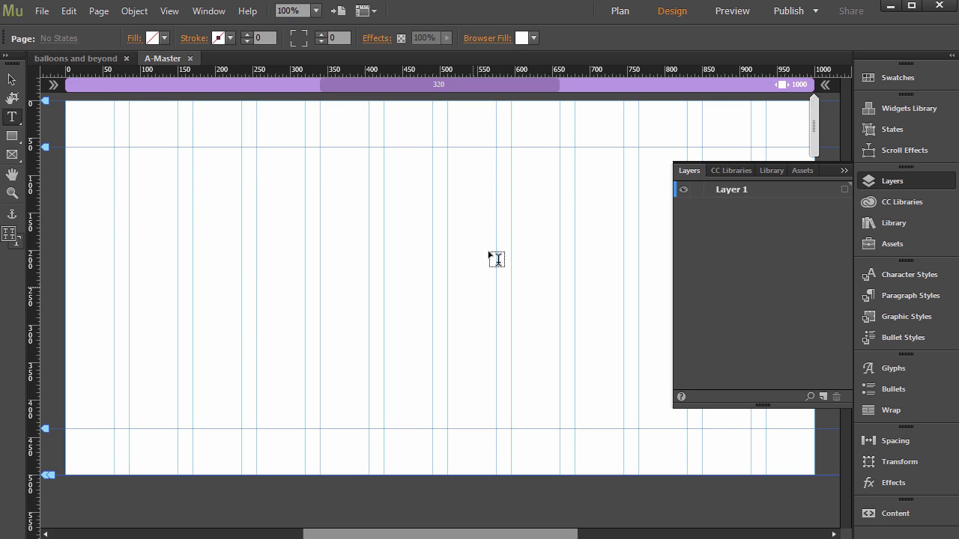
mouse_move(360, 380)
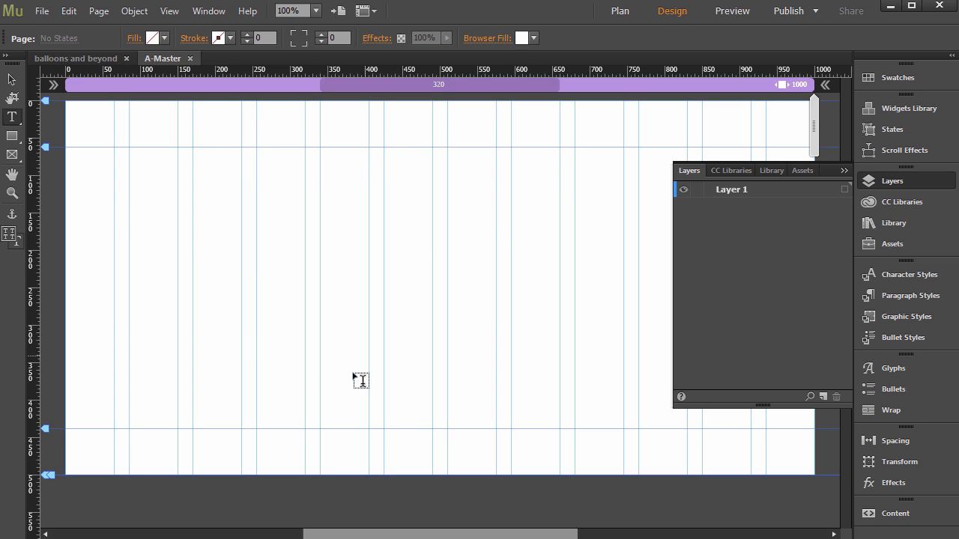
mouse_move(325, 437)
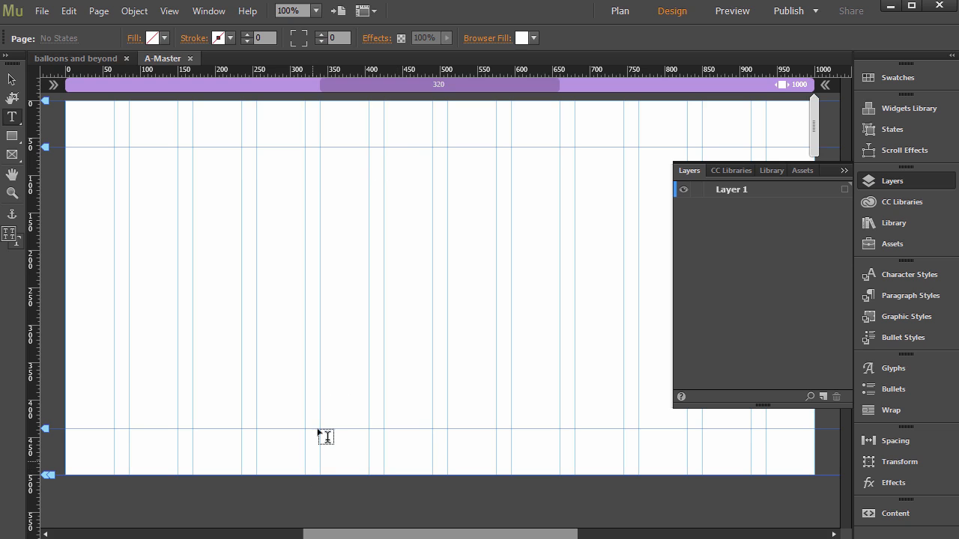
mouse_move(293, 370)
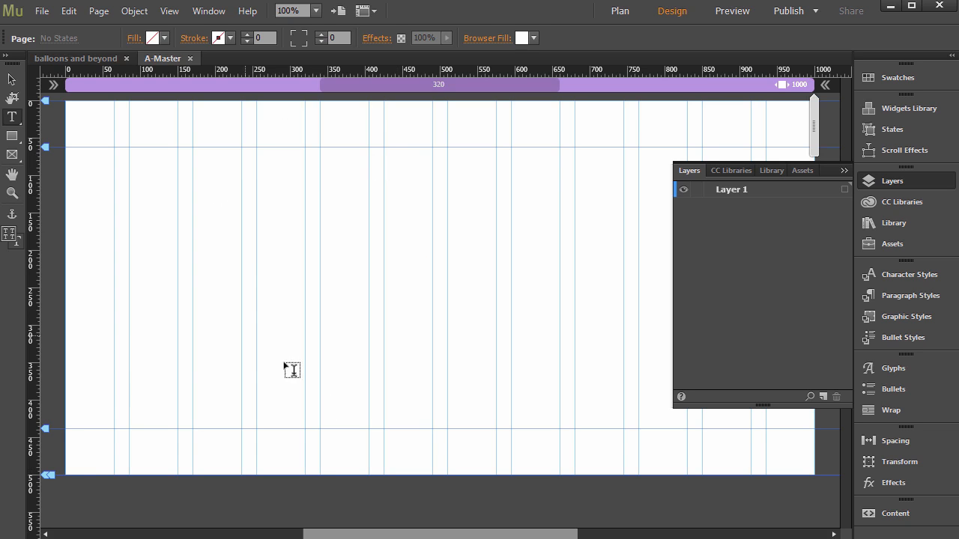
mouse_move(344, 337)
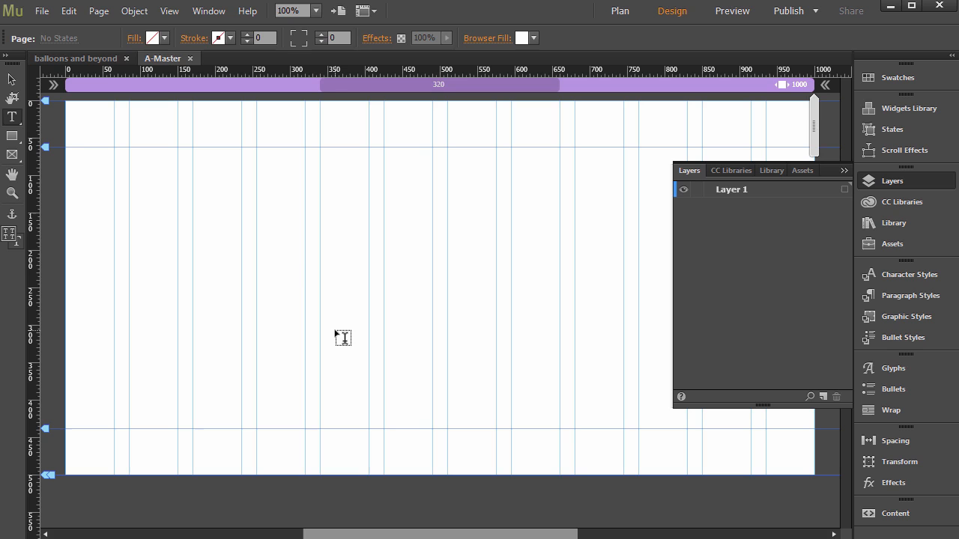
mouse_move(267, 371)
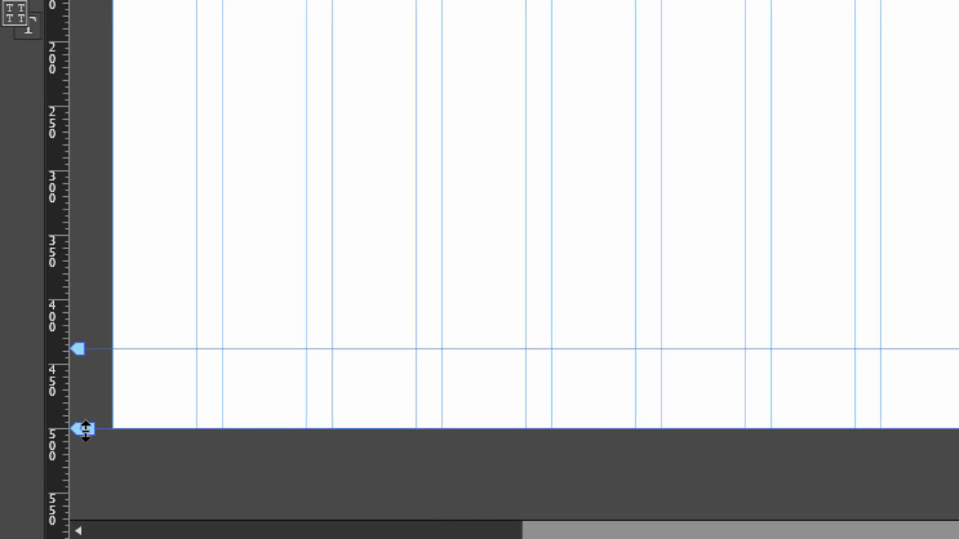
left_click_drag(86, 430, 86, 465)
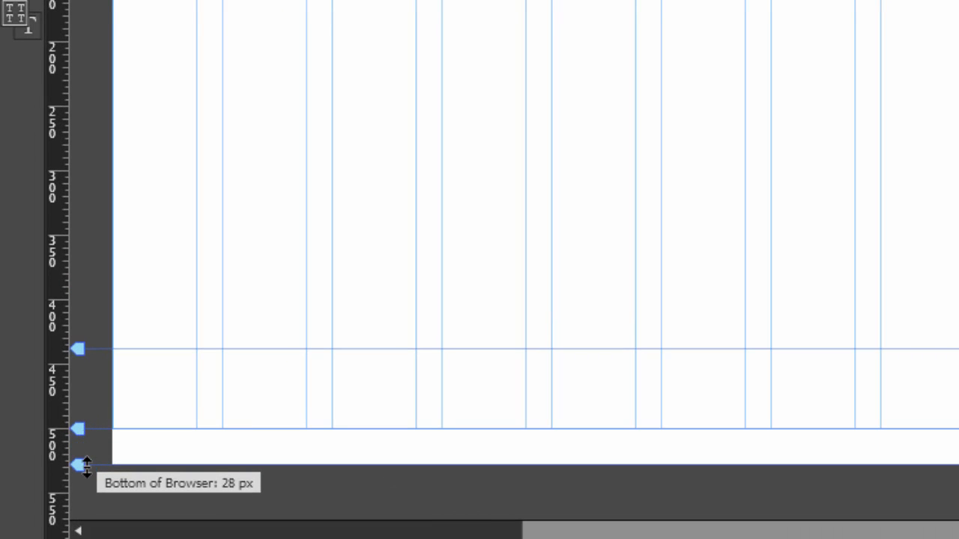
left_click_drag(78, 465, 79, 483)
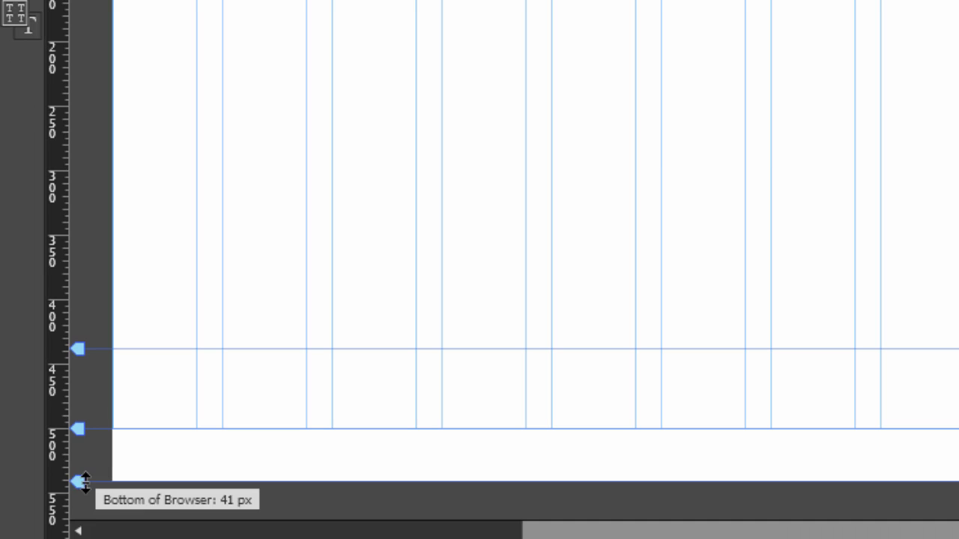
left_click_drag(79, 481, 78, 477)
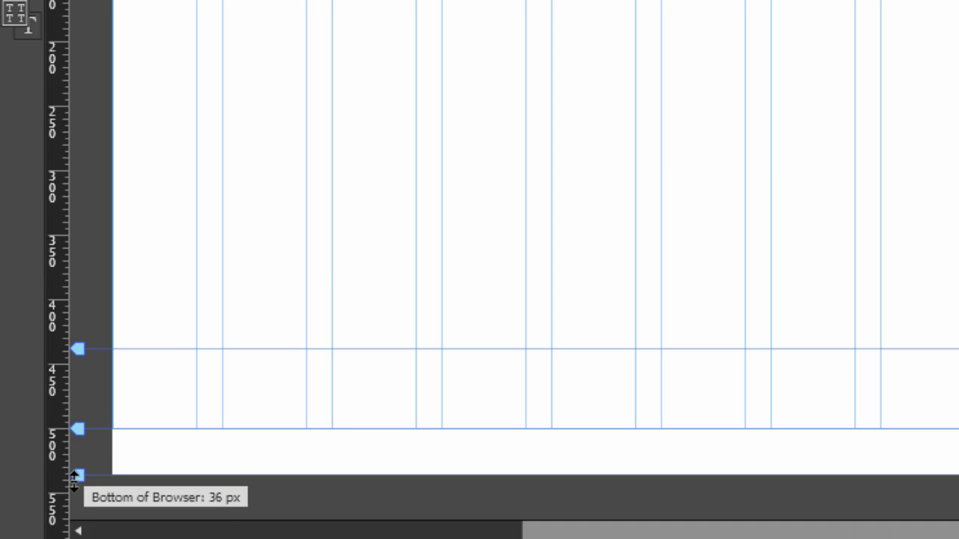
left_click_drag(77, 476, 77, 478)
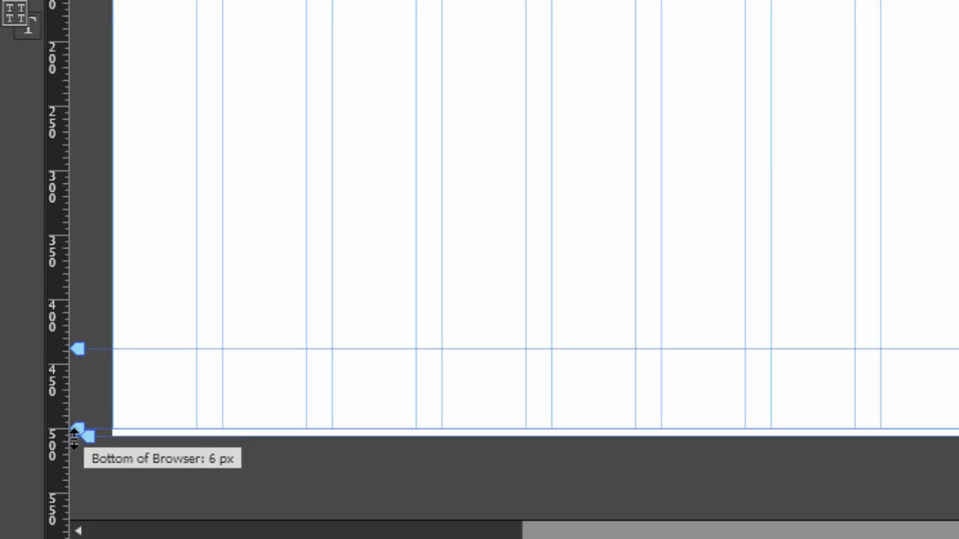
left_click_drag(86, 437, 86, 431)
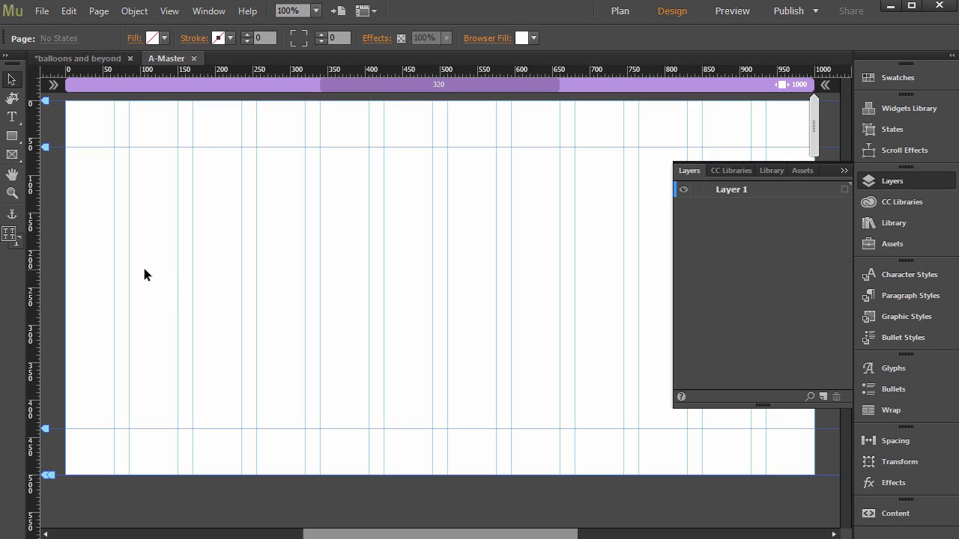
mouse_move(75, 152)
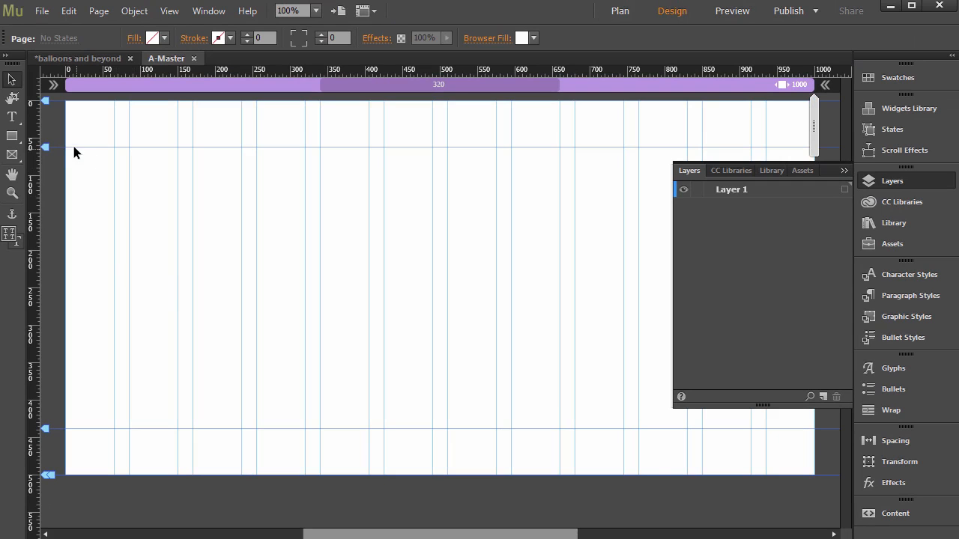
mouse_move(45, 104)
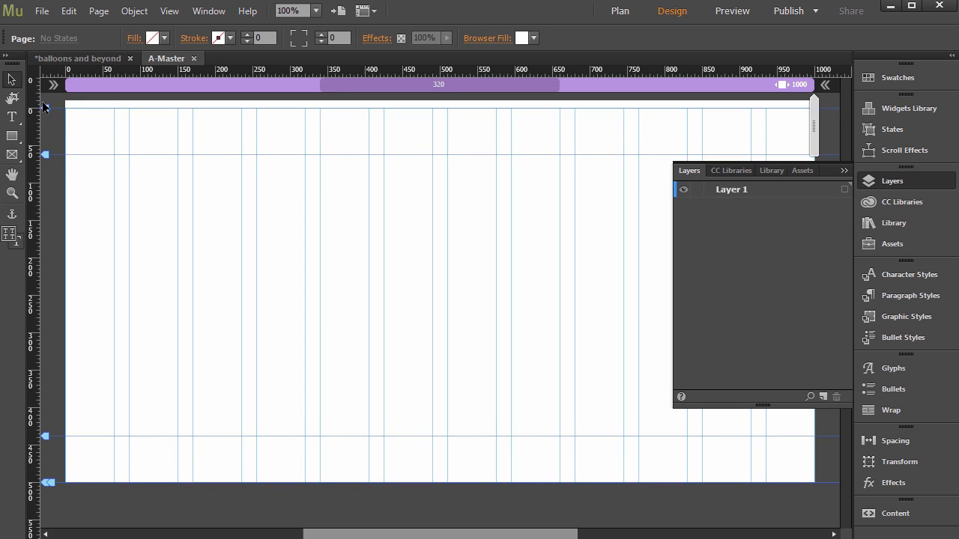
mouse_move(60, 114)
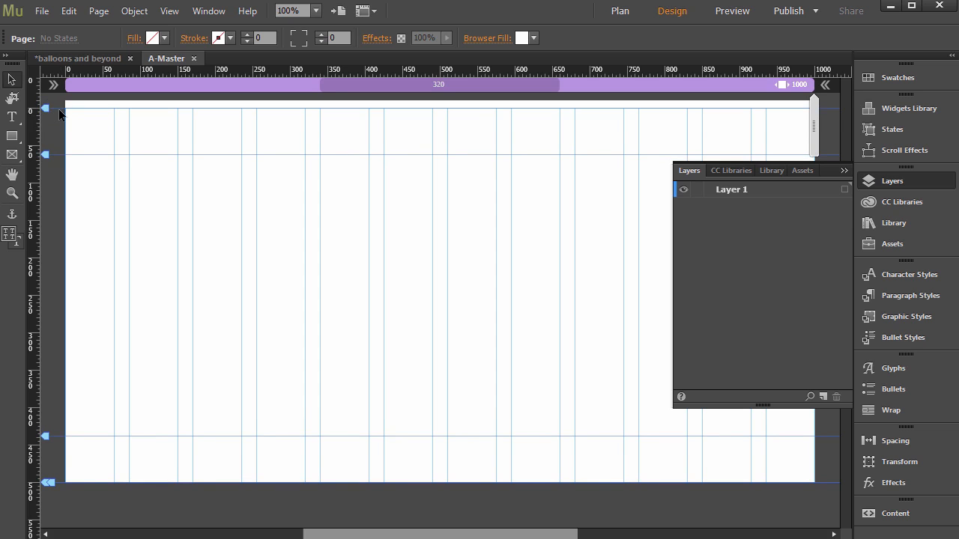
mouse_move(75, 201)
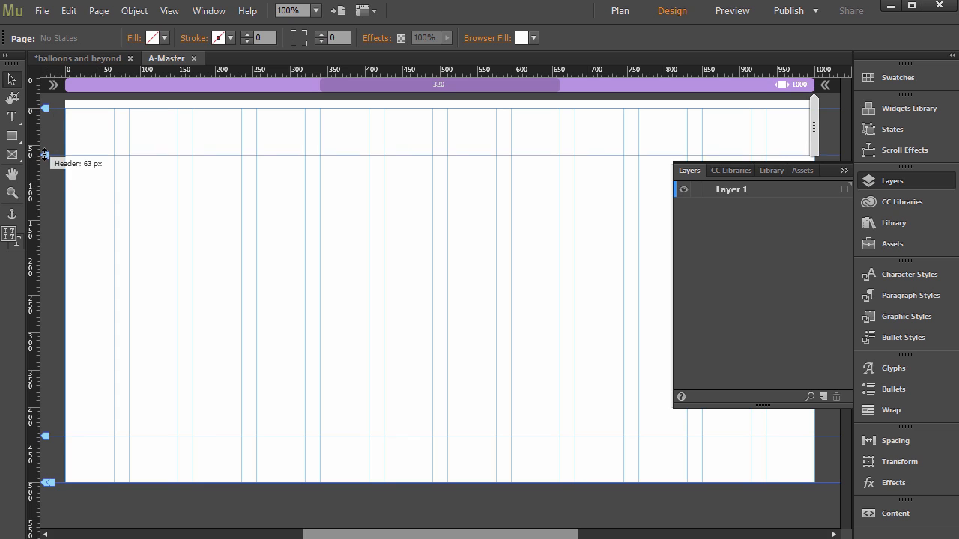
Step: Drag the header guide down so A-Master's header is 75 px deep
left_click_drag(45, 153, 45, 163)
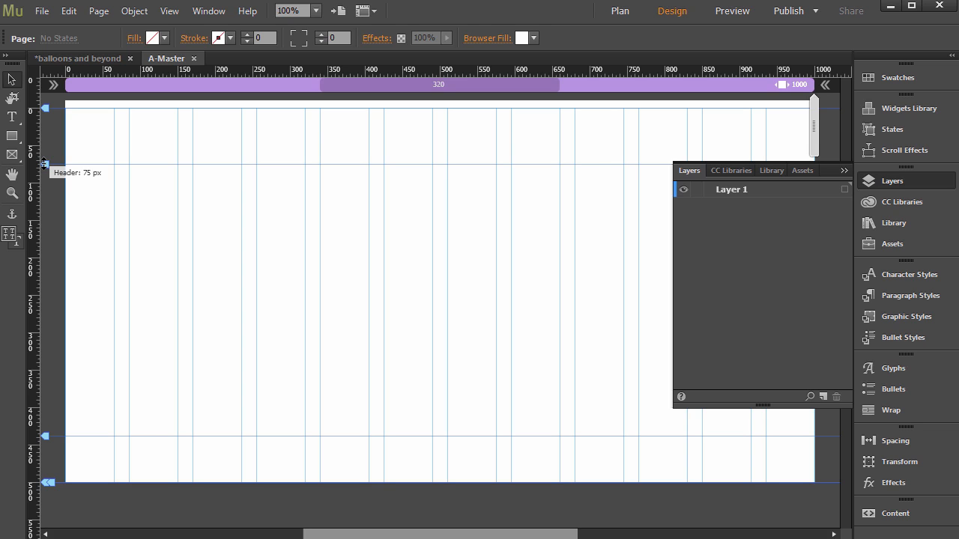
mouse_move(123, 180)
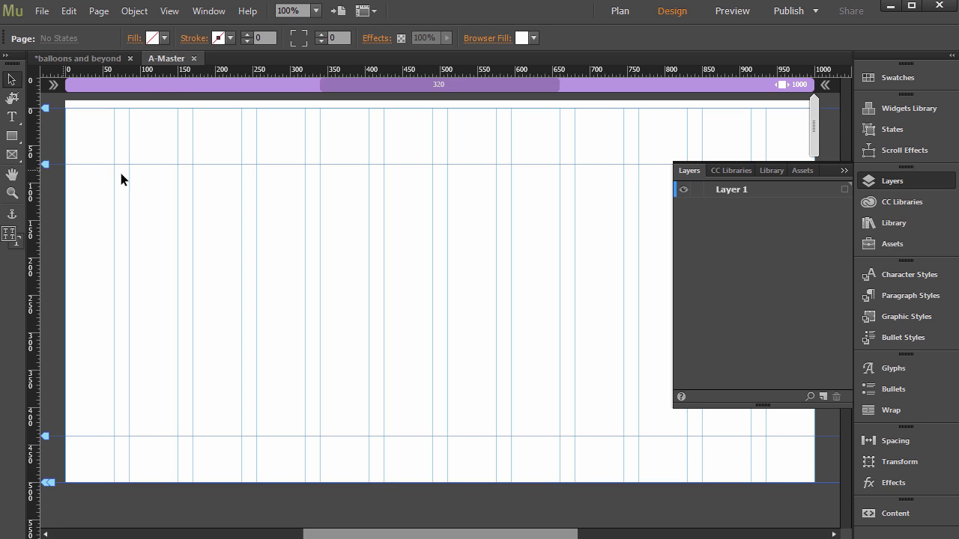
mouse_move(148, 114)
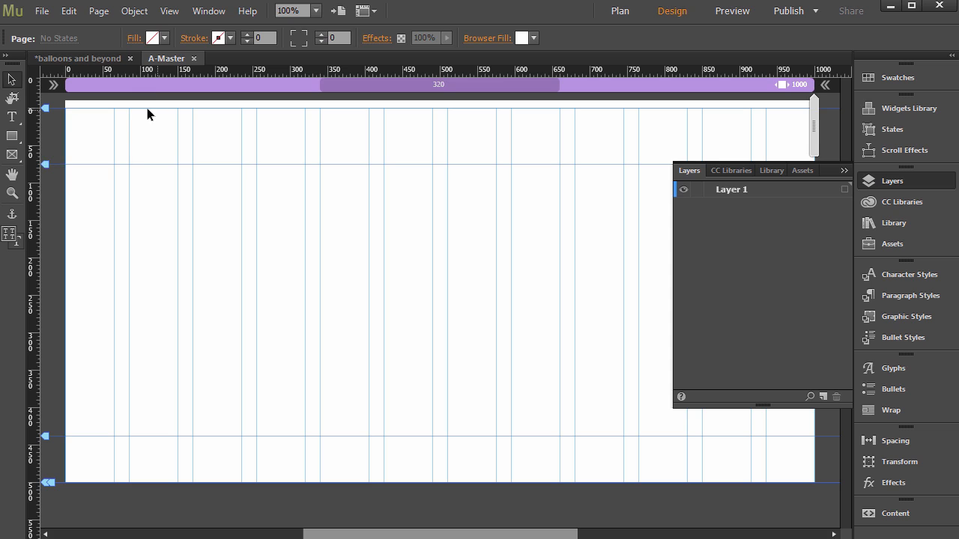
mouse_move(118, 144)
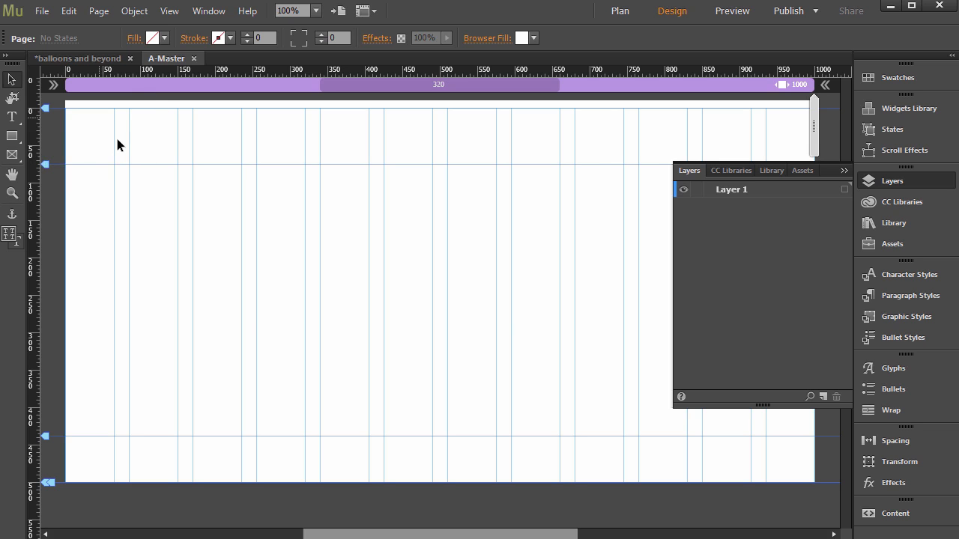
mouse_move(150, 114)
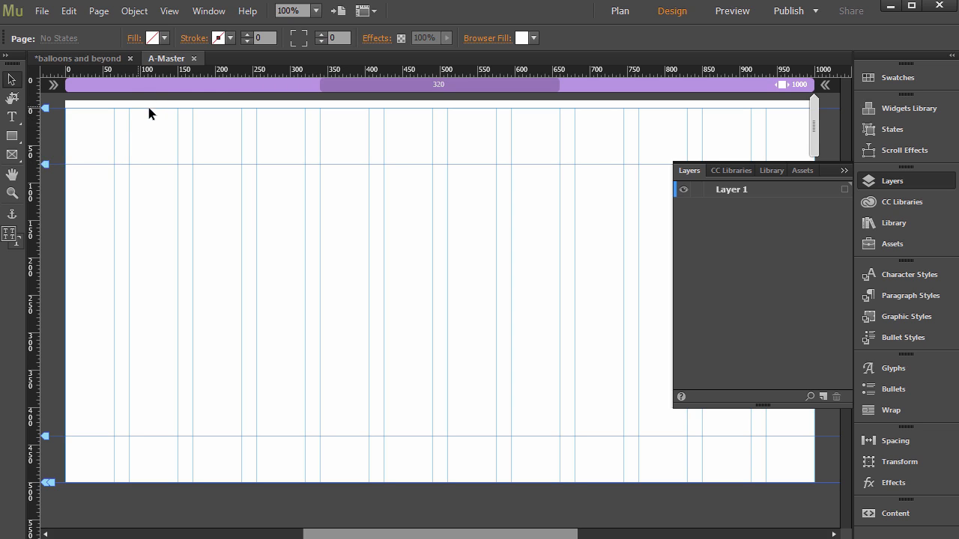
mouse_move(135, 182)
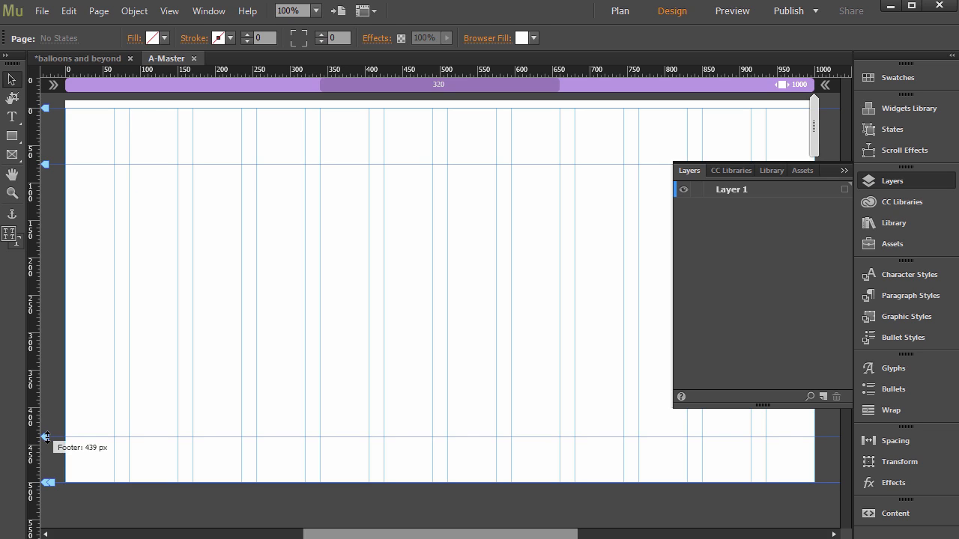
left_click_drag(47, 437, 47, 453)
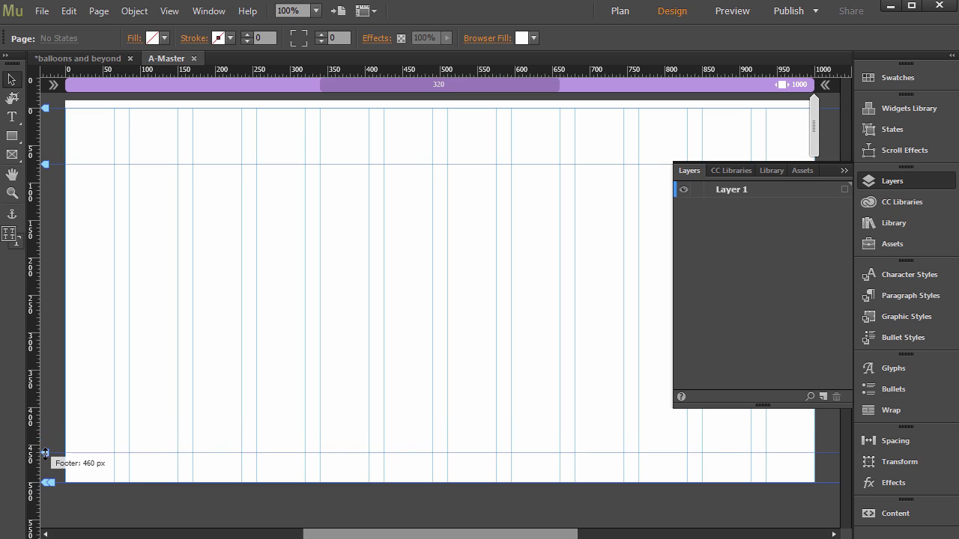
left_click_drag(45, 453, 45, 454)
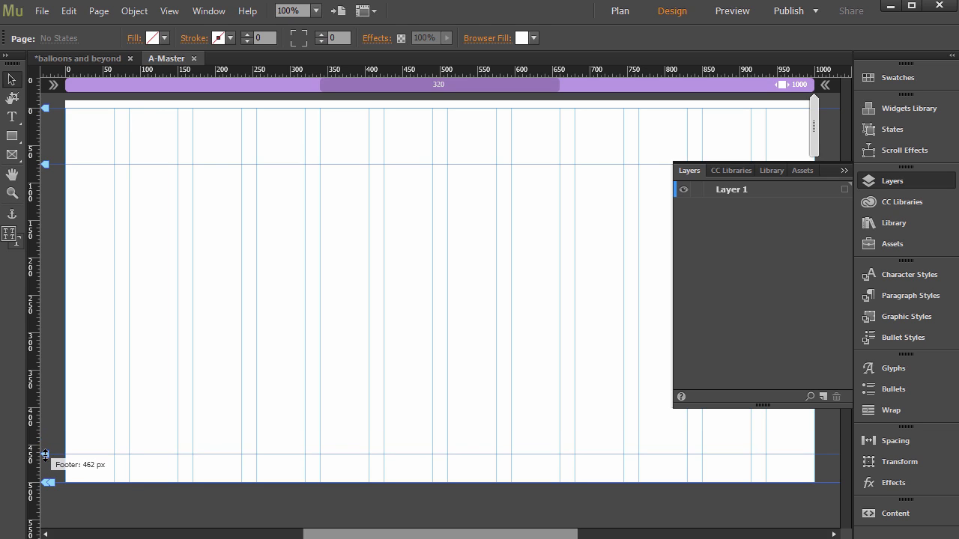
left_click_drag(45, 456, 45, 457)
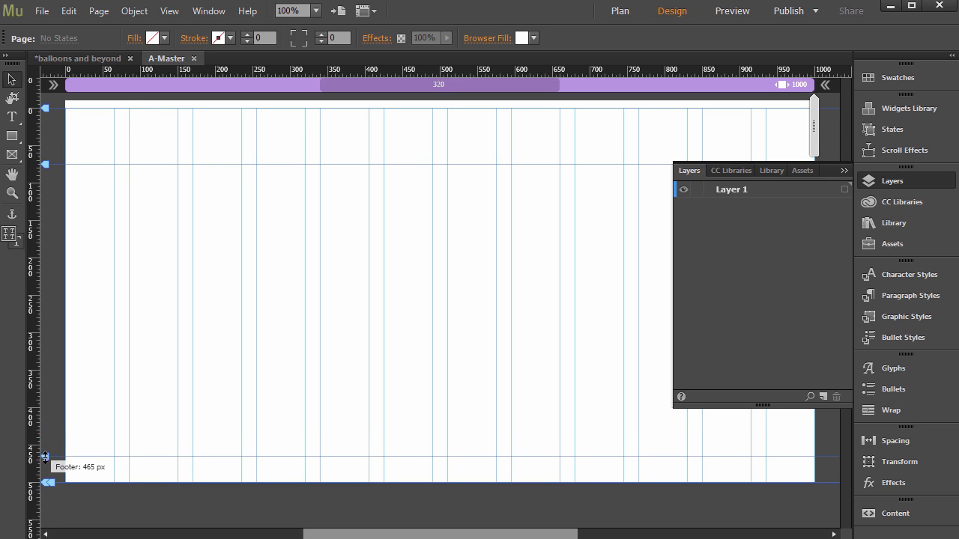
left_click_drag(47, 458, 46, 446)
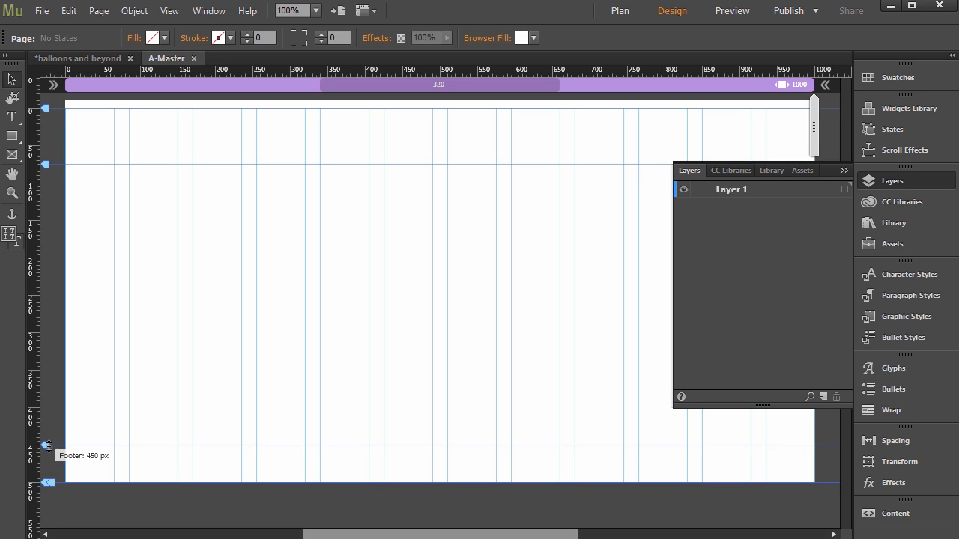
mouse_move(356, 291)
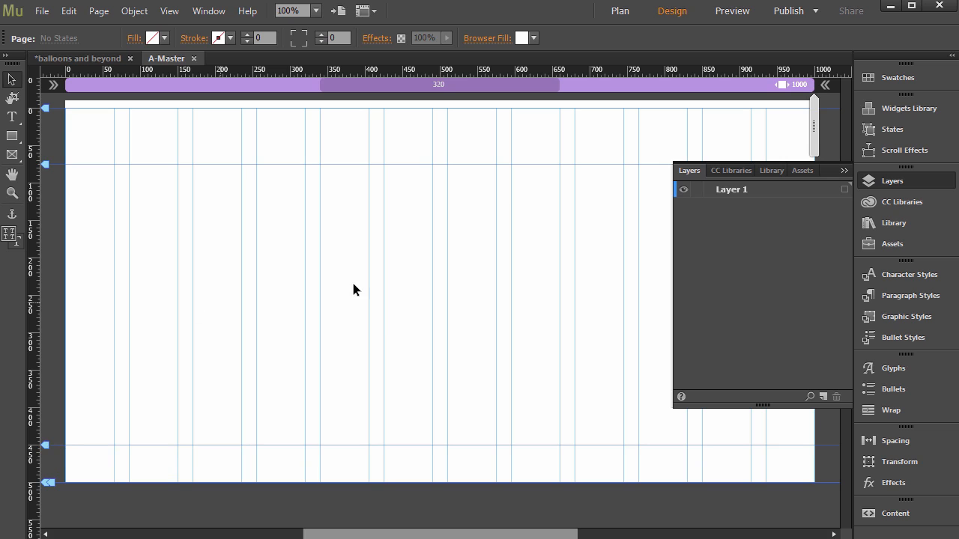
mouse_move(263, 129)
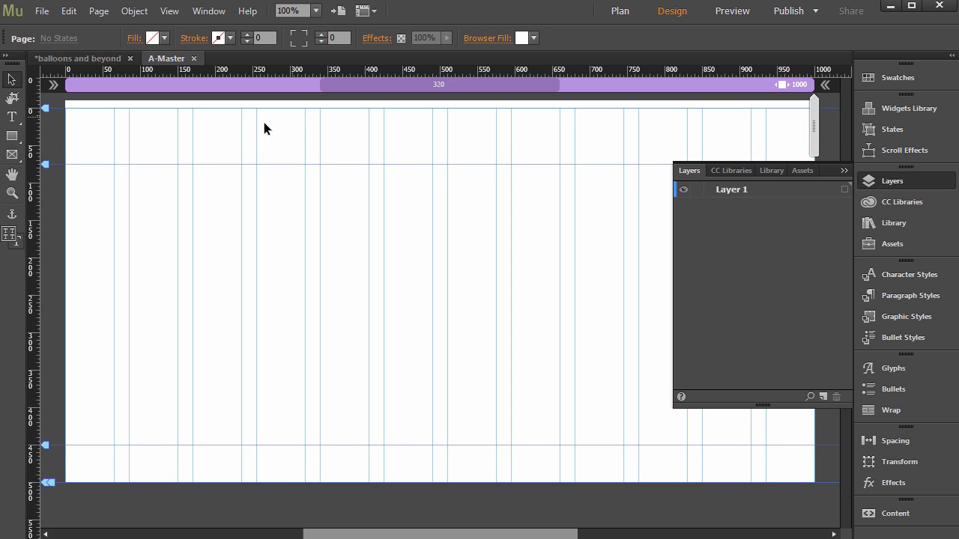
mouse_move(304, 139)
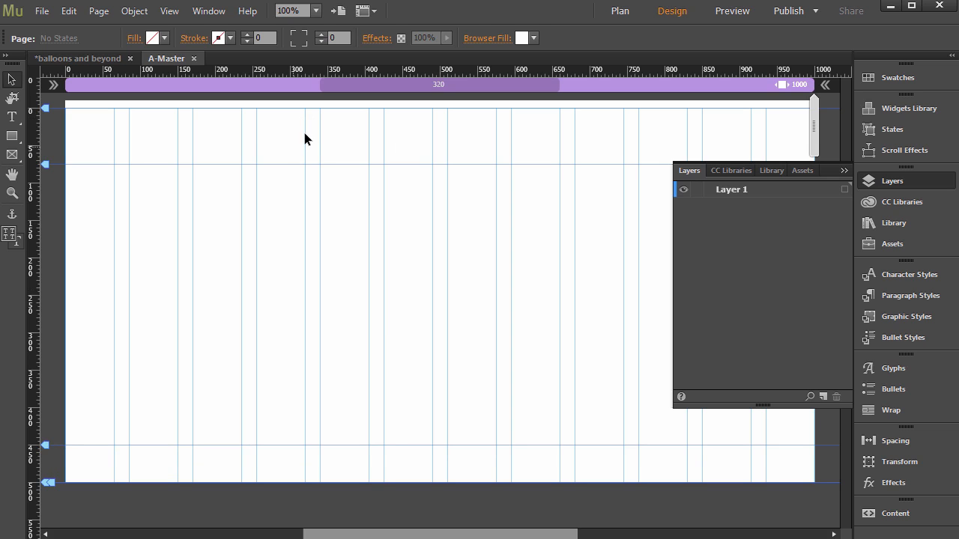
mouse_move(309, 182)
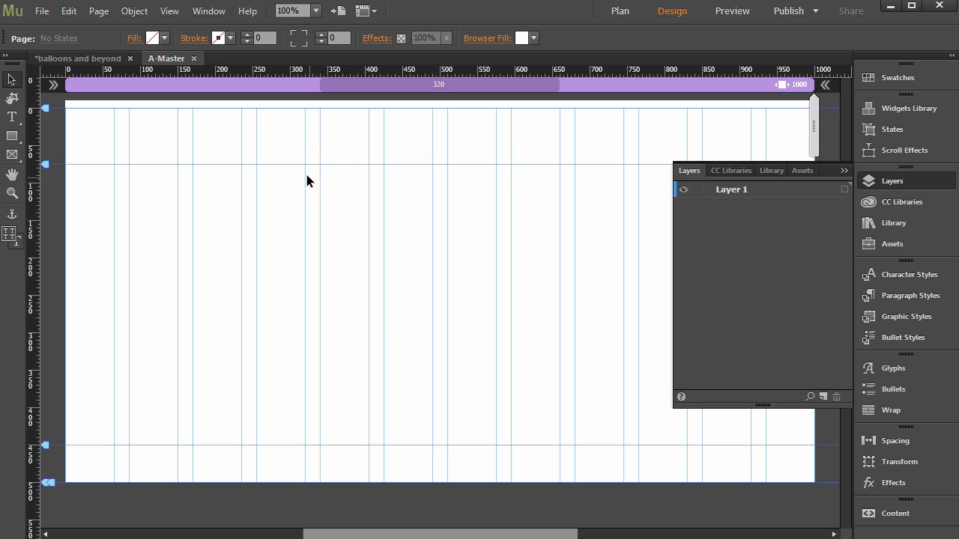
mouse_move(129, 165)
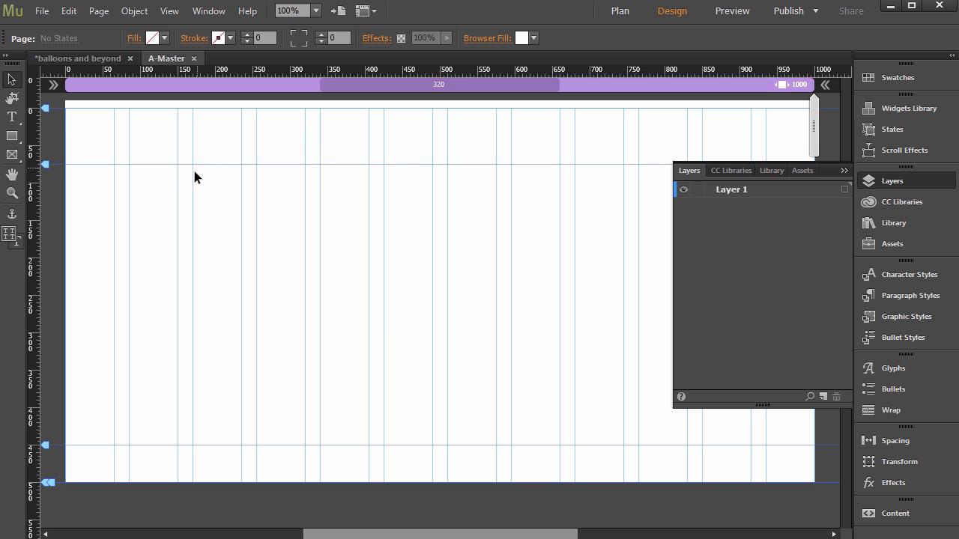
mouse_move(232, 166)
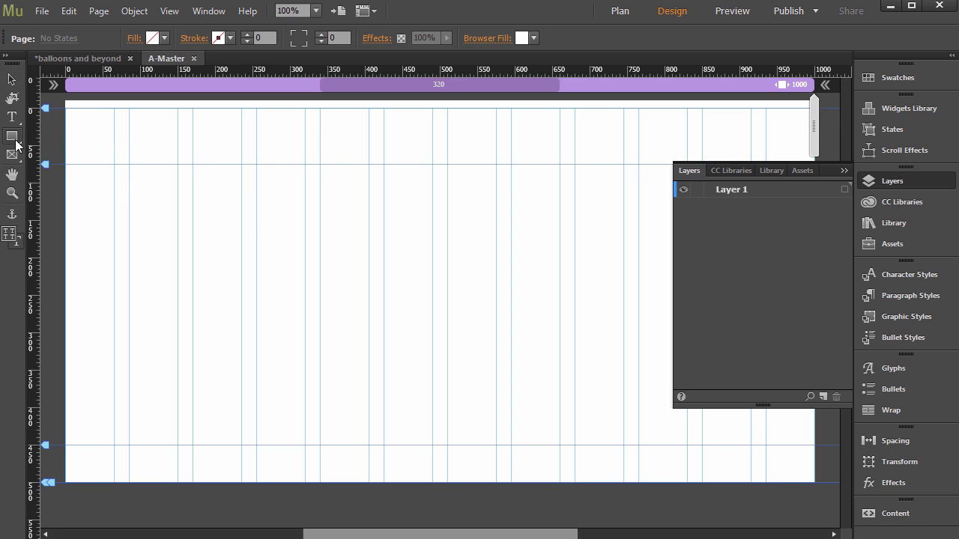
Step: Draw a rectangle across A-Master's header band and give it a 1 px black stroke
left_click(12, 135)
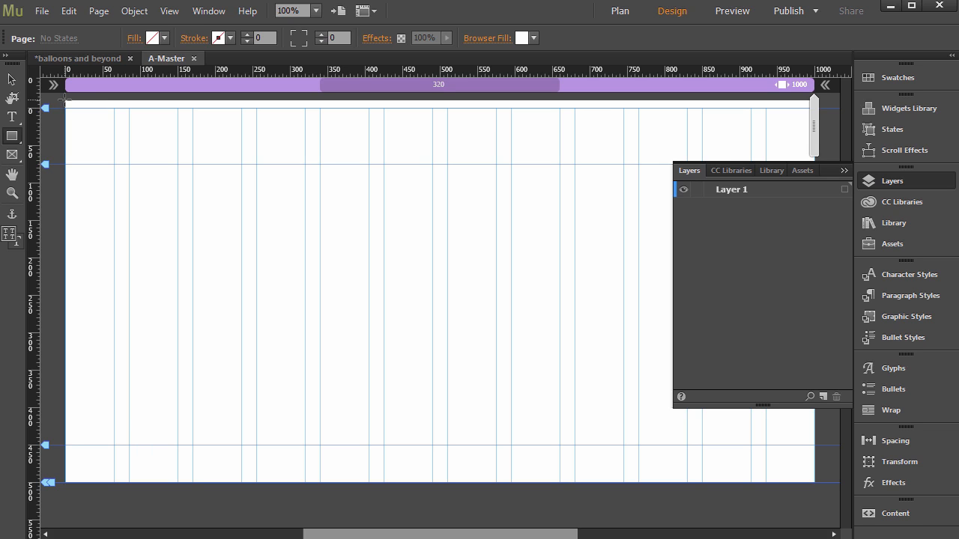
left_click_drag(64, 101, 96, 129)
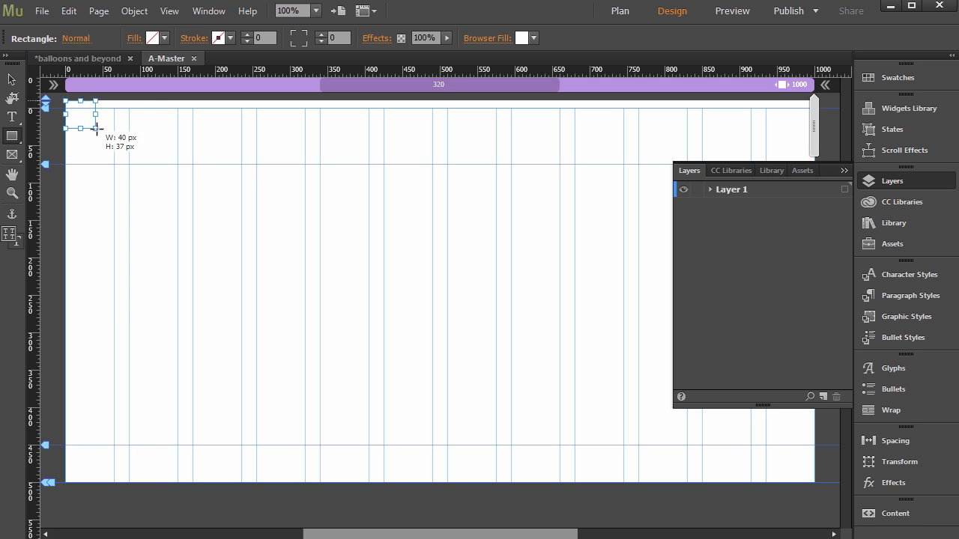
left_click_drag(96, 116, 295, 157)
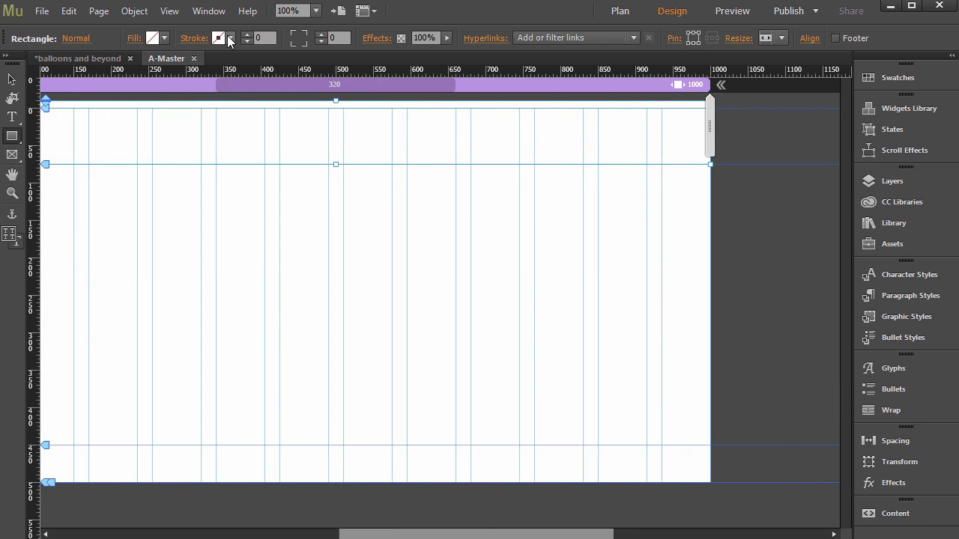
left_click(230, 38)
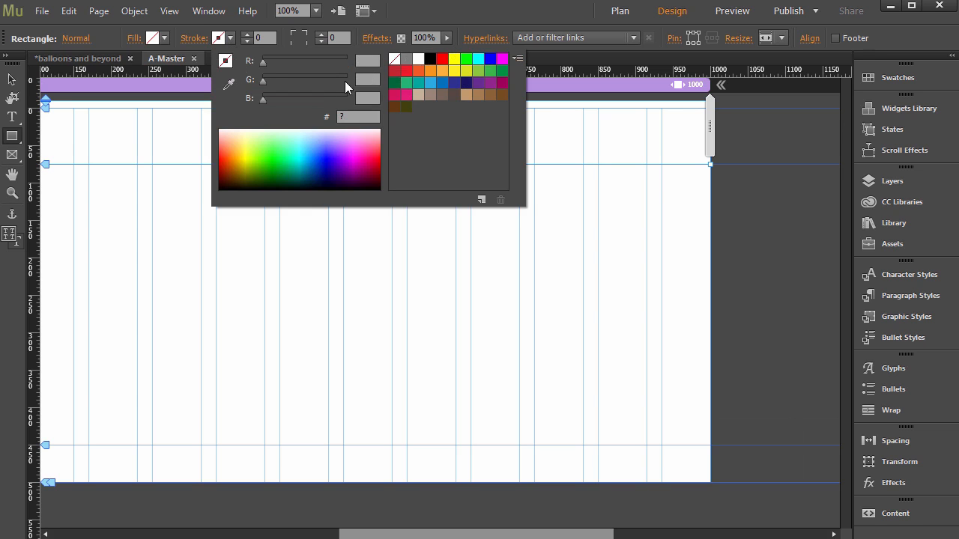
left_click(429, 59)
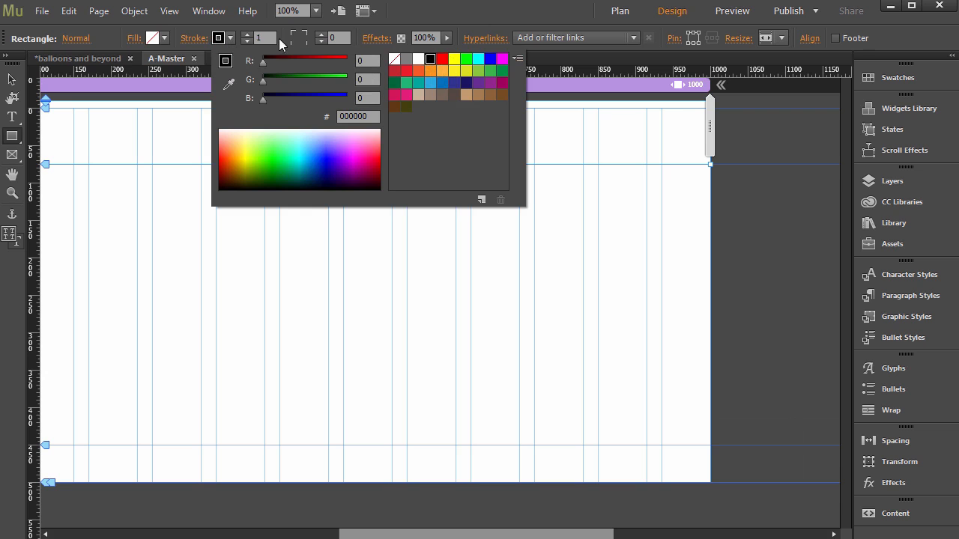
mouse_move(259, 38)
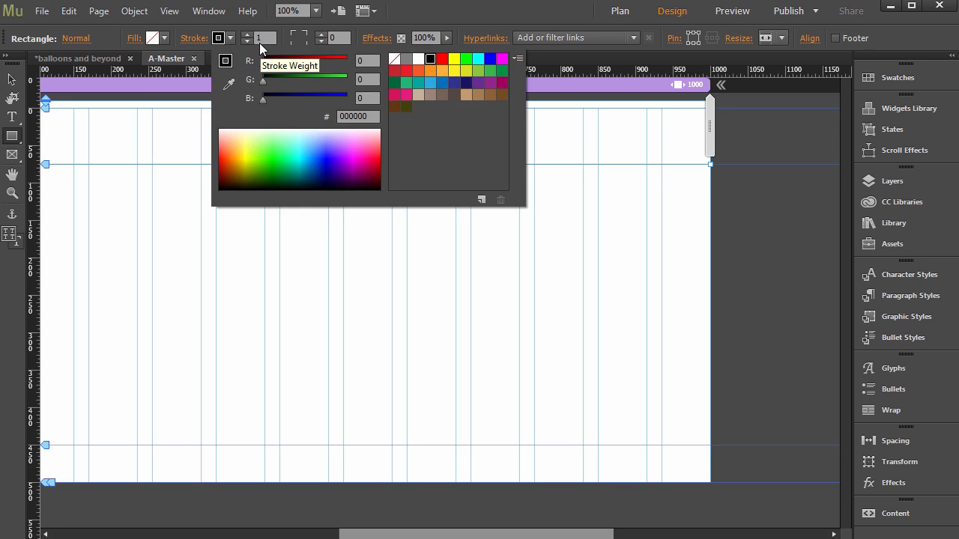
mouse_move(283, 74)
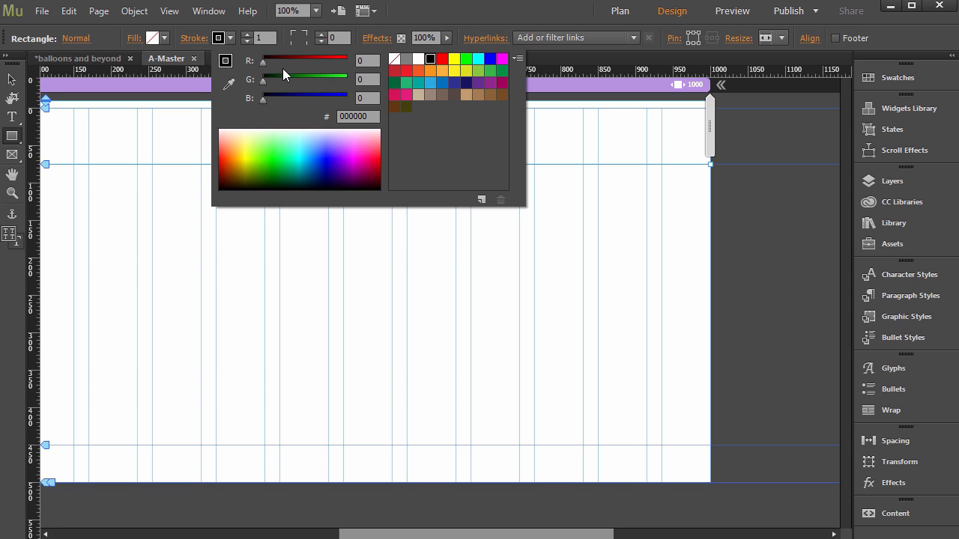
mouse_move(314, 47)
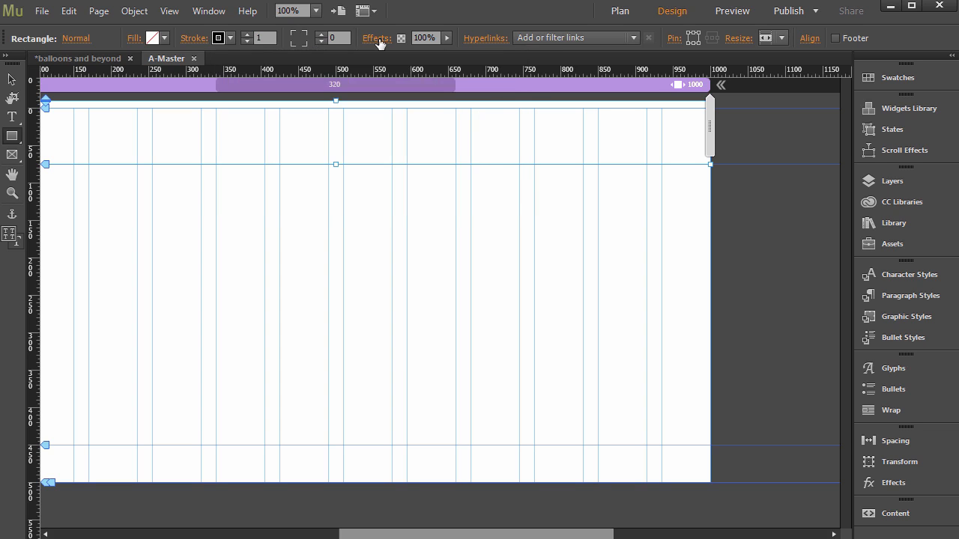
left_click(377, 39)
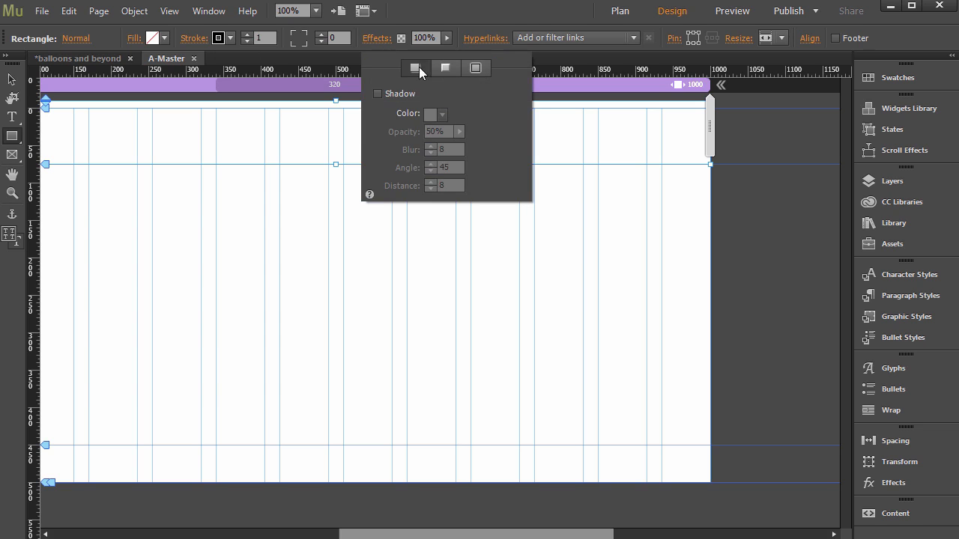
left_click(475, 68)
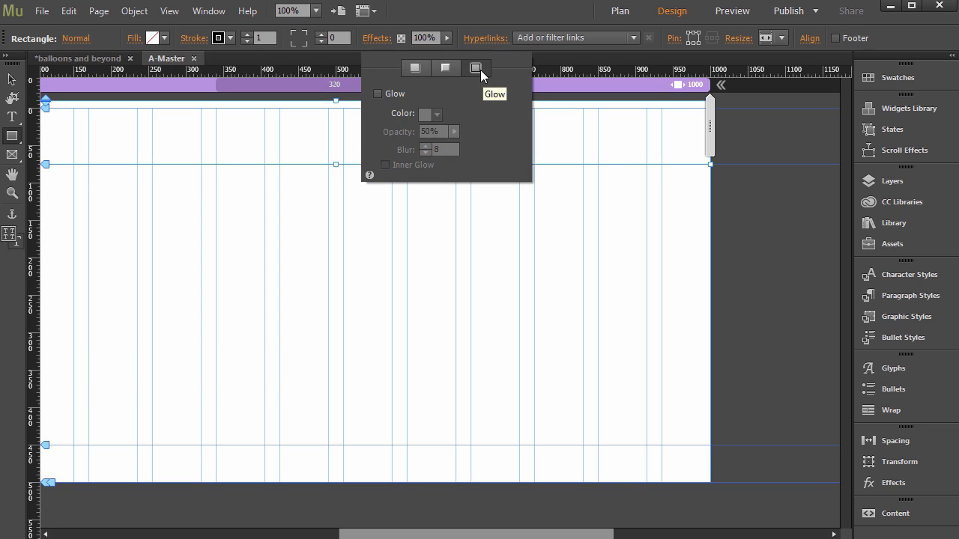
mouse_move(463, 74)
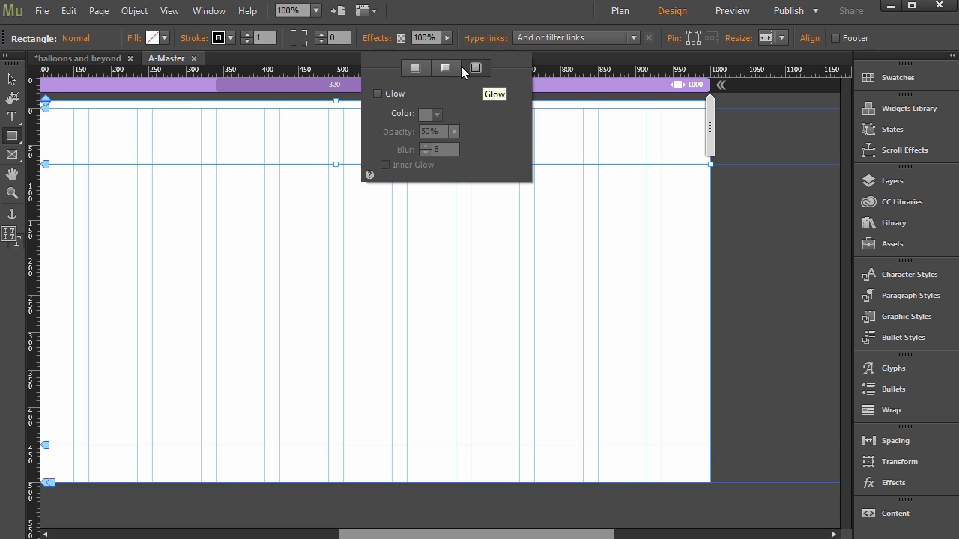
mouse_move(445, 68)
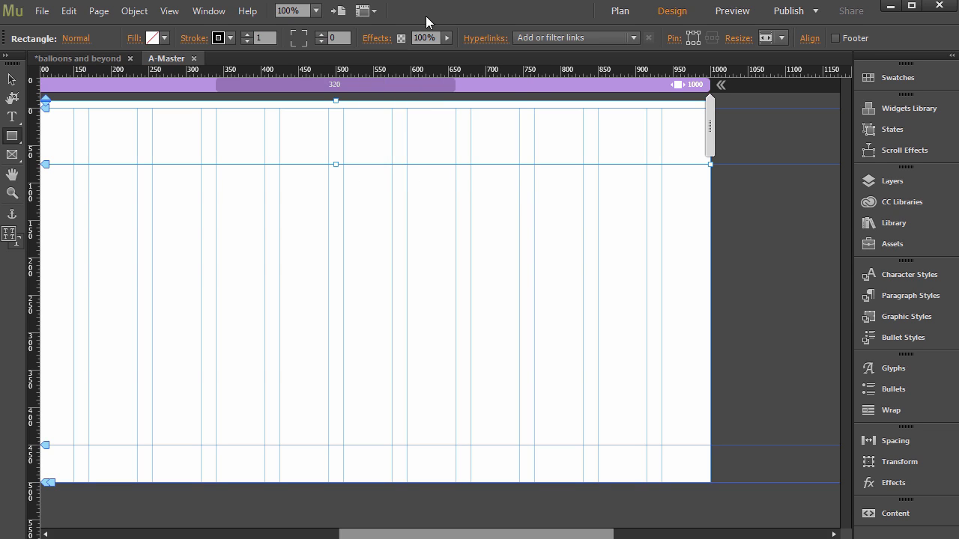
mouse_move(447, 46)
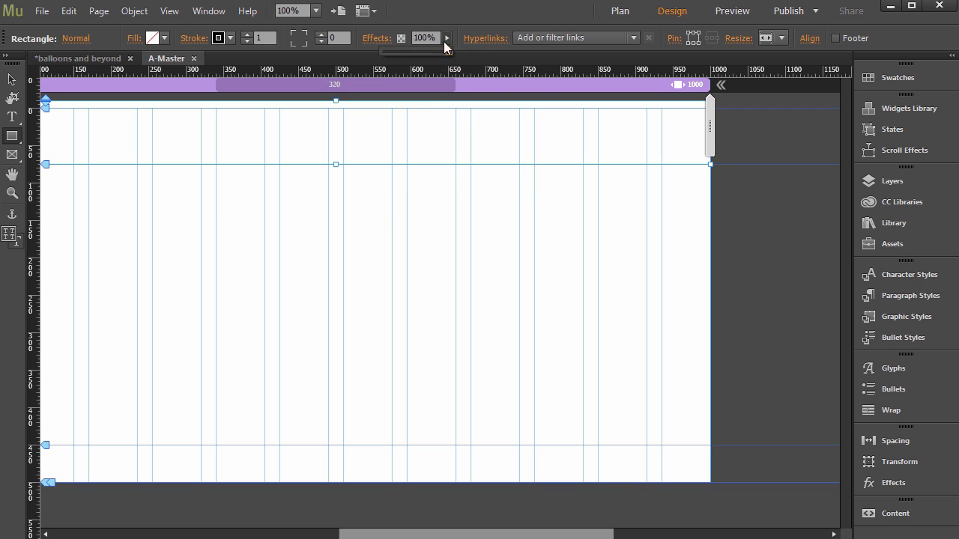
left_click(424, 38)
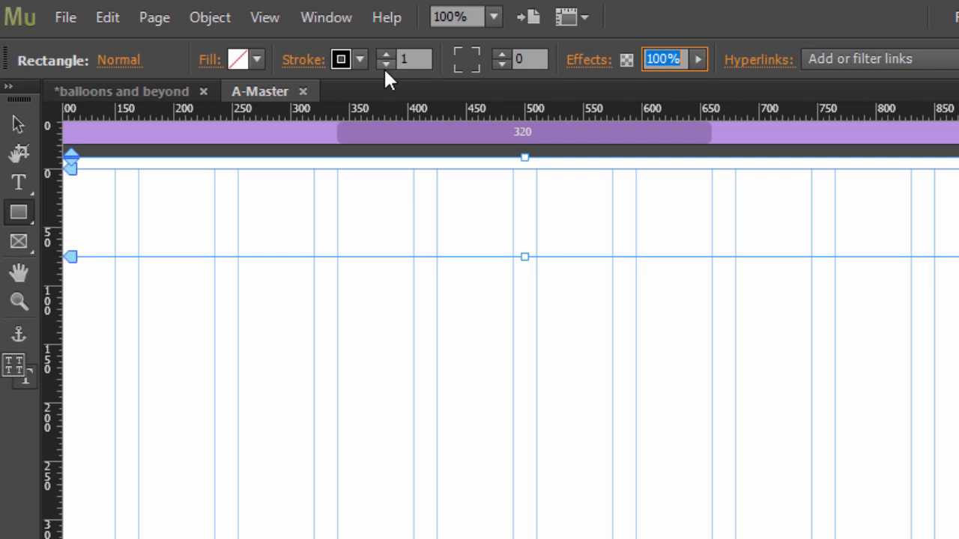
left_click(360, 59)
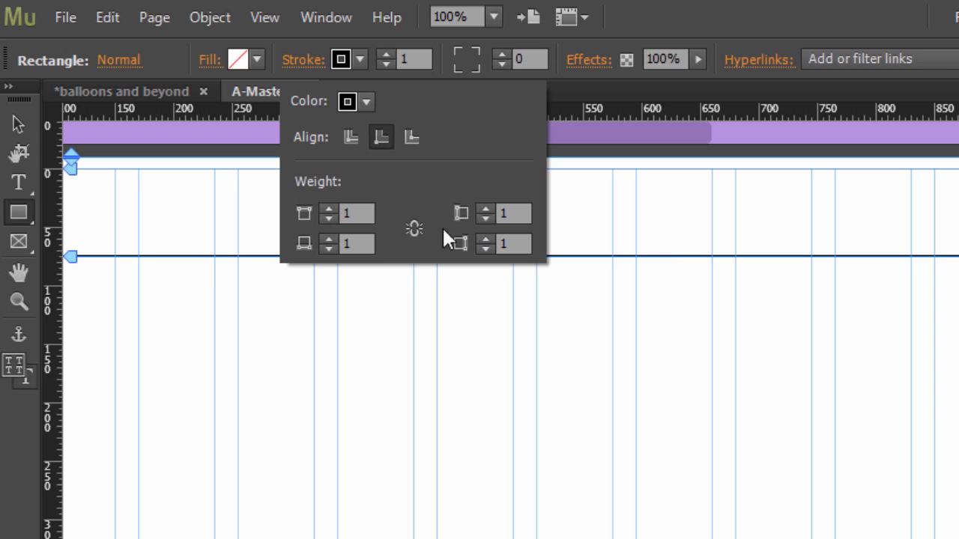
Step: Set per-side stroke weights so only the bottom edge keeps its line, then preview
left_click(512, 214)
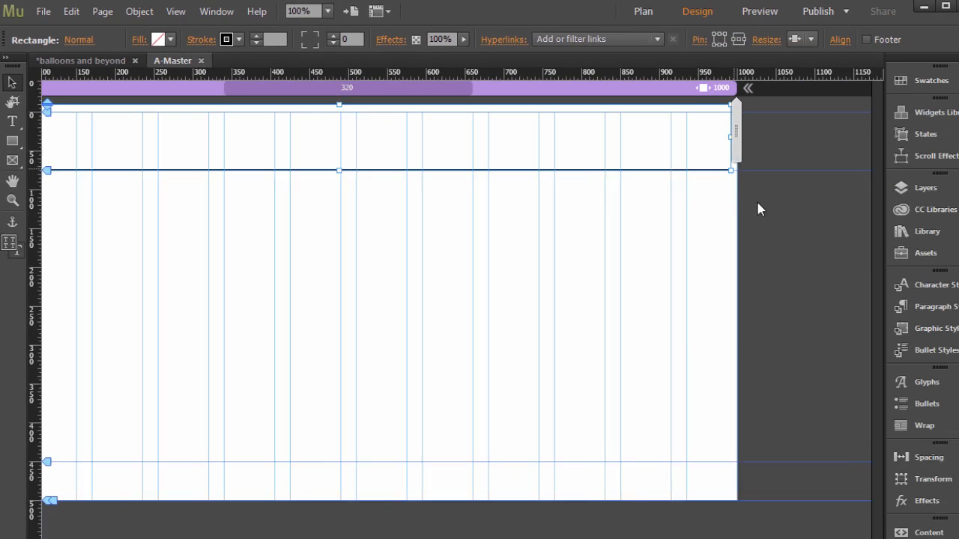
left_click(759, 10)
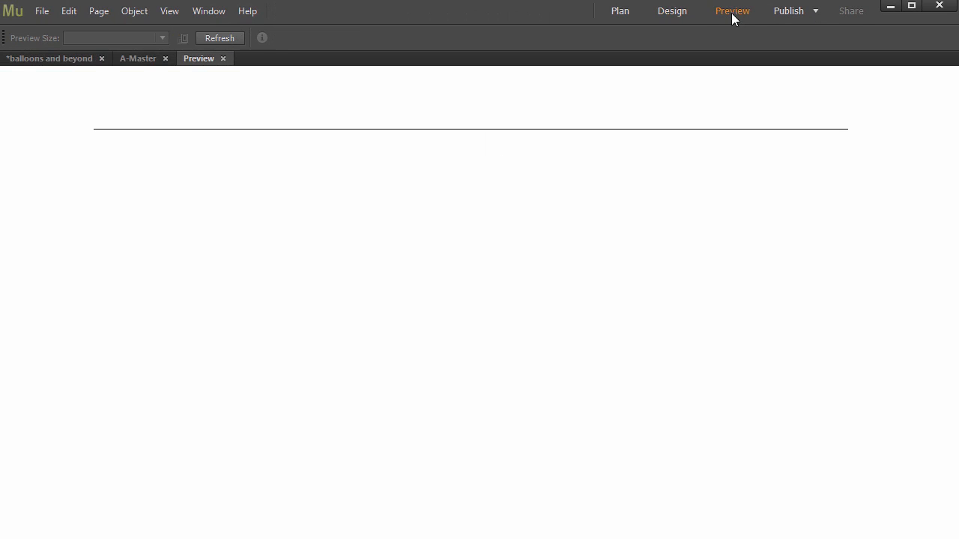
mouse_move(167, 144)
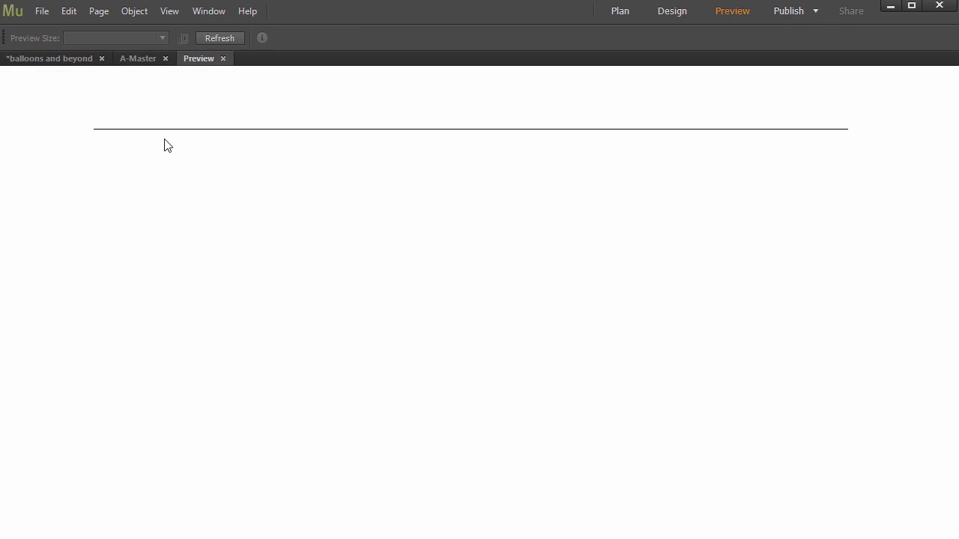
mouse_move(374, 258)
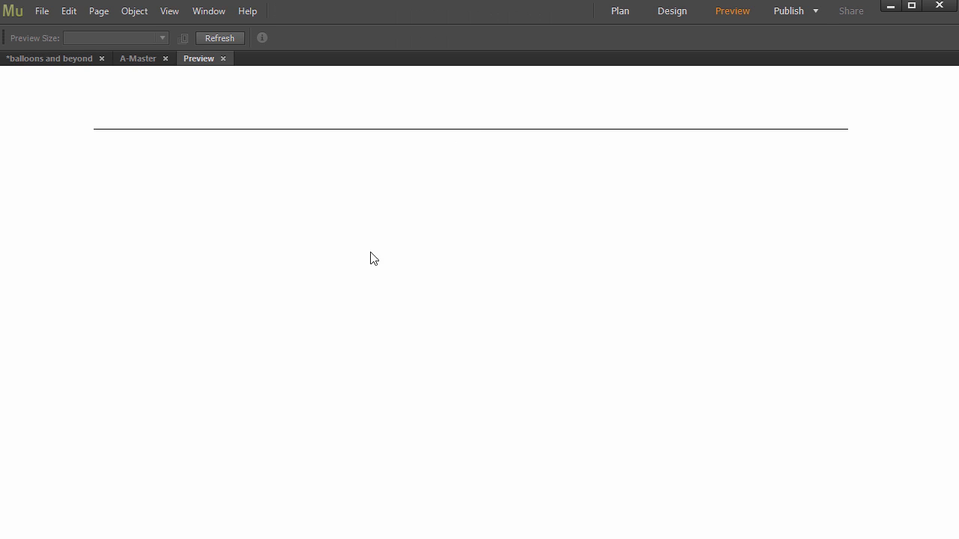
mouse_move(383, 190)
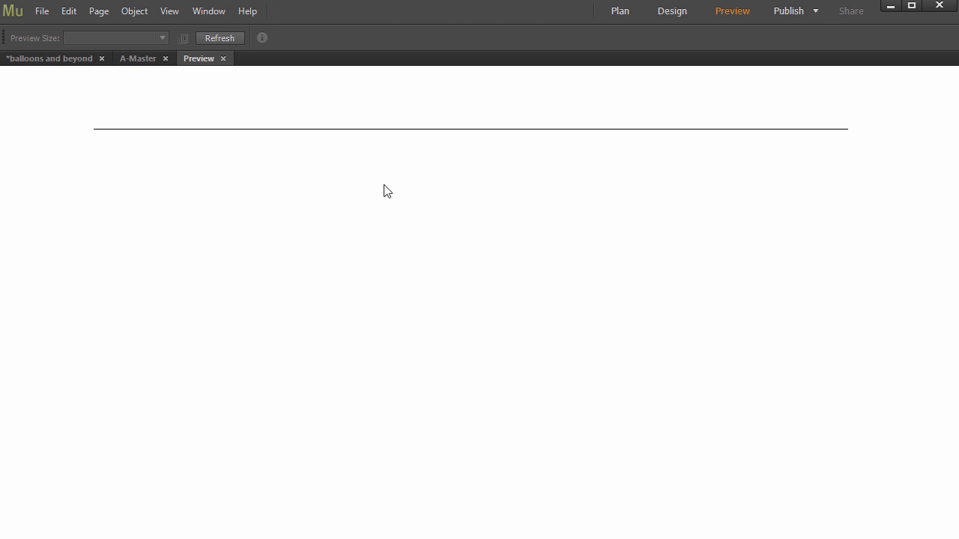
mouse_move(272, 249)
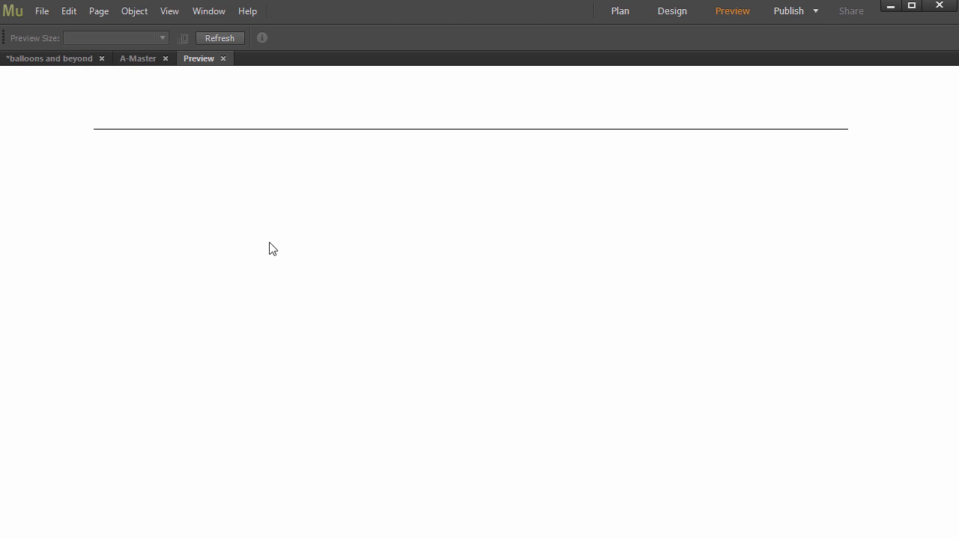
mouse_move(396, 233)
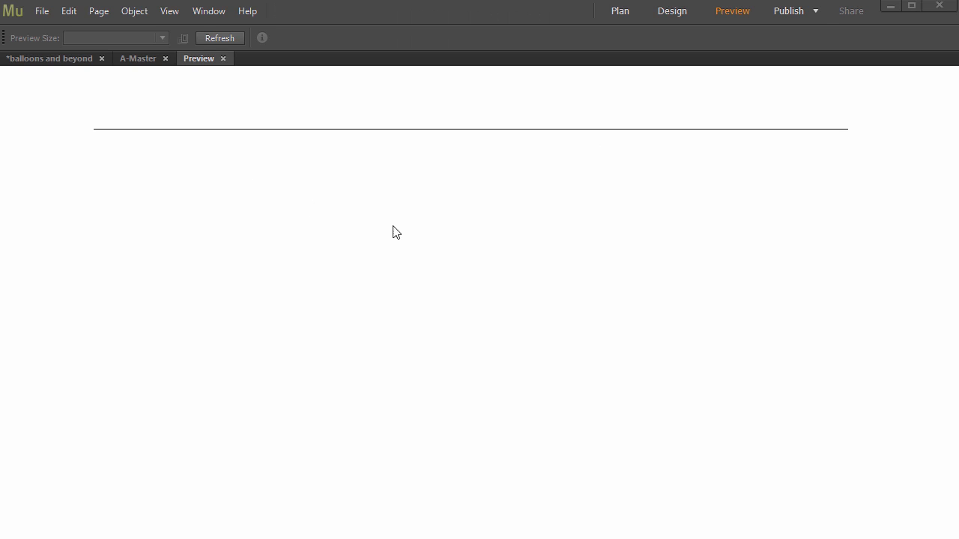
mouse_move(599, 188)
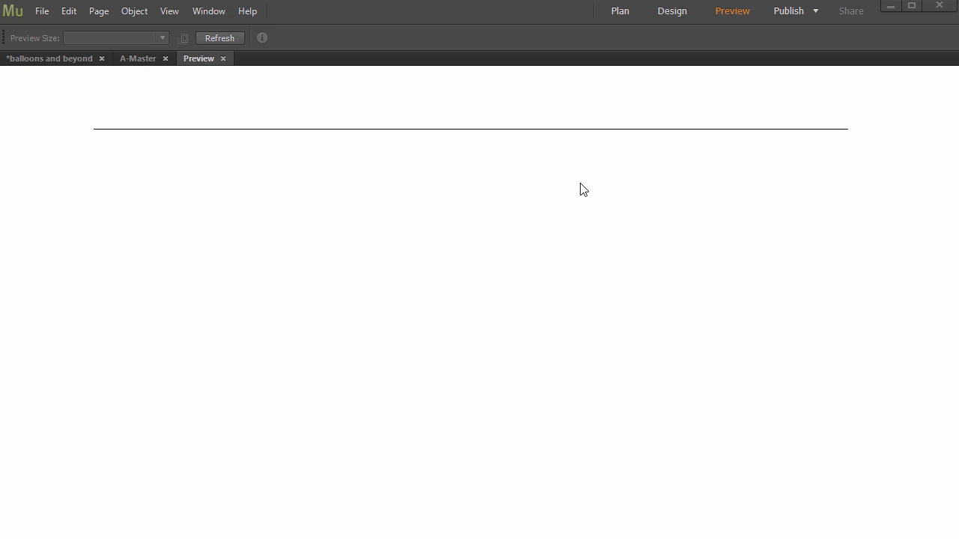
mouse_move(582, 188)
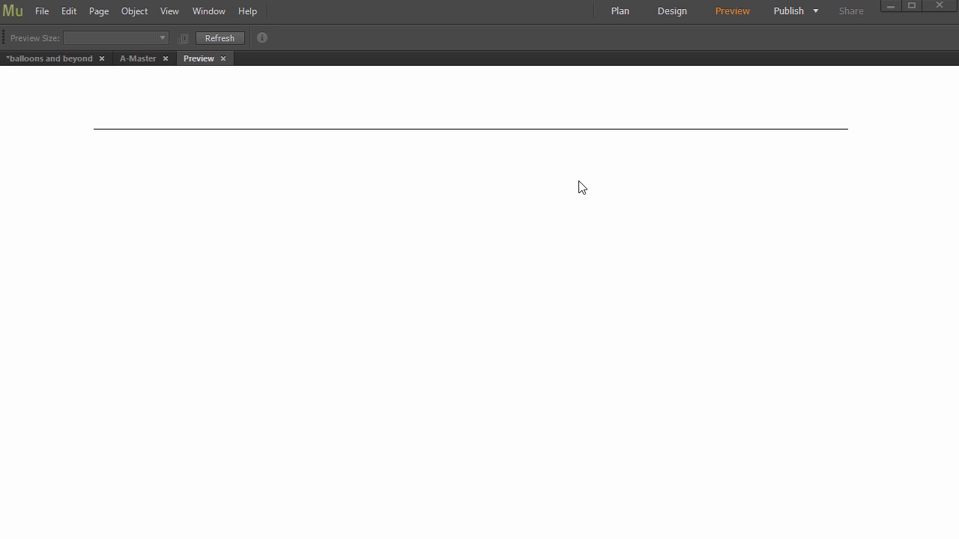
mouse_move(502, 164)
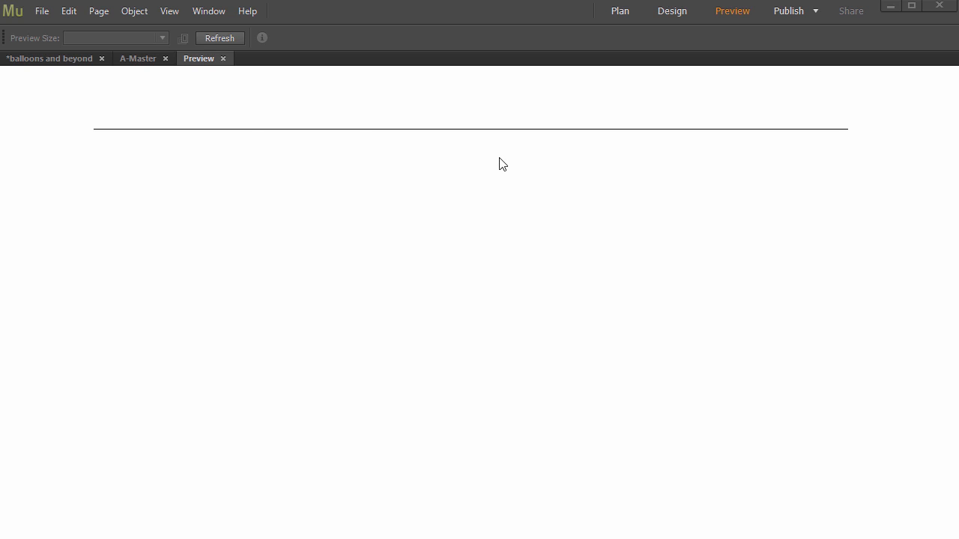
mouse_move(320, 107)
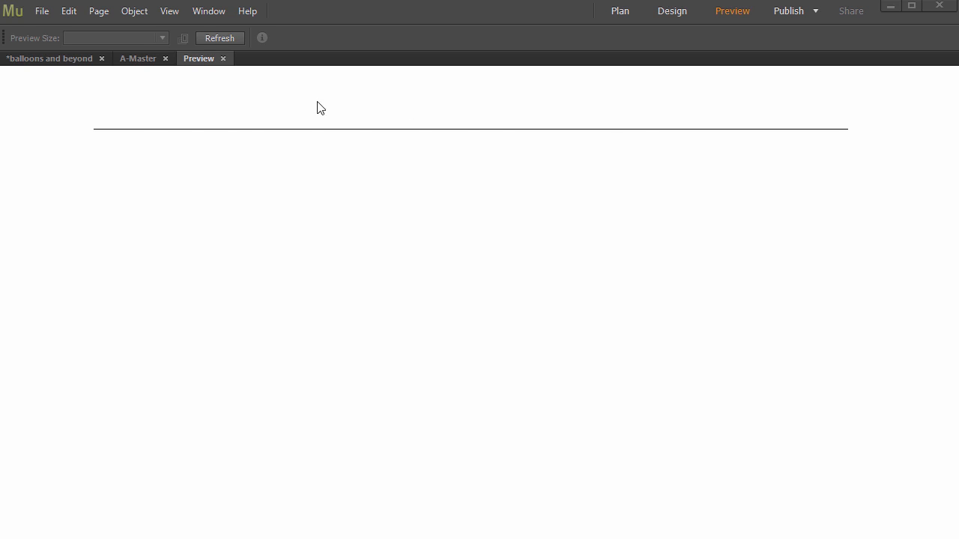
mouse_move(483, 76)
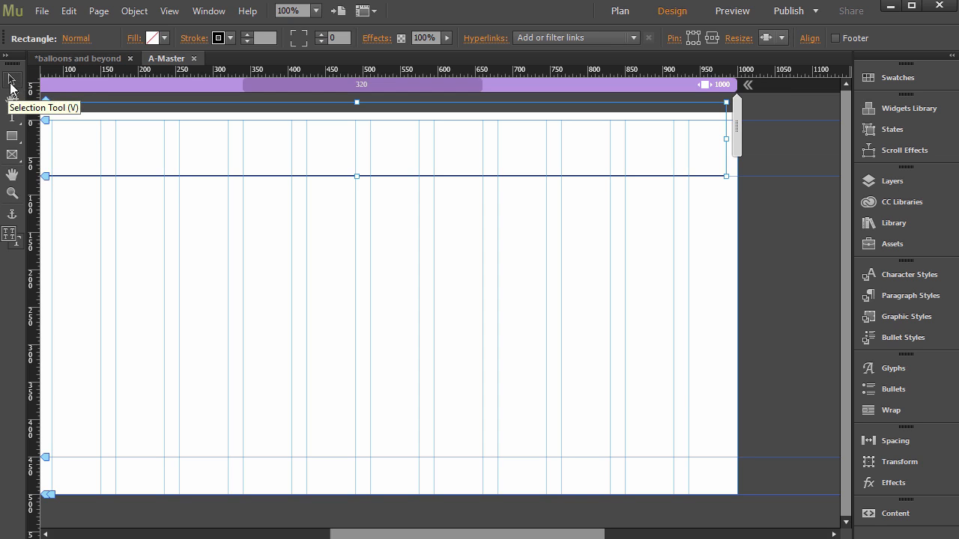
mouse_move(726, 183)
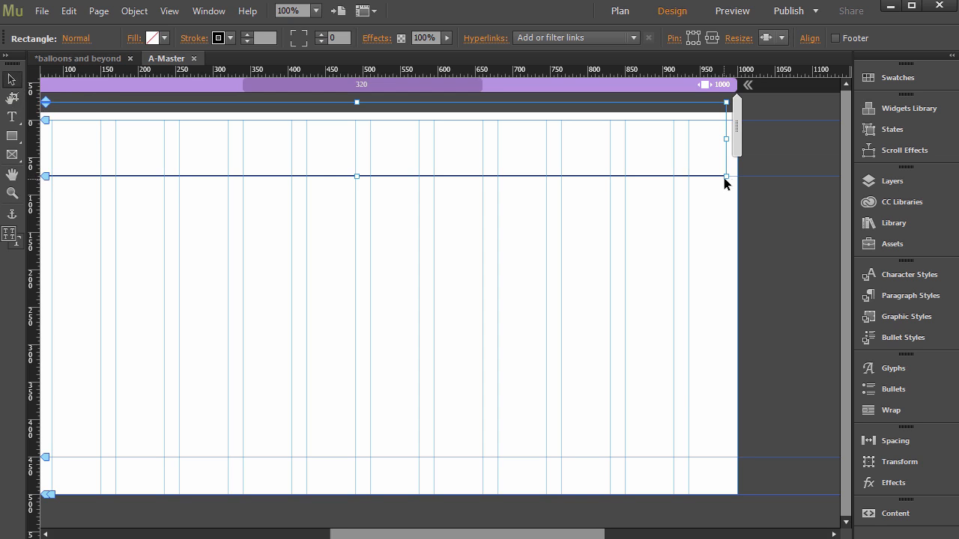
Step: Drag the header rectangle's right handle to the page edge and preview A-Master
left_click_drag(725, 176, 734, 176)
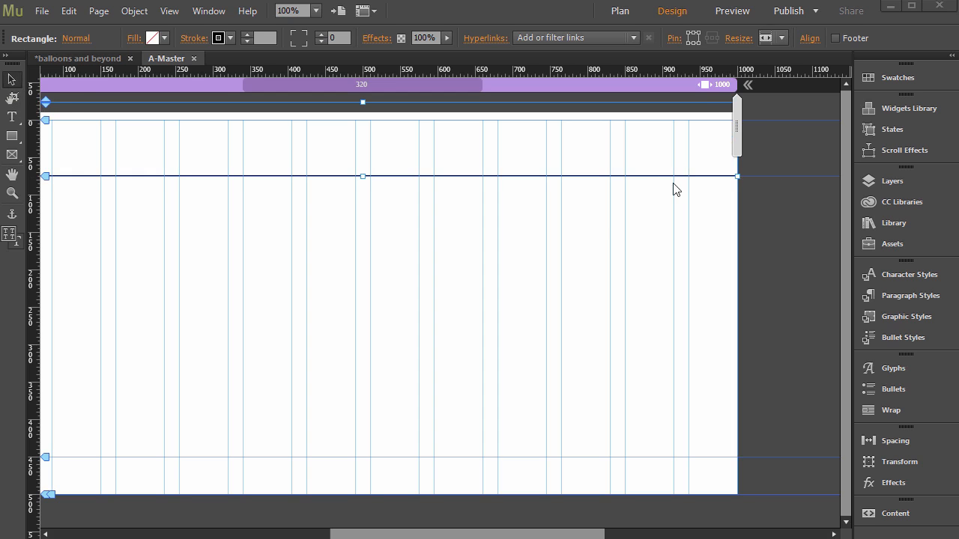
mouse_move(636, 177)
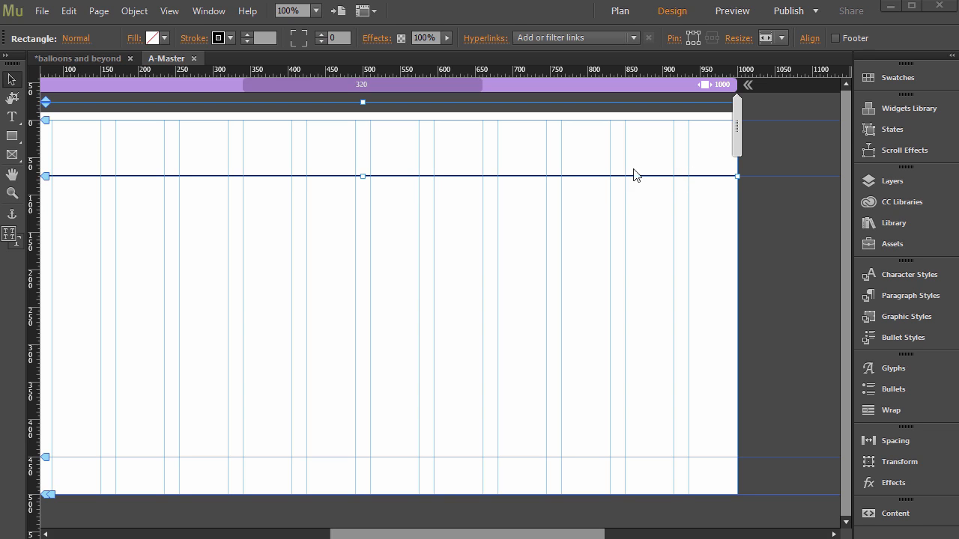
mouse_move(736, 141)
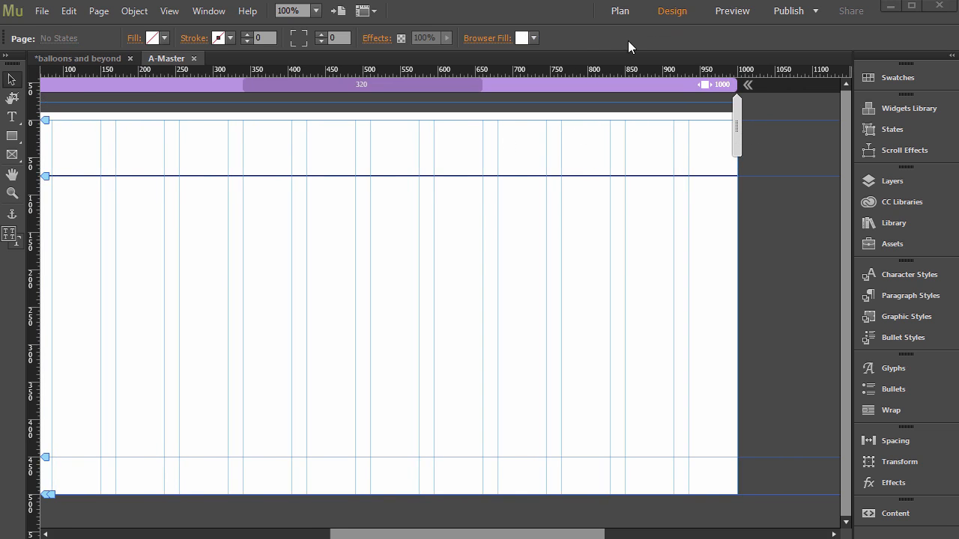
left_click(731, 11)
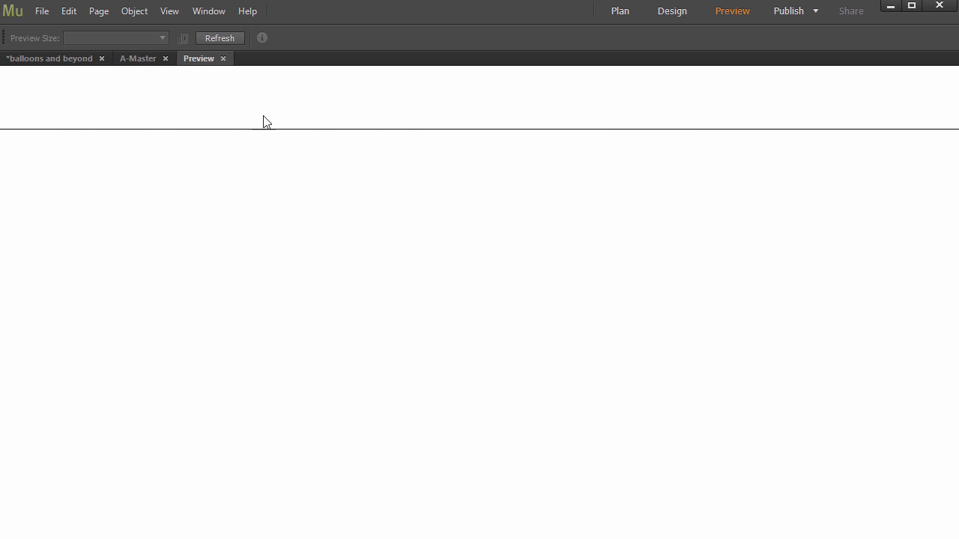
mouse_move(794, 18)
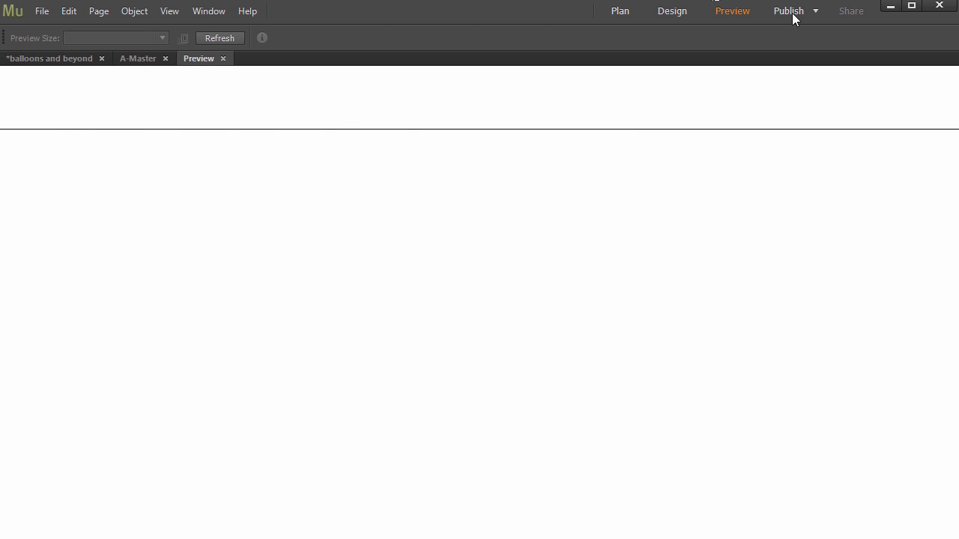
left_click(672, 10)
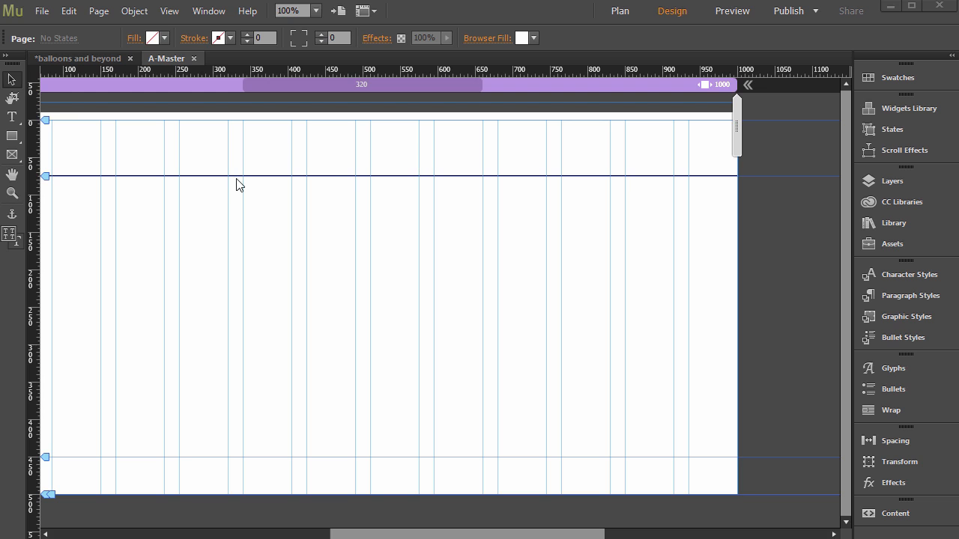
mouse_move(288, 140)
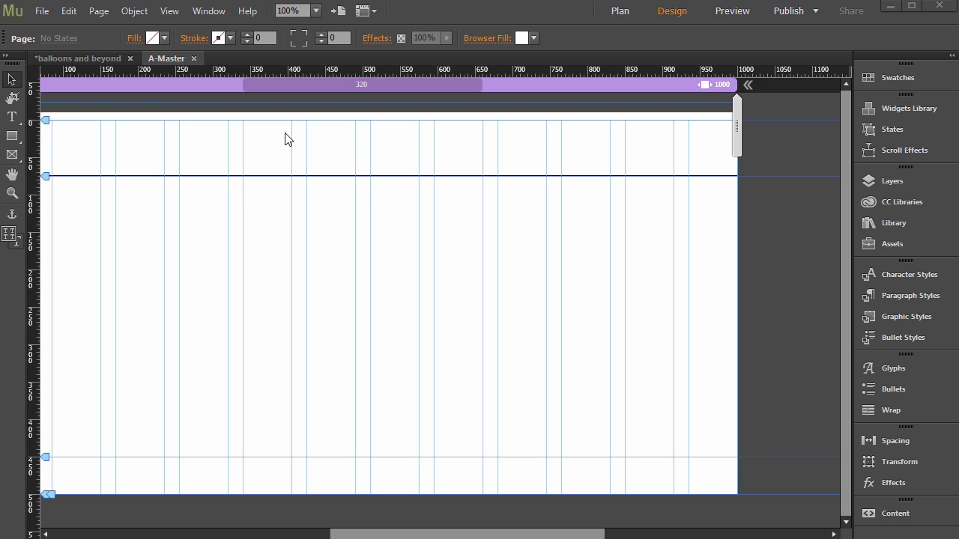
mouse_move(300, 150)
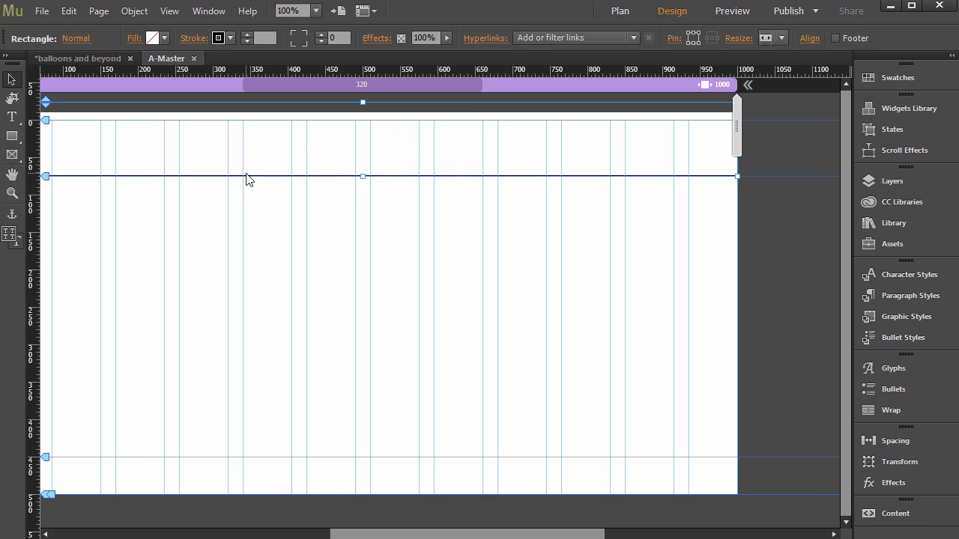
mouse_move(249, 171)
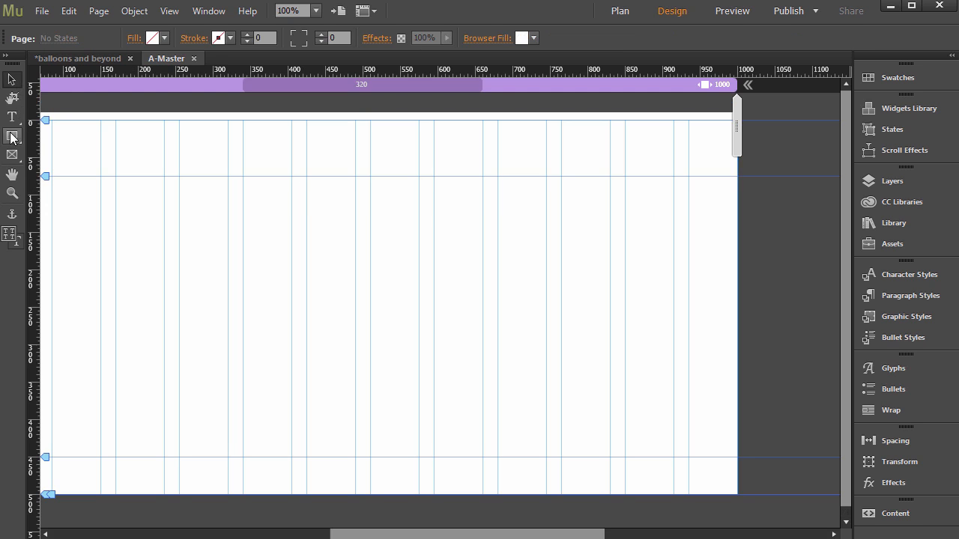
mouse_move(12, 136)
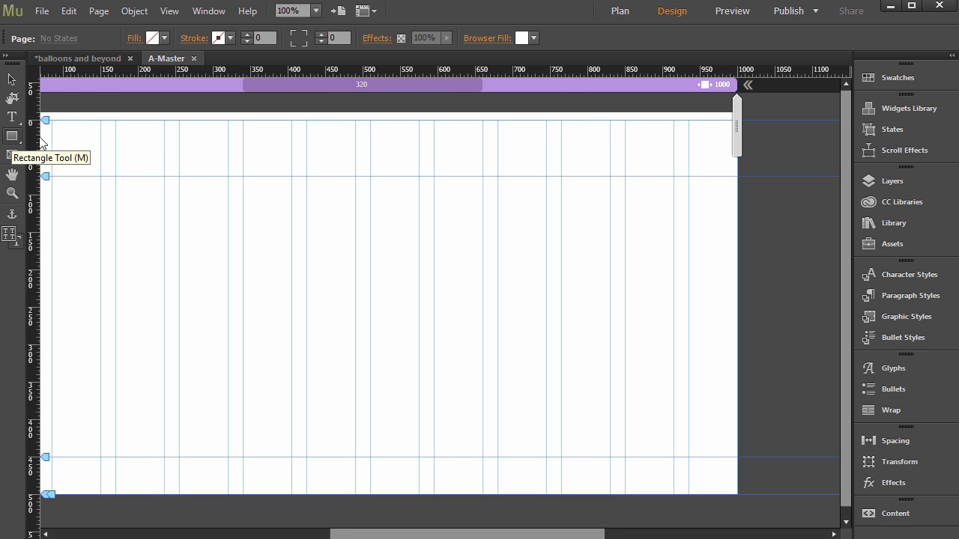
Step: Draw a new rectangle spanning the full width of A-Master's header band
left_click_drag(73, 112, 308, 154)
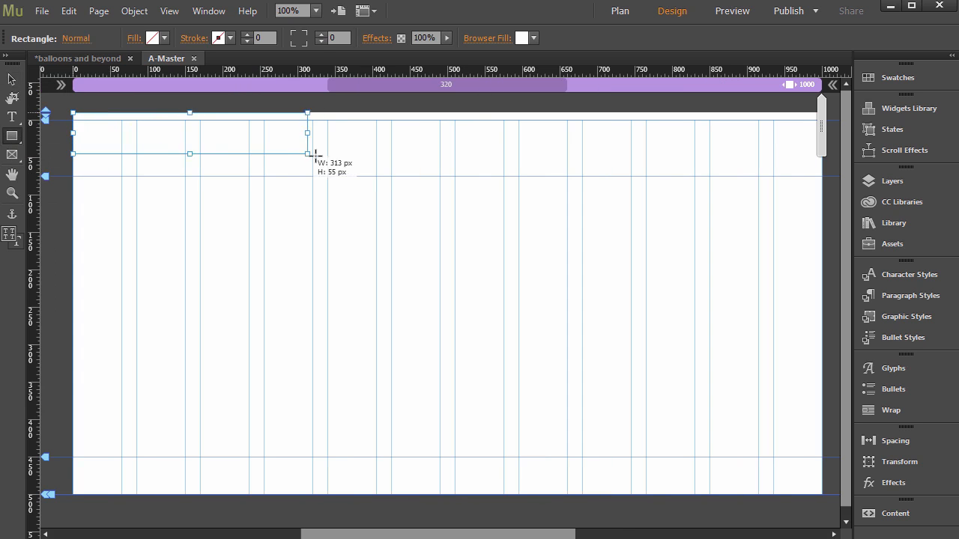
left_click_drag(307, 153, 735, 167)
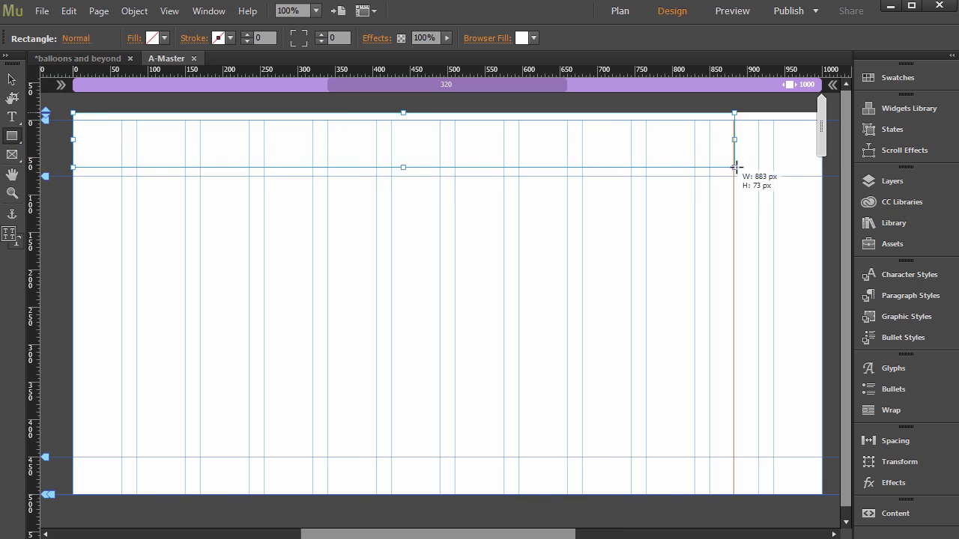
left_click_drag(734, 166, 808, 166)
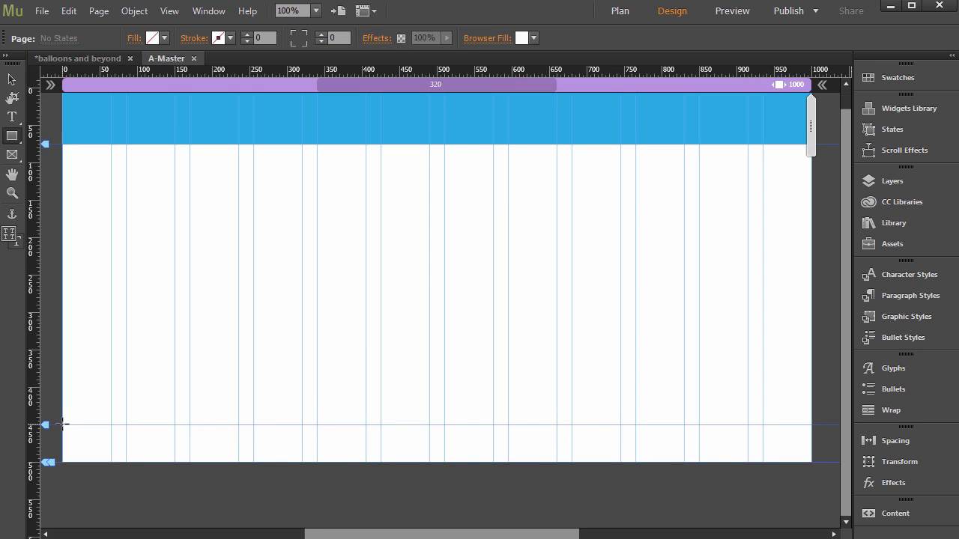
Step: Draw a rectangle from the bottom-left guide across the page for the footer
left_click_drag(62, 425, 111, 451)
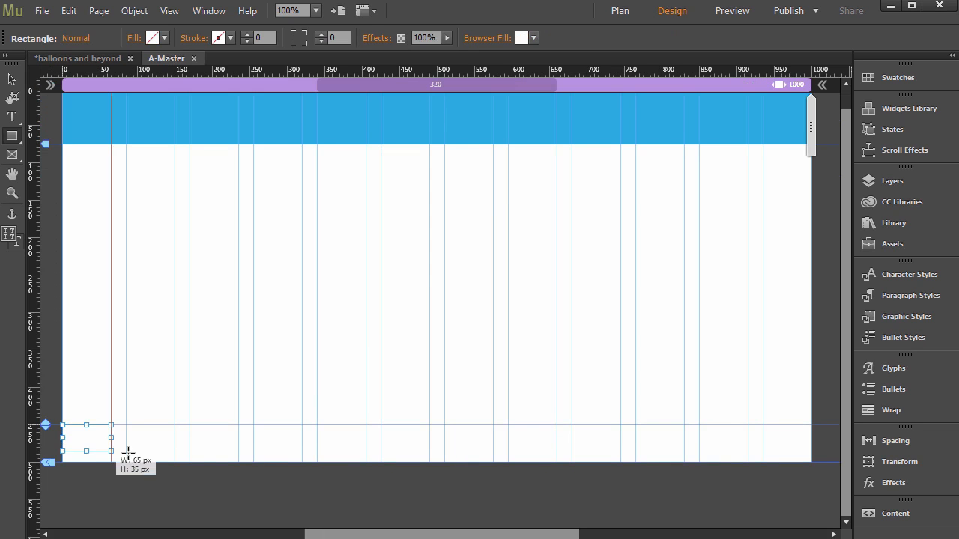
left_click_drag(111, 451, 277, 462)
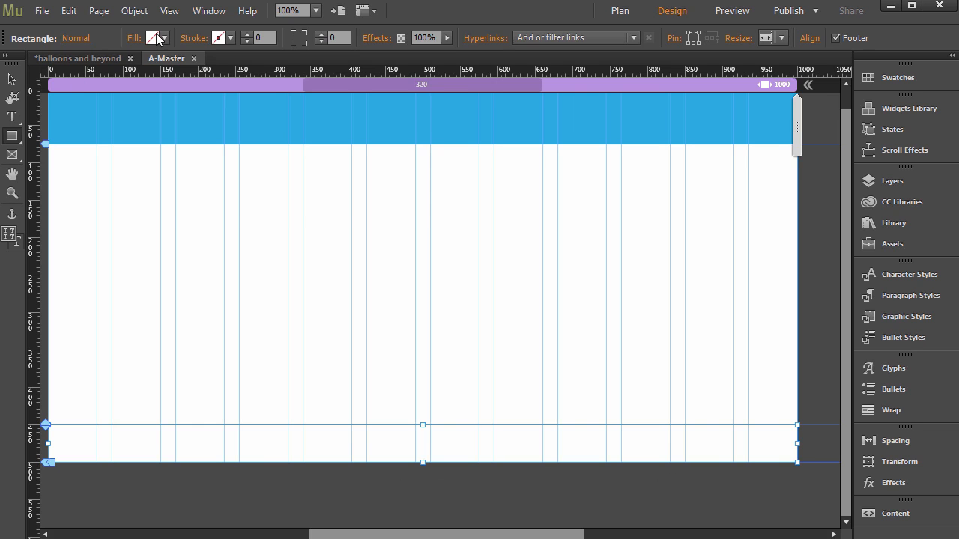
Step: Set the footer rectangle's fill to tan, hex C69C6D
left_click(154, 37)
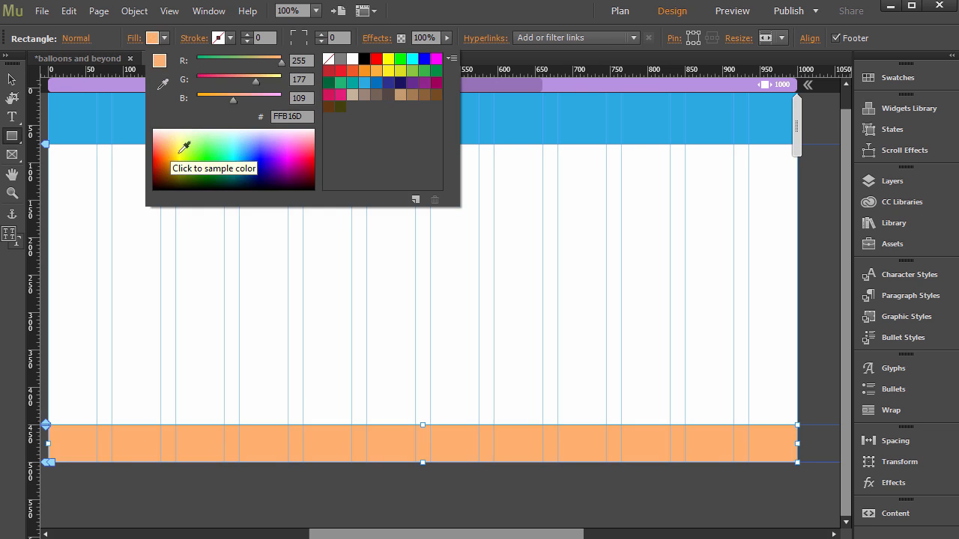
mouse_move(294, 146)
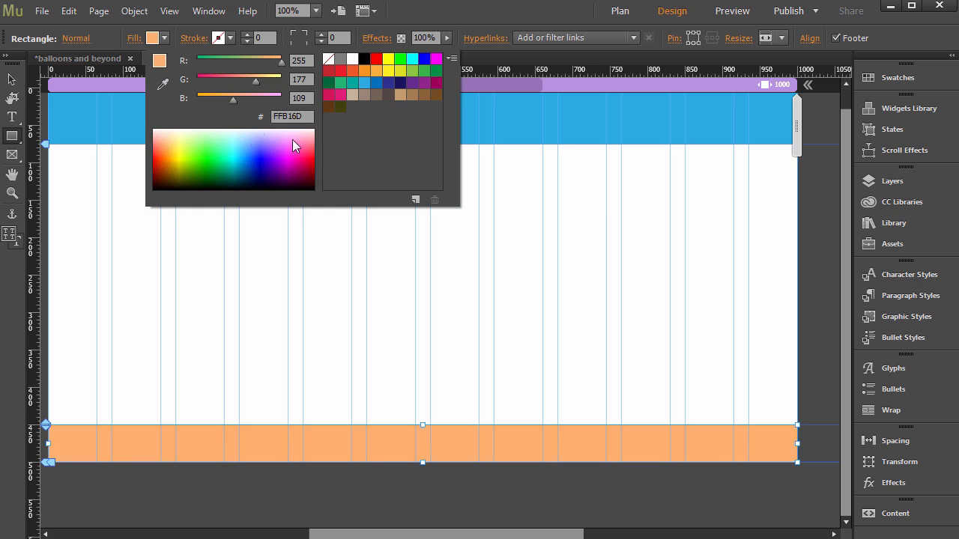
mouse_move(313, 128)
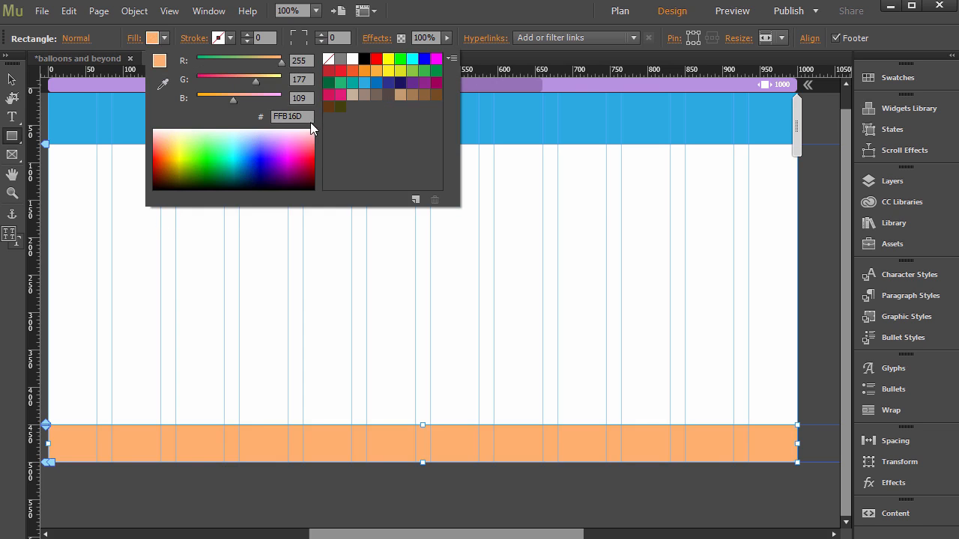
type("C69")
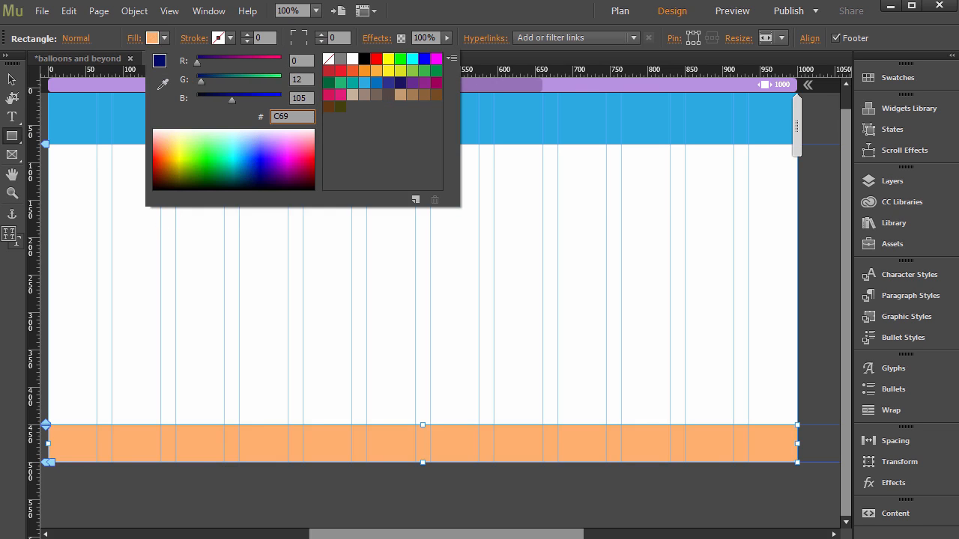
type("C69C60")
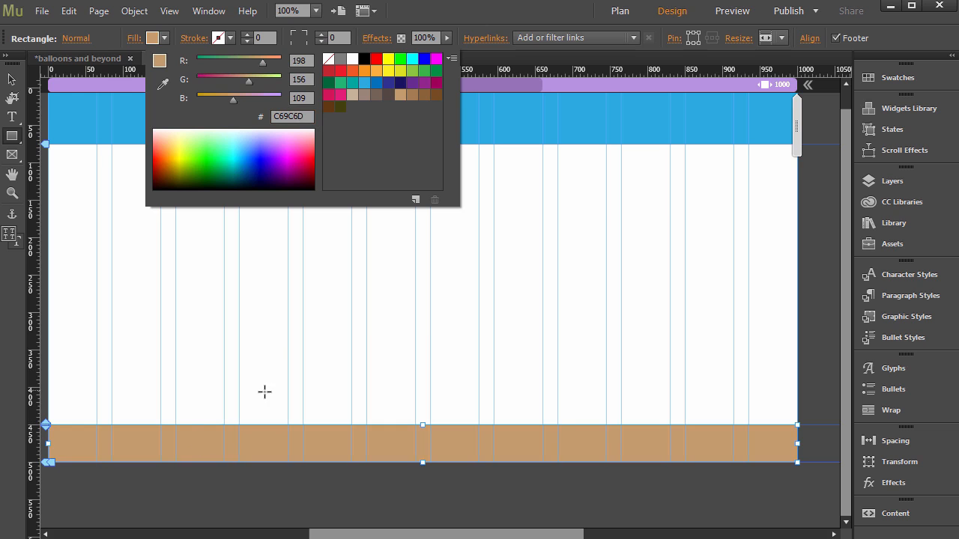
mouse_move(448, 262)
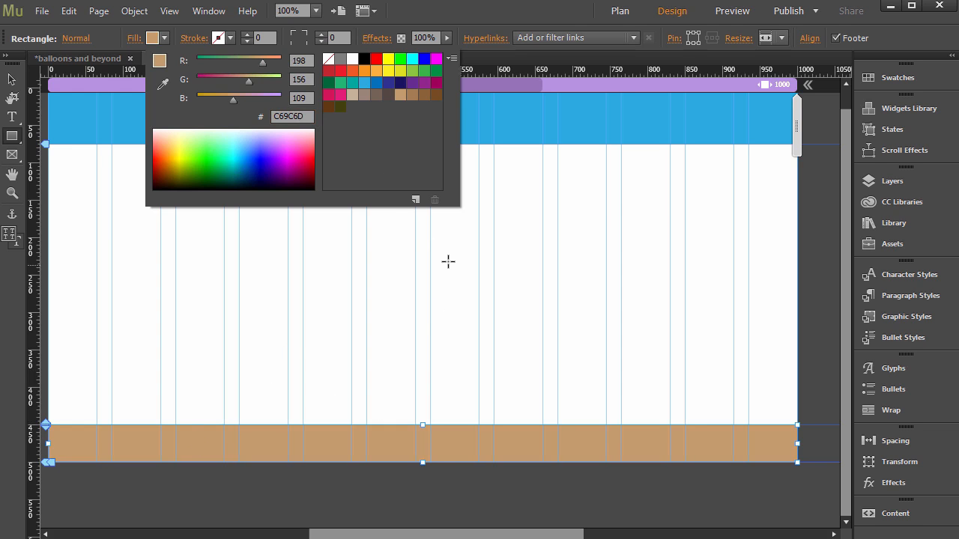
mouse_move(430, 301)
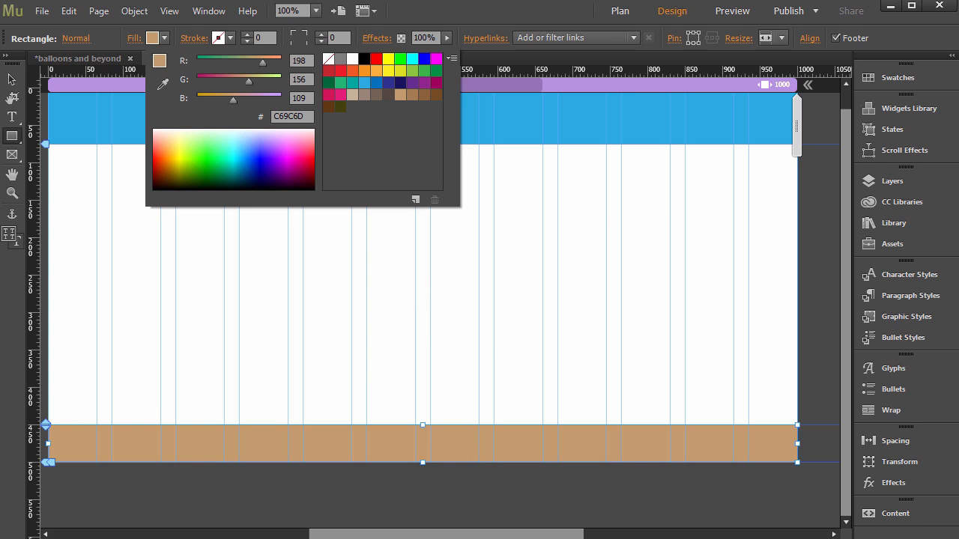
mouse_move(466, 295)
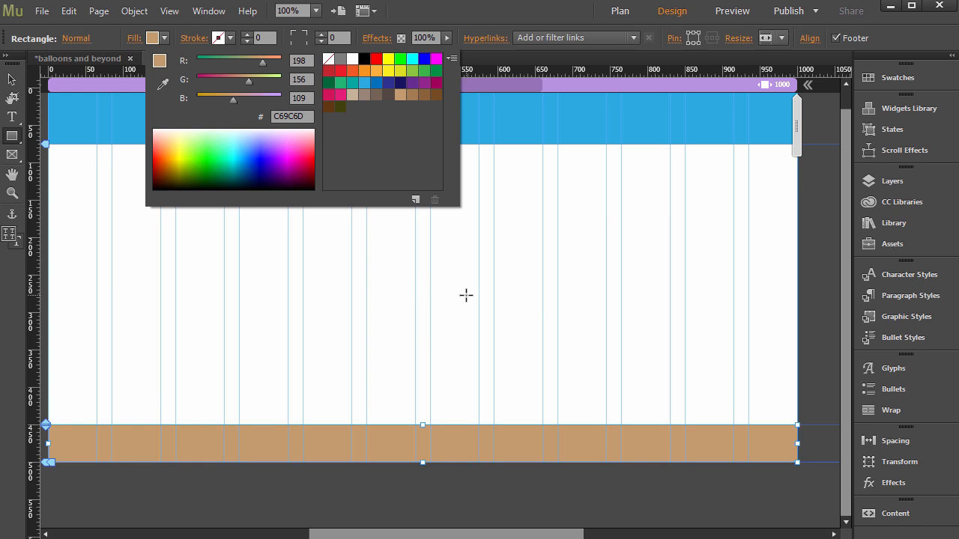
mouse_move(409, 344)
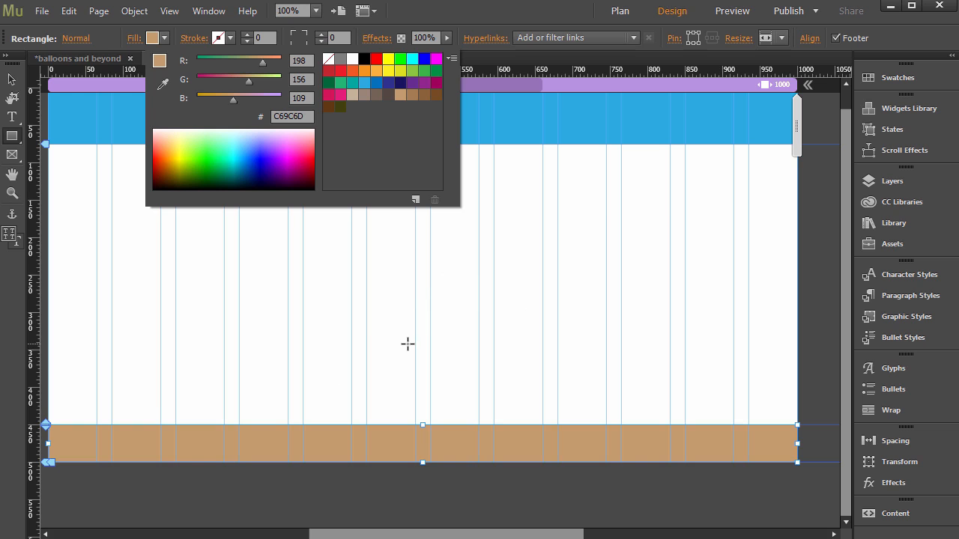
mouse_move(375, 332)
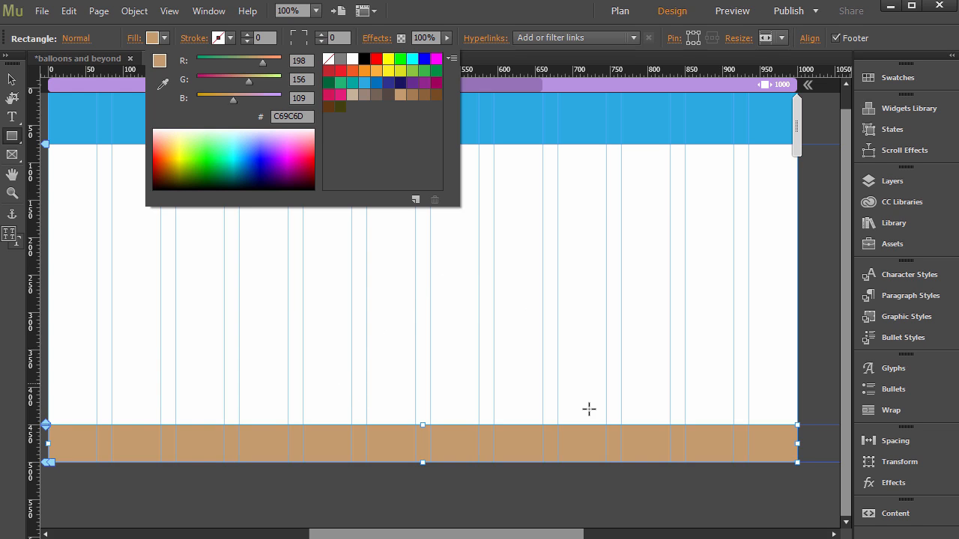
mouse_move(766, 445)
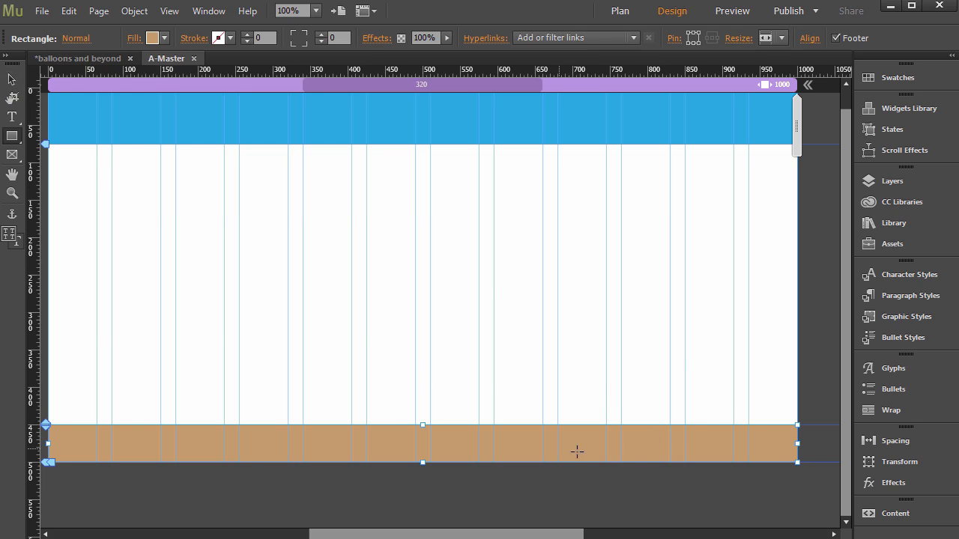
mouse_move(824, 458)
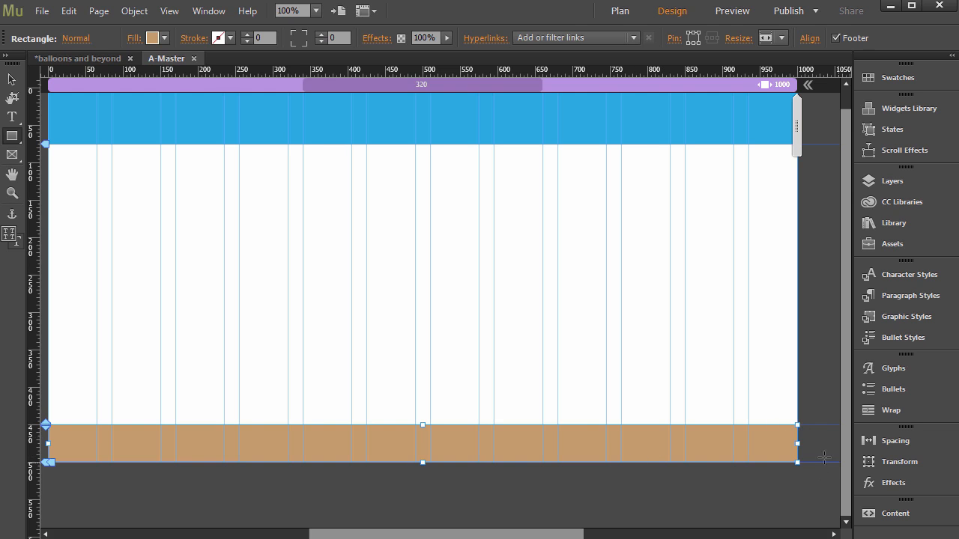
mouse_move(194, 59)
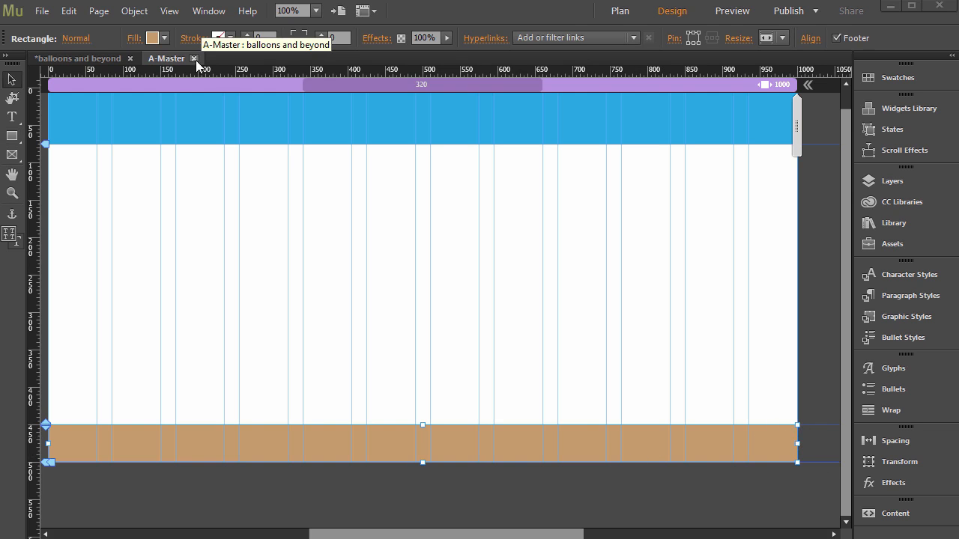
Step: Return to the site plan and add blank B-Master beside A-Master
left_click(620, 10)
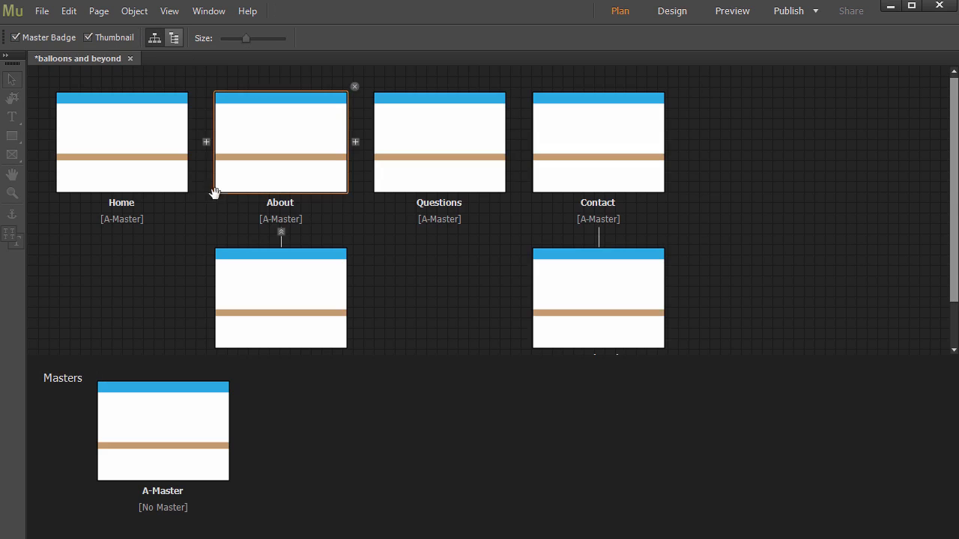
left_click(281, 298)
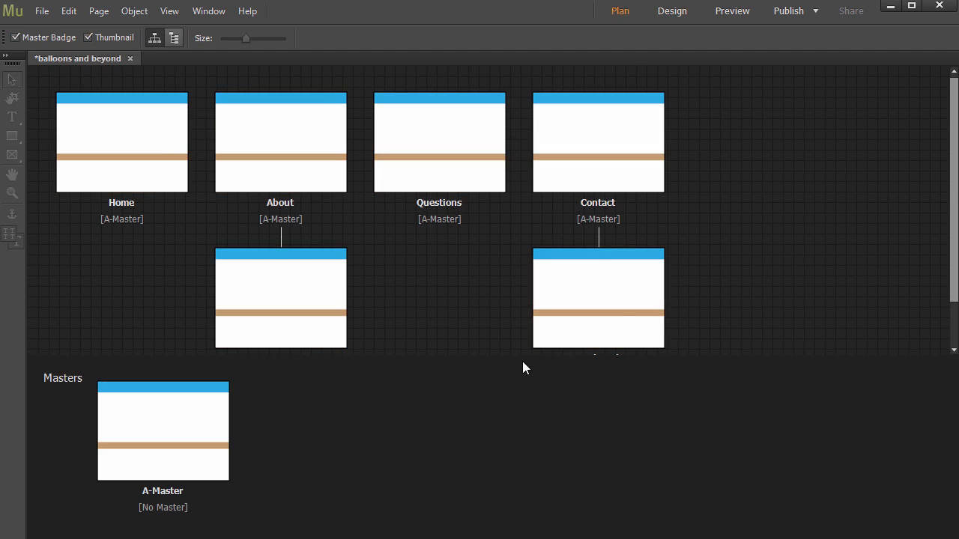
left_click(162, 430)
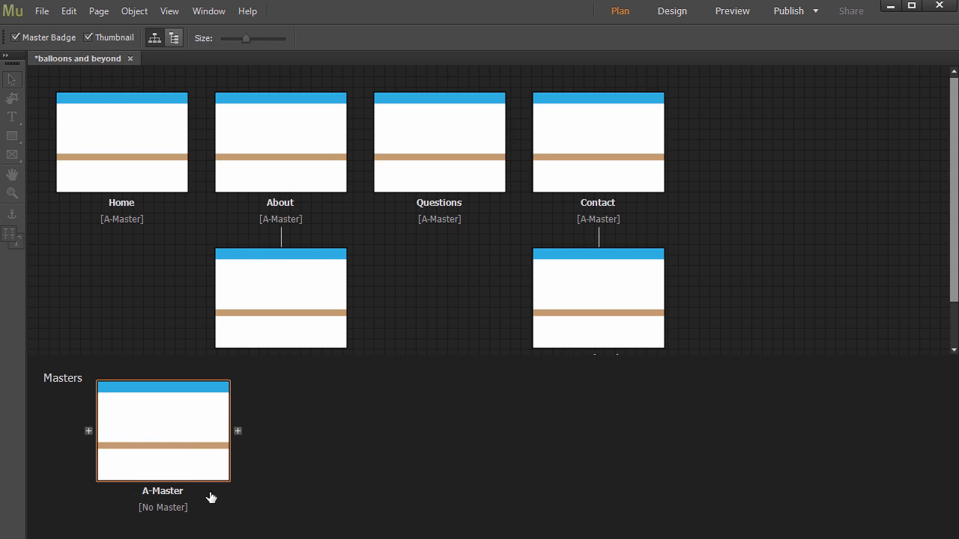
left_click(280, 141)
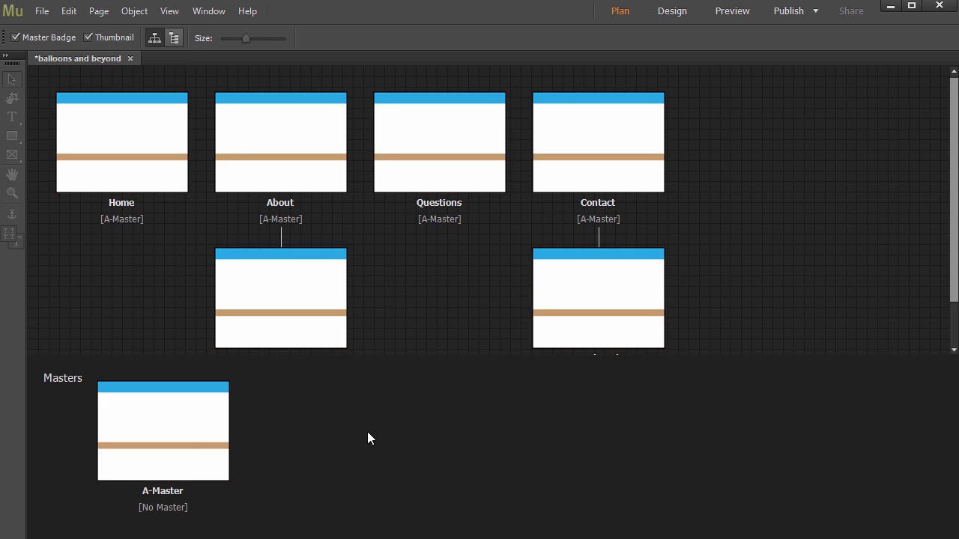
mouse_move(311, 426)
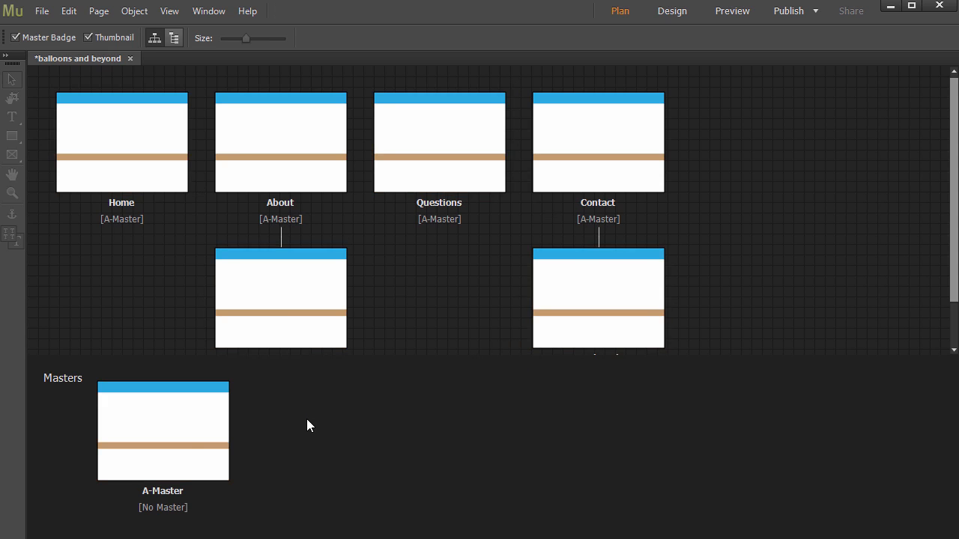
mouse_move(346, 416)
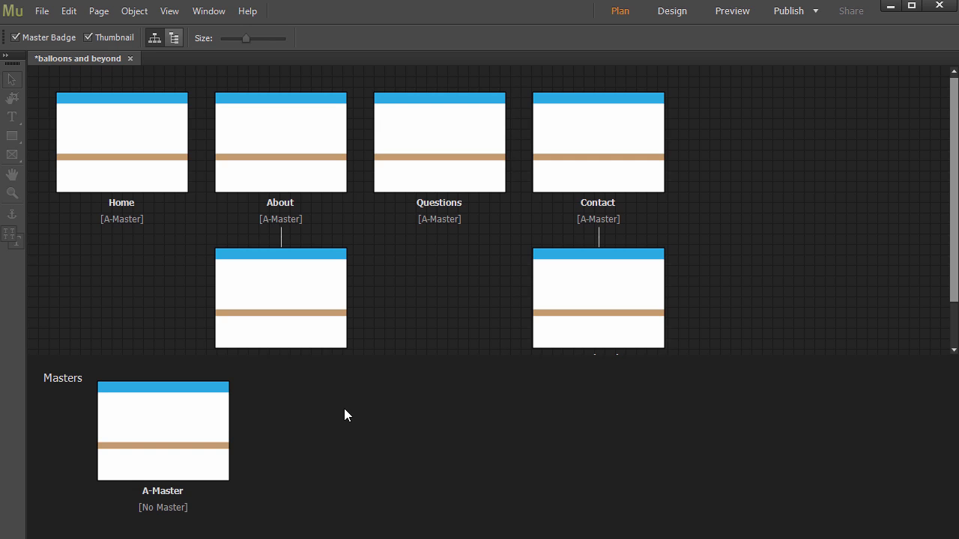
left_click(163, 431)
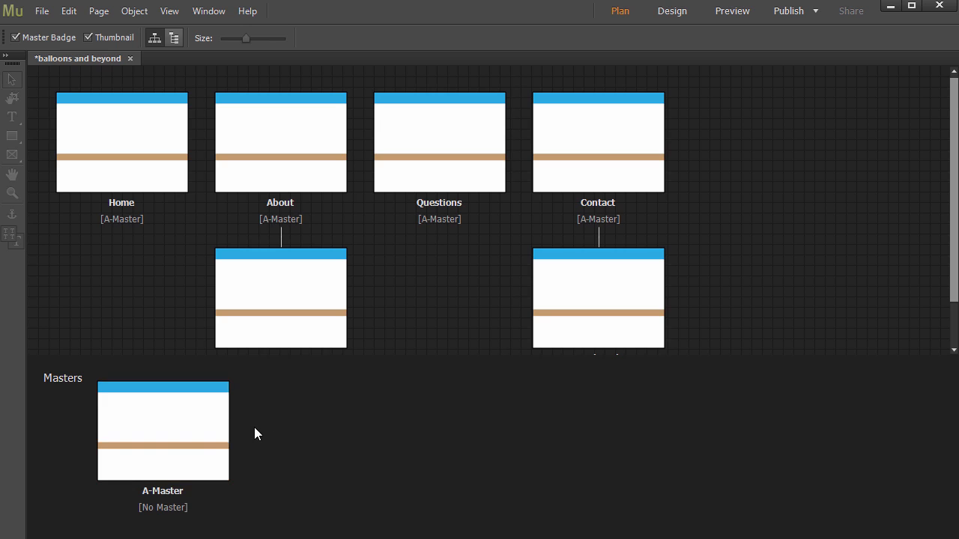
mouse_move(270, 431)
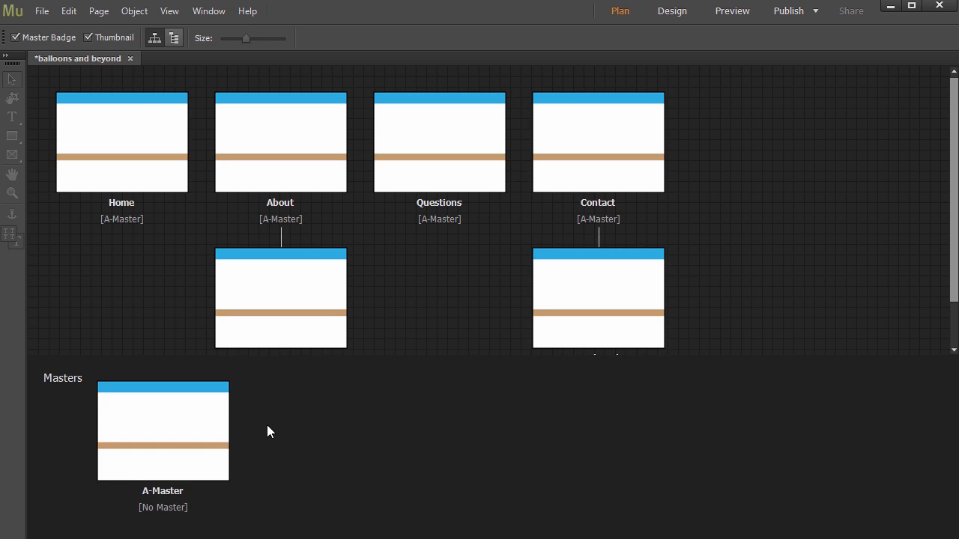
left_click(238, 431)
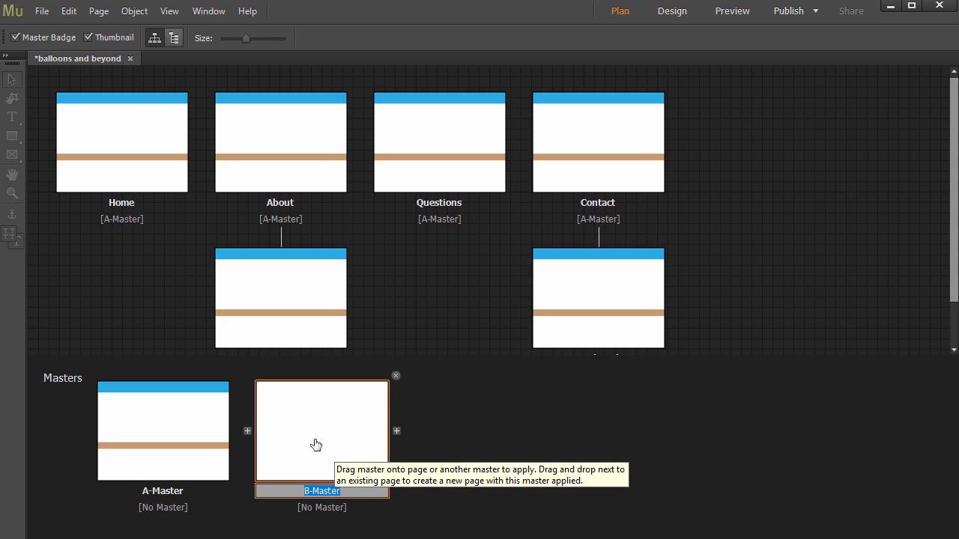
mouse_move(331, 437)
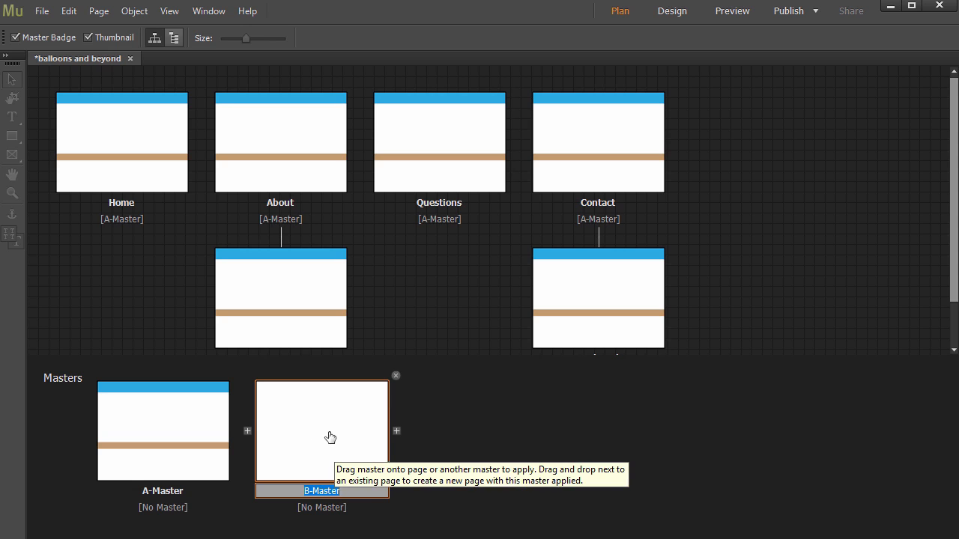
mouse_move(329, 417)
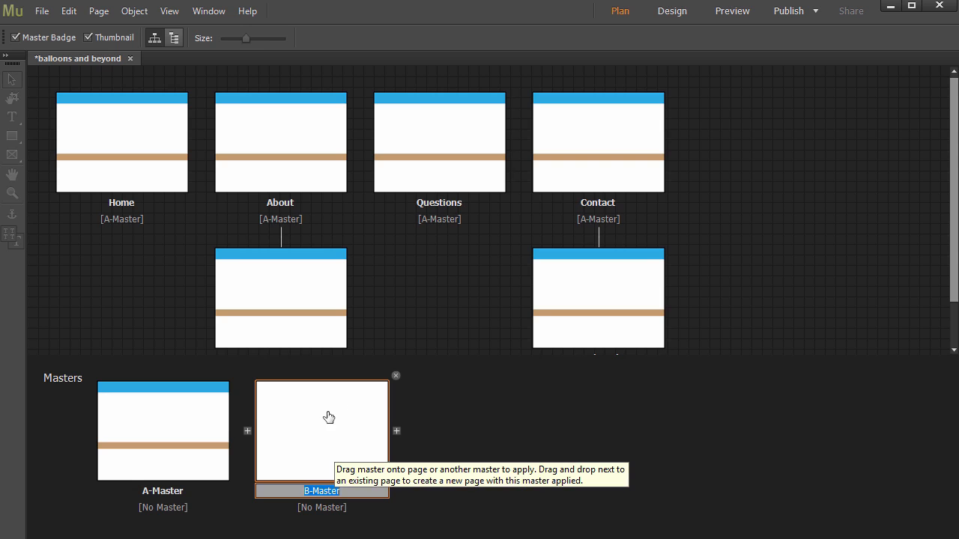
Step: Draw a circle on B-Master and fill it bright green
double_click(321, 430)
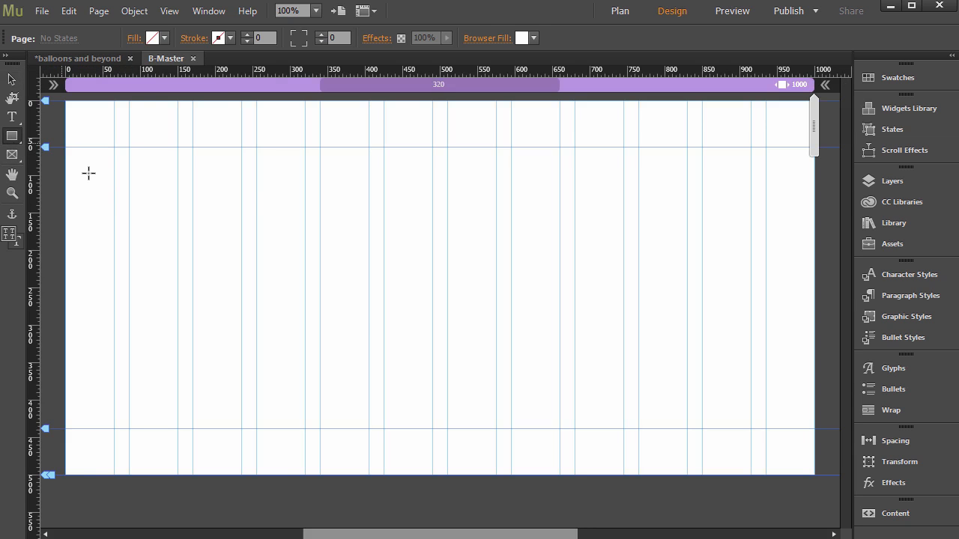
left_click_drag(260, 179, 486, 392)
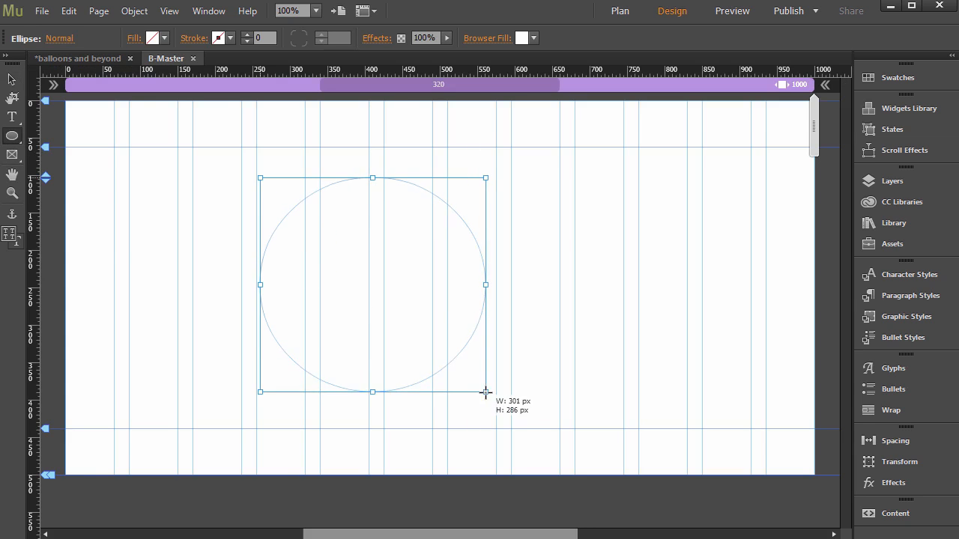
left_click_drag(485, 391, 495, 402)
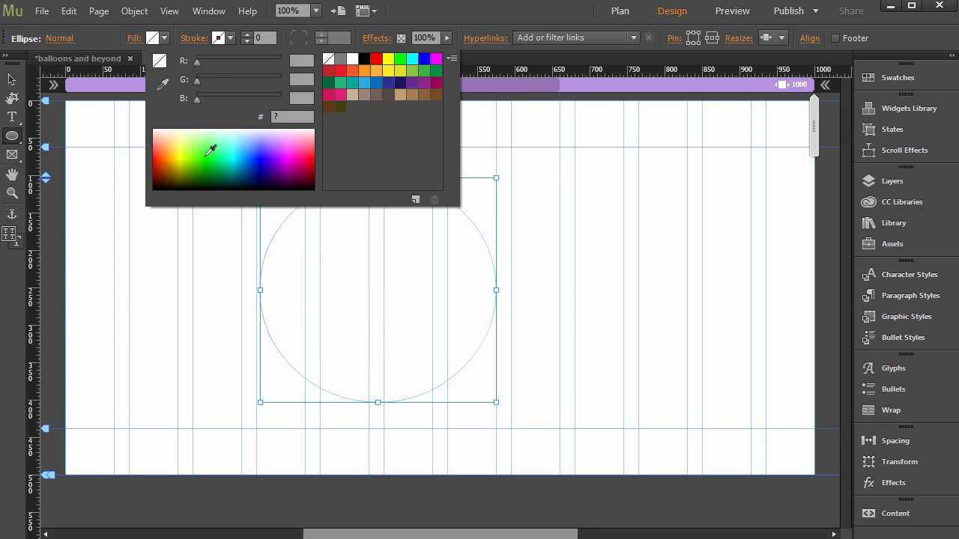
left_click(620, 10)
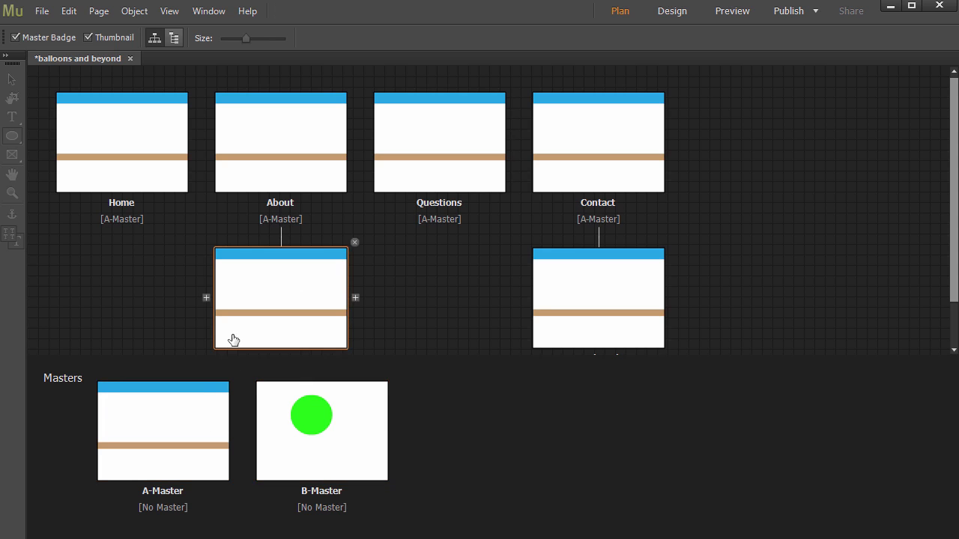
mouse_move(332, 292)
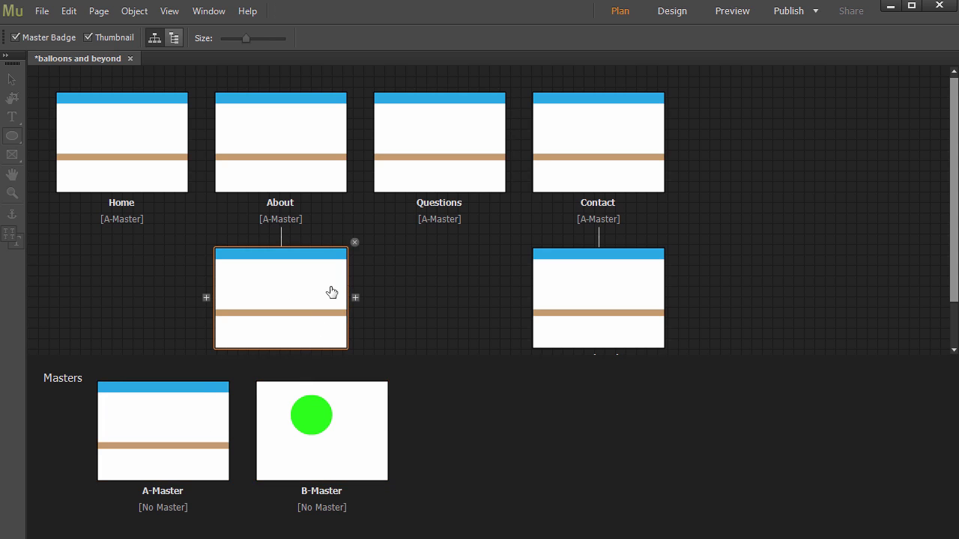
mouse_move(279, 338)
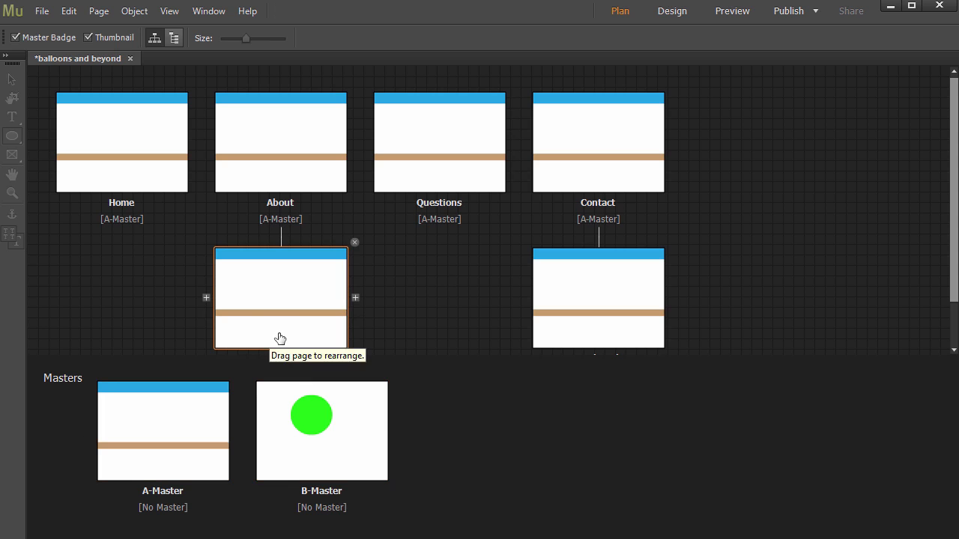
Step: Assign B-Master to the Home page so its thumbnail shows the green circle
left_click(598, 141)
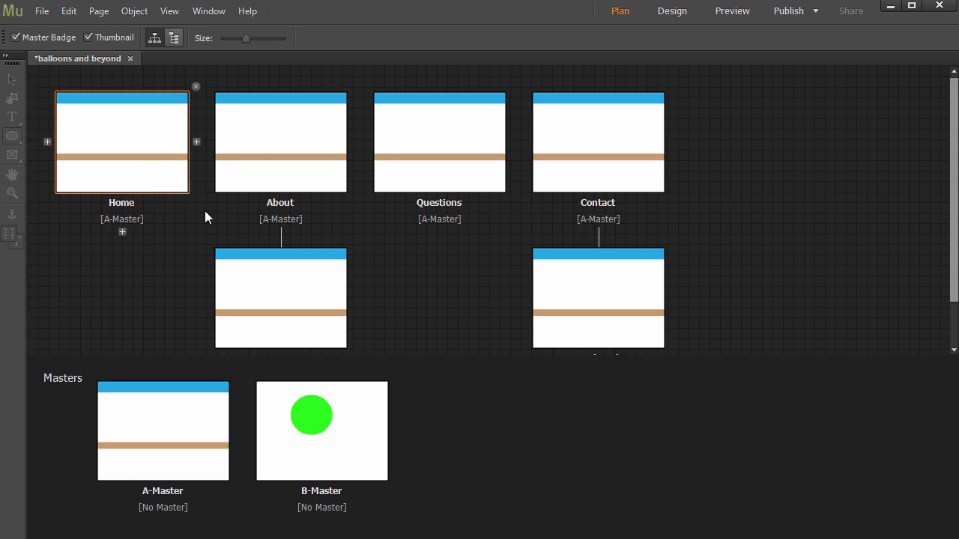
mouse_move(129, 132)
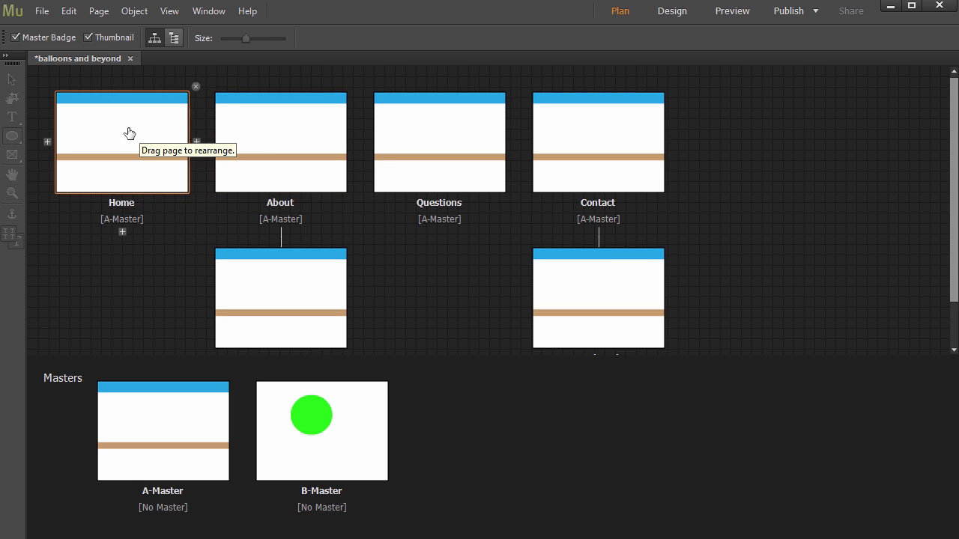
right_click(131, 137)
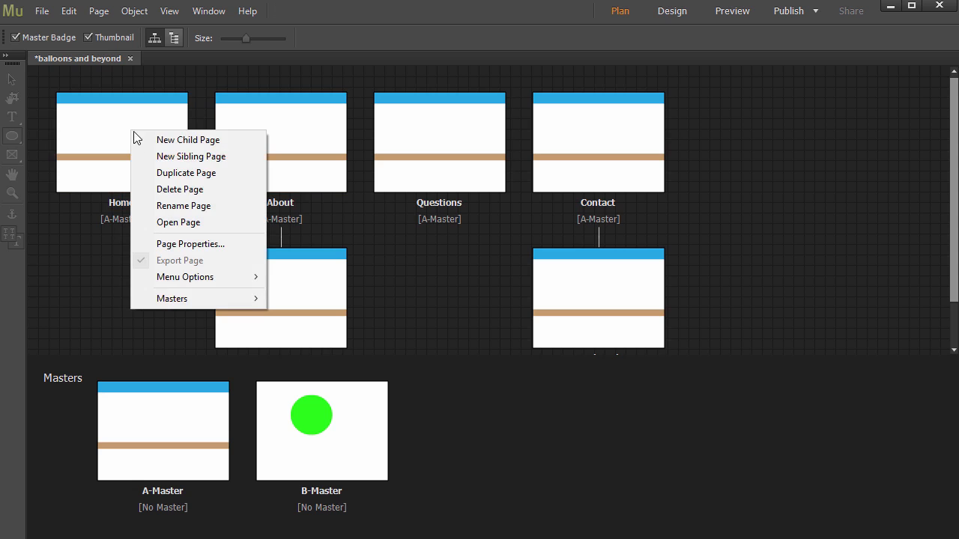
mouse_move(185, 299)
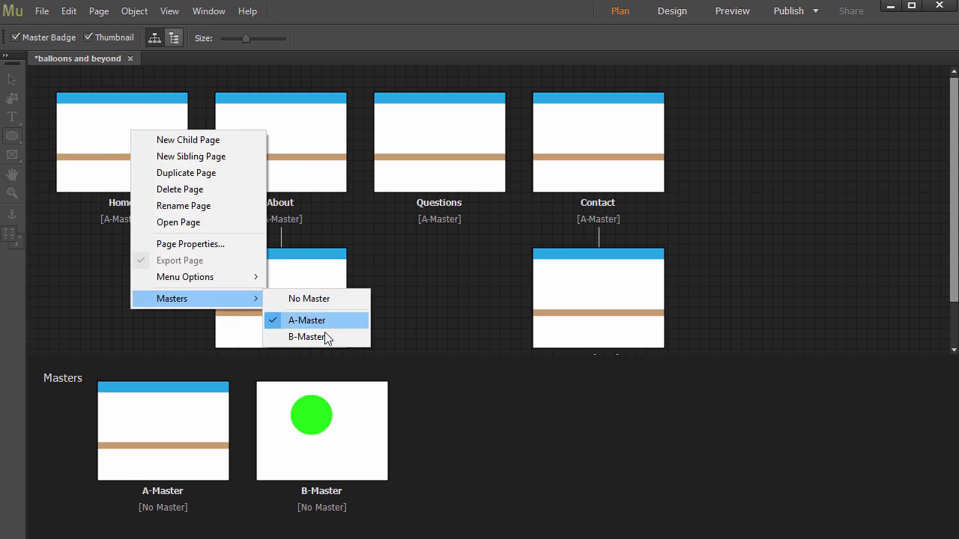
left_click(306, 336)
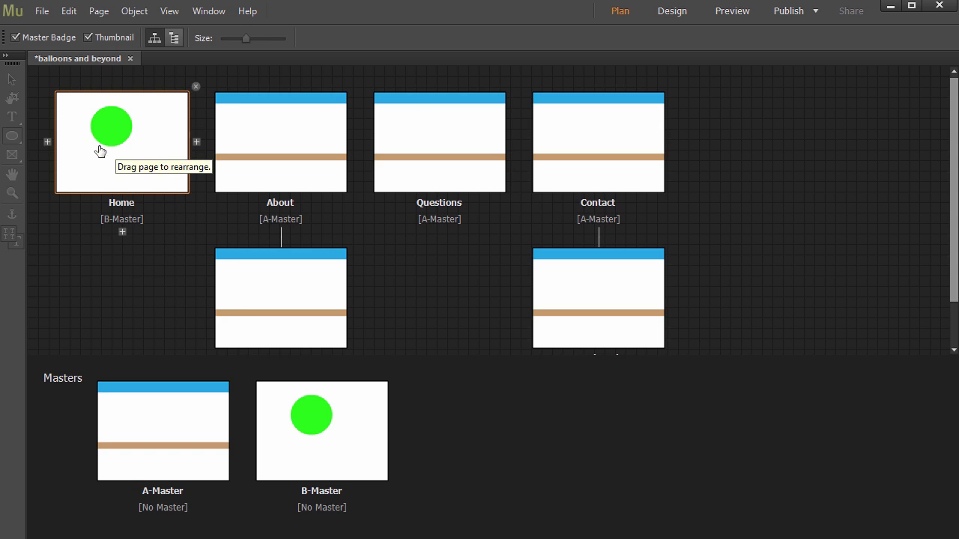
left_click(281, 142)
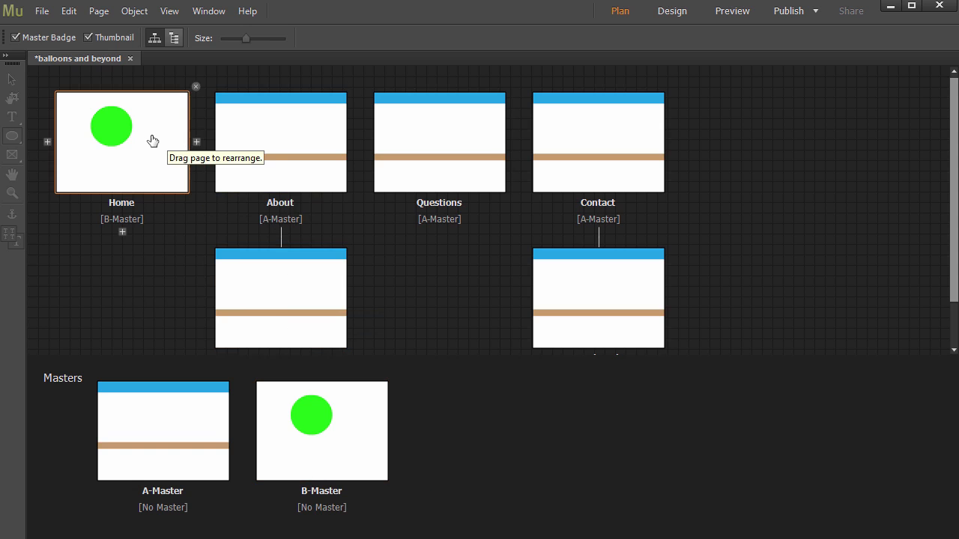
Step: Switch the Home page back to A-Master, leaving A-Master as the only master
right_click(142, 142)
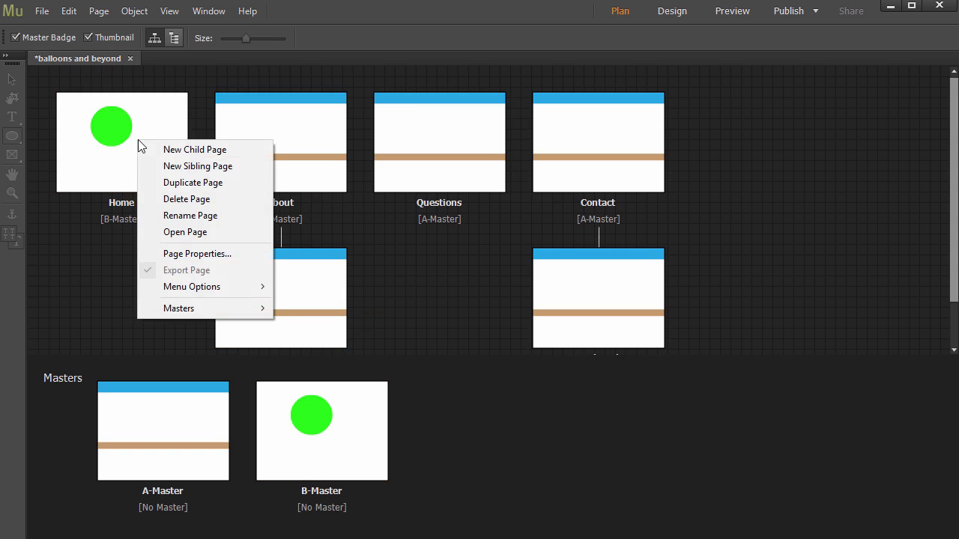
mouse_move(179, 308)
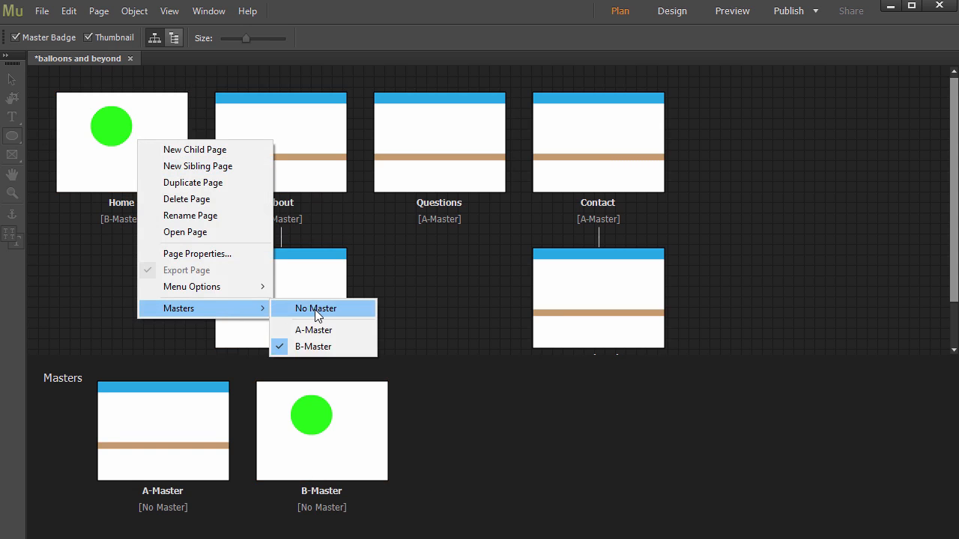
mouse_move(313, 330)
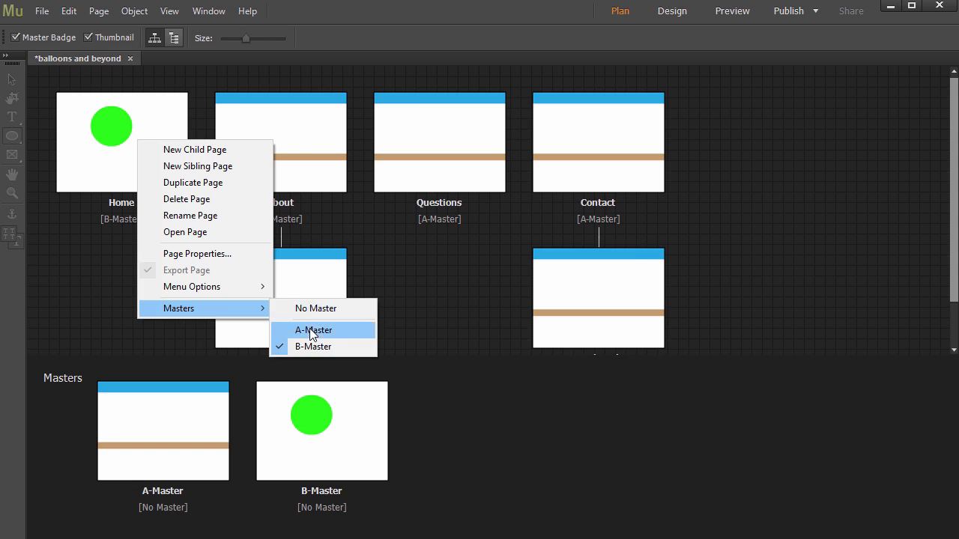
left_click(313, 330)
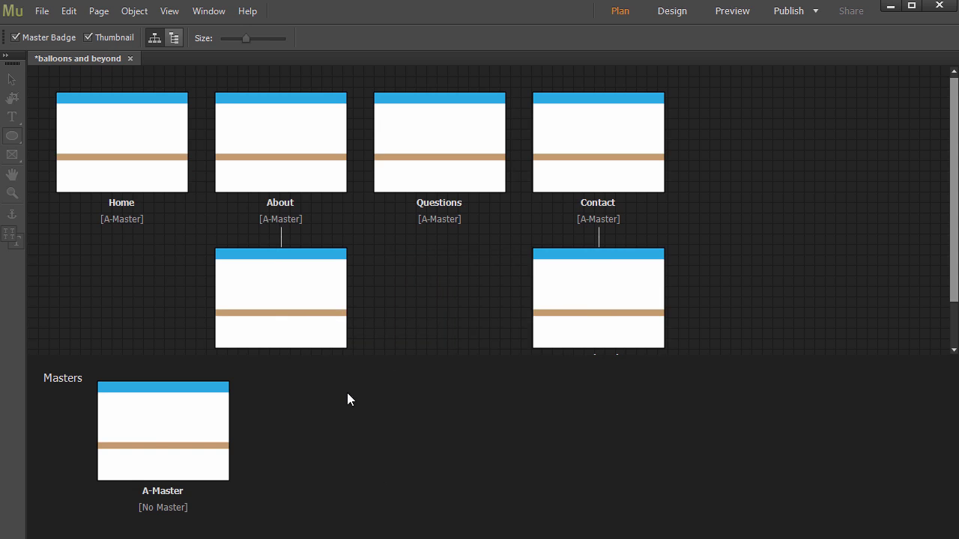
mouse_move(42, 11)
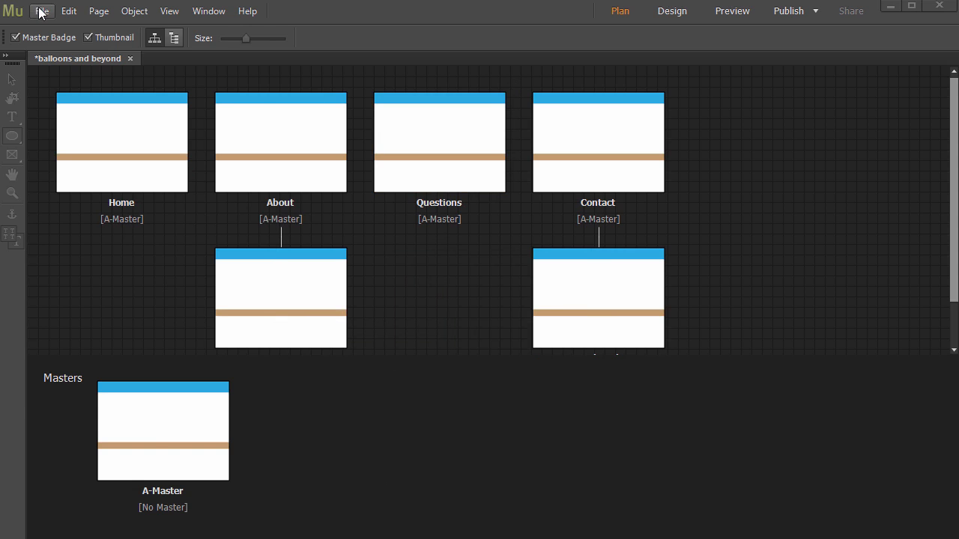
Step: Save the site as a new file named 'balloons and beyond 2'
left_click(42, 10)
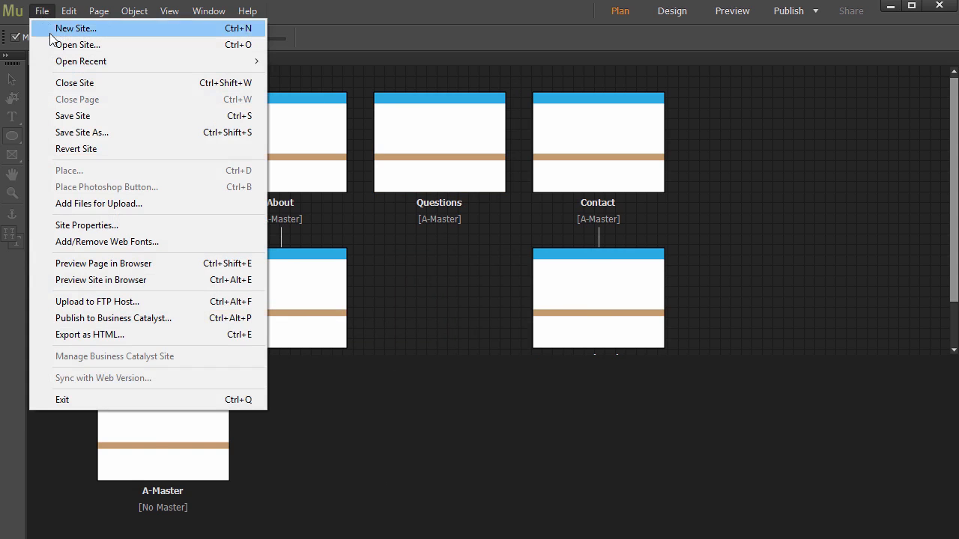
left_click(81, 132)
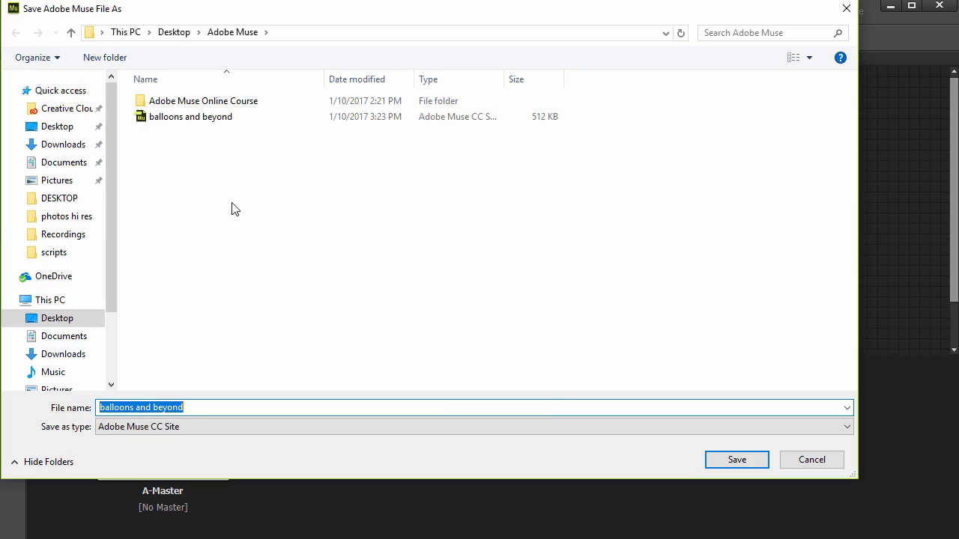
mouse_move(197, 302)
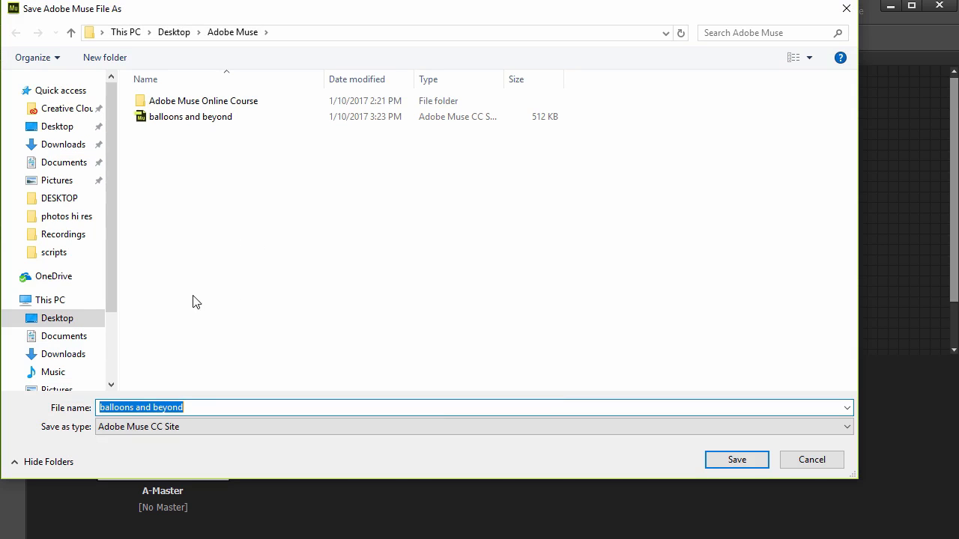
left_click(736, 459)
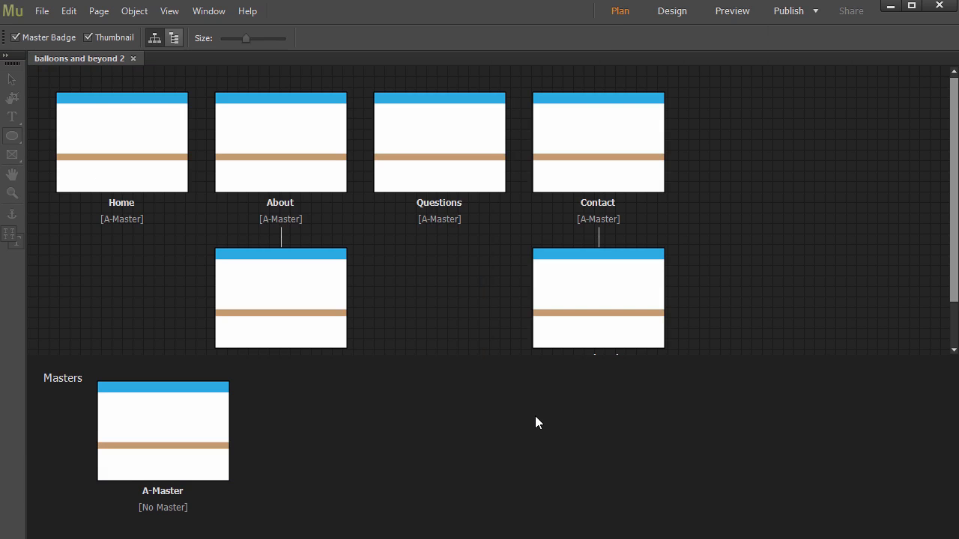